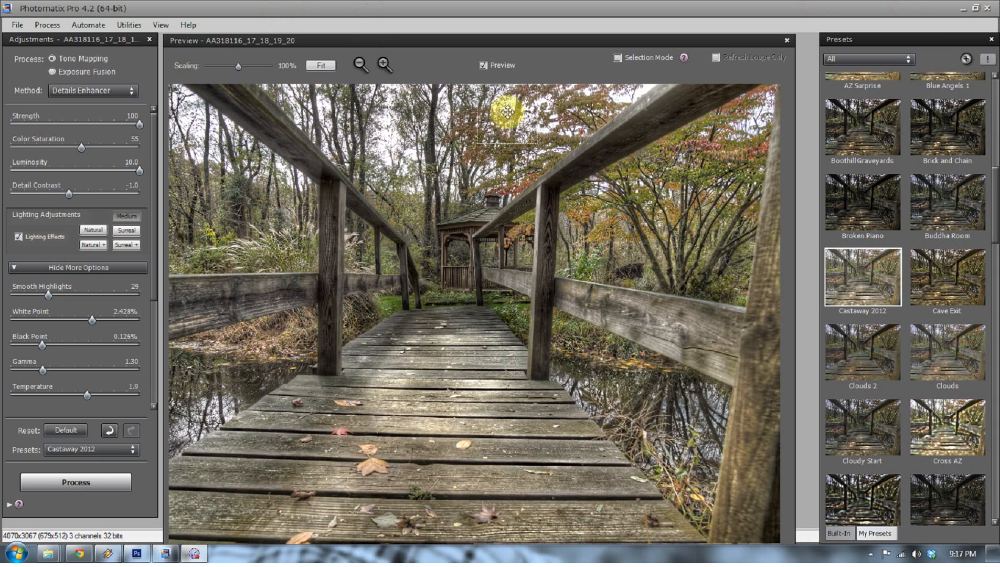
- Compare the tone-mapped boardwalk against the unprocessed original a few times
left_click(484, 65)
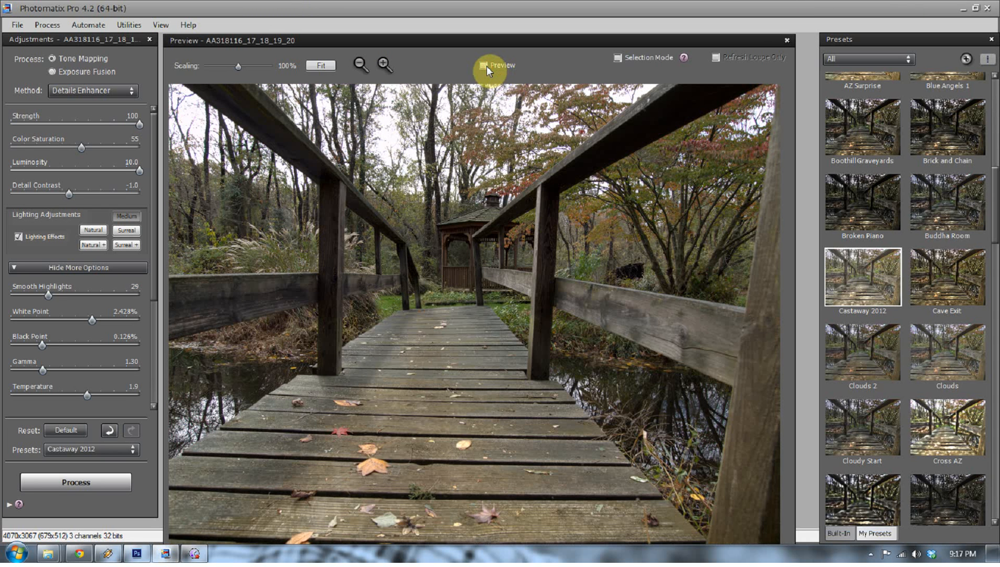
left_click(484, 65)
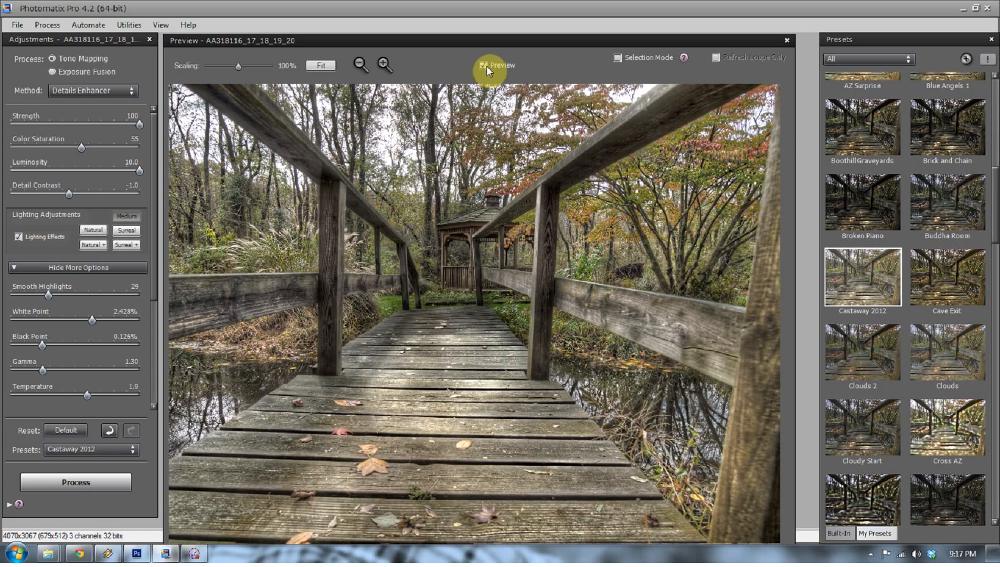
left_click(488, 65)
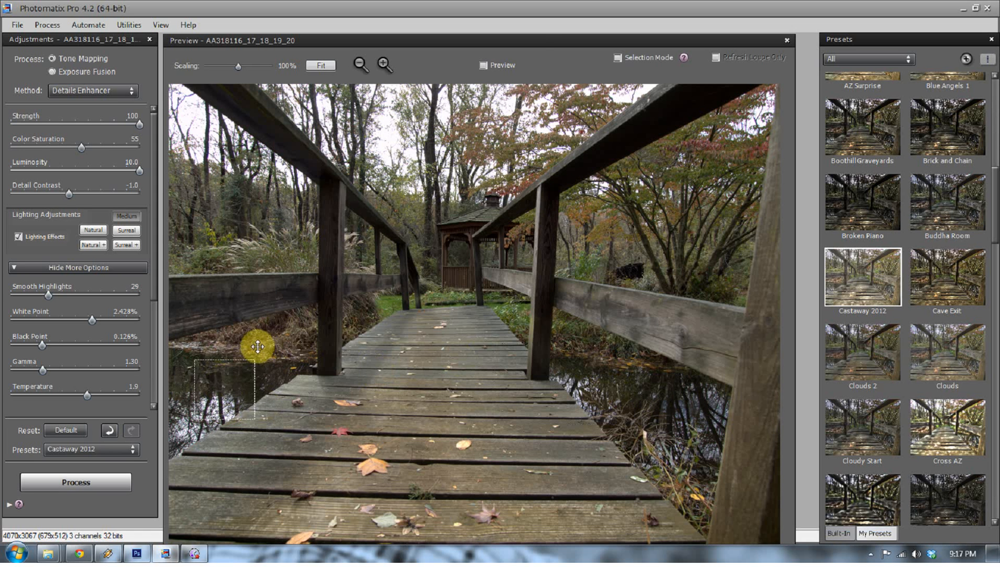
left_click(484, 65)
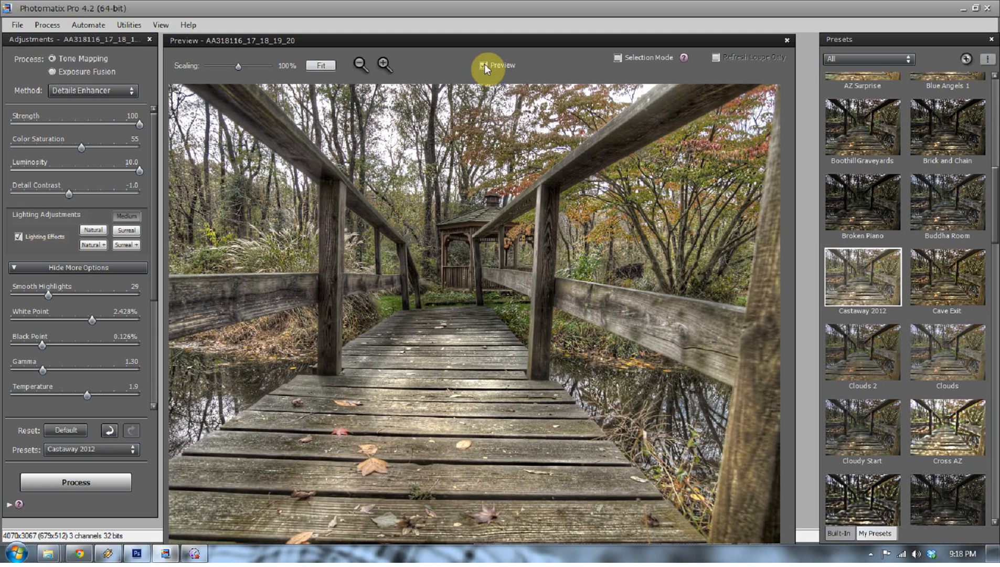
mouse_move(150, 146)
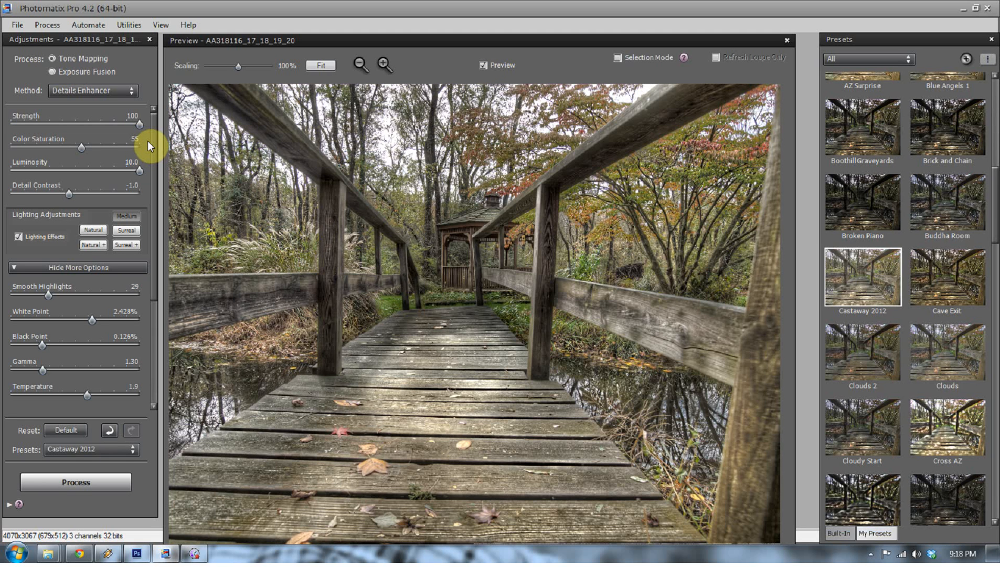
mouse_move(934, 355)
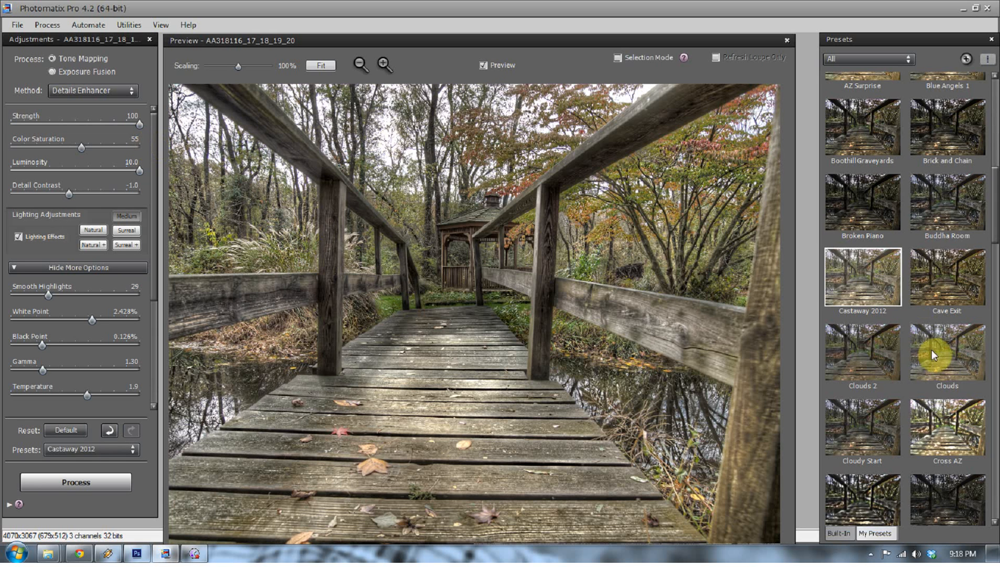
mouse_move(880, 294)
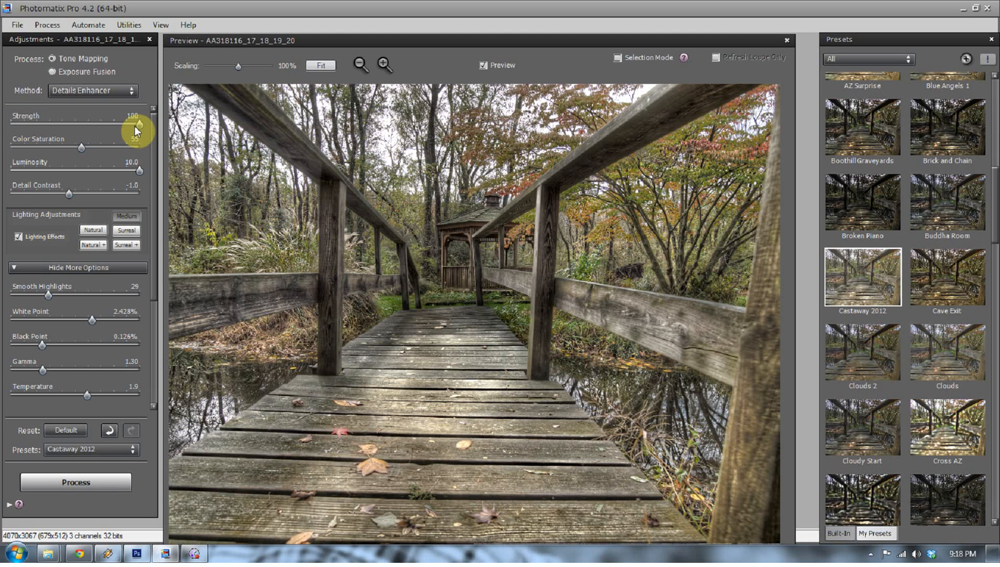
mouse_move(92, 183)
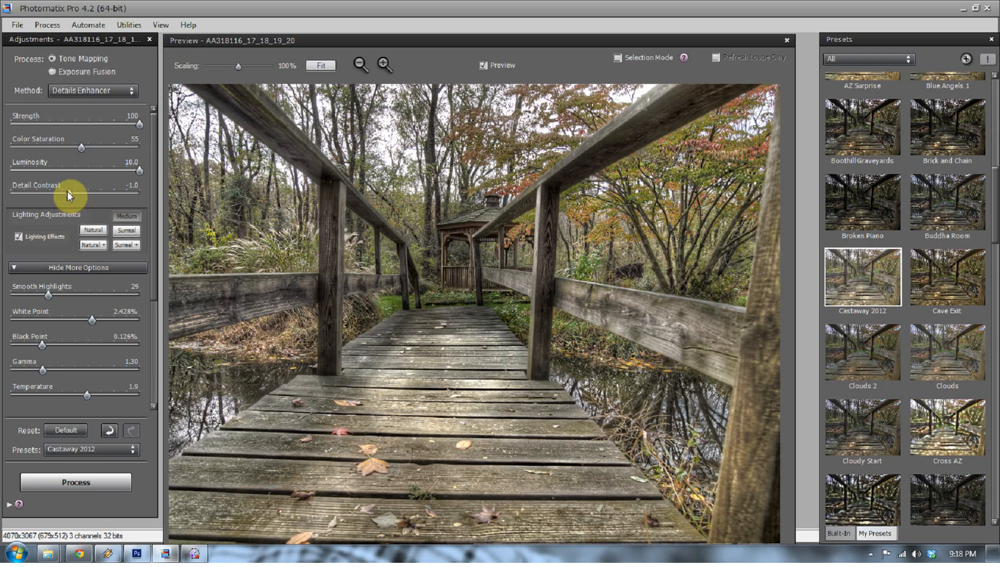
- Try stronger detail contrast and lighting effects, settling on a moderate lighting effect
left_click_drag(69, 195, 139, 195)
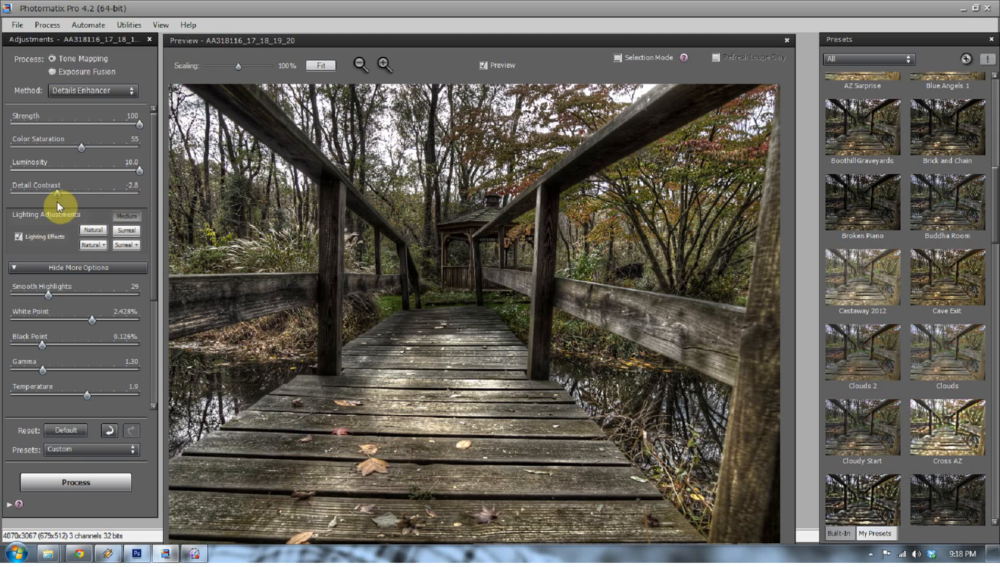
left_click_drag(54, 190, 69, 190)
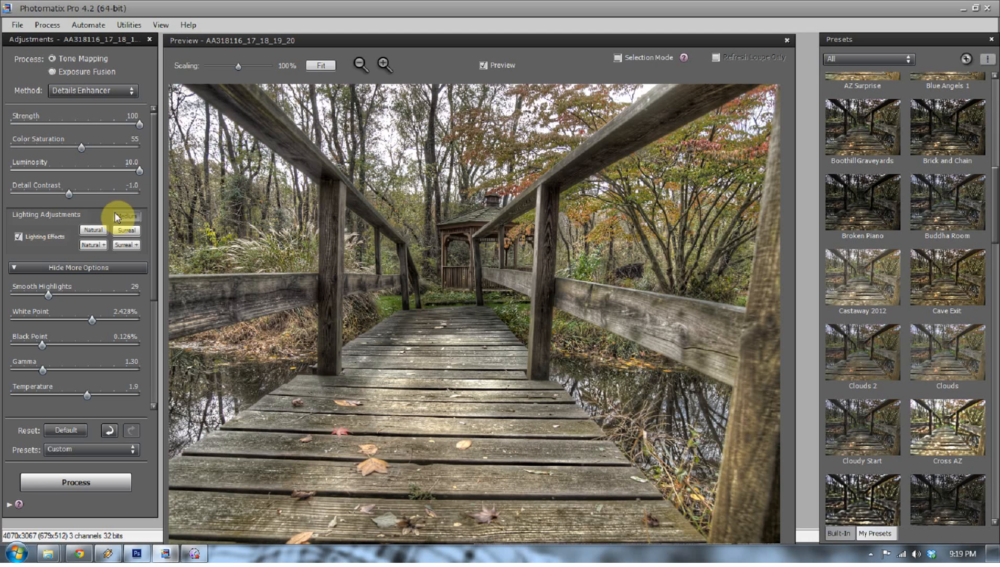
left_click(126, 231)
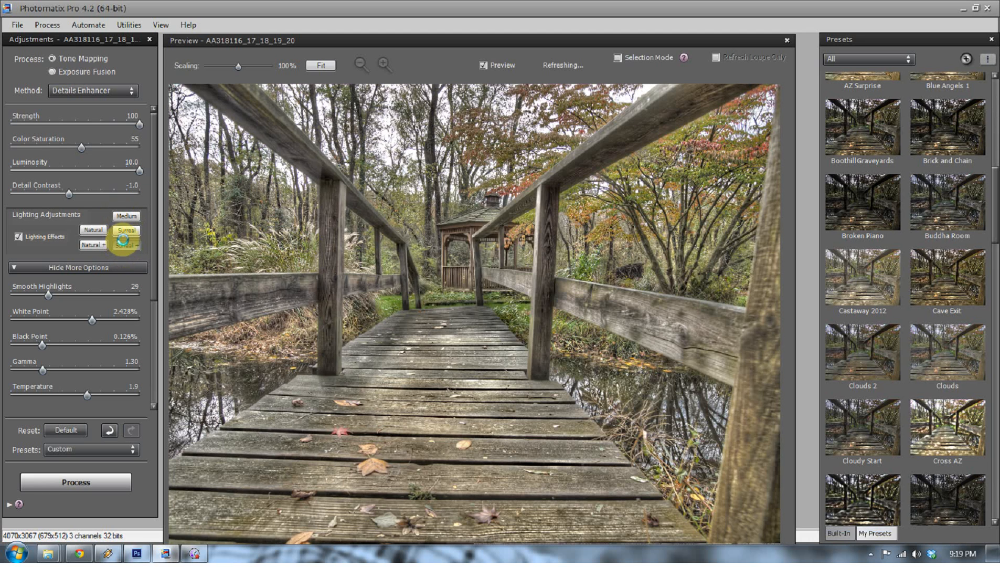
left_click(126, 231)
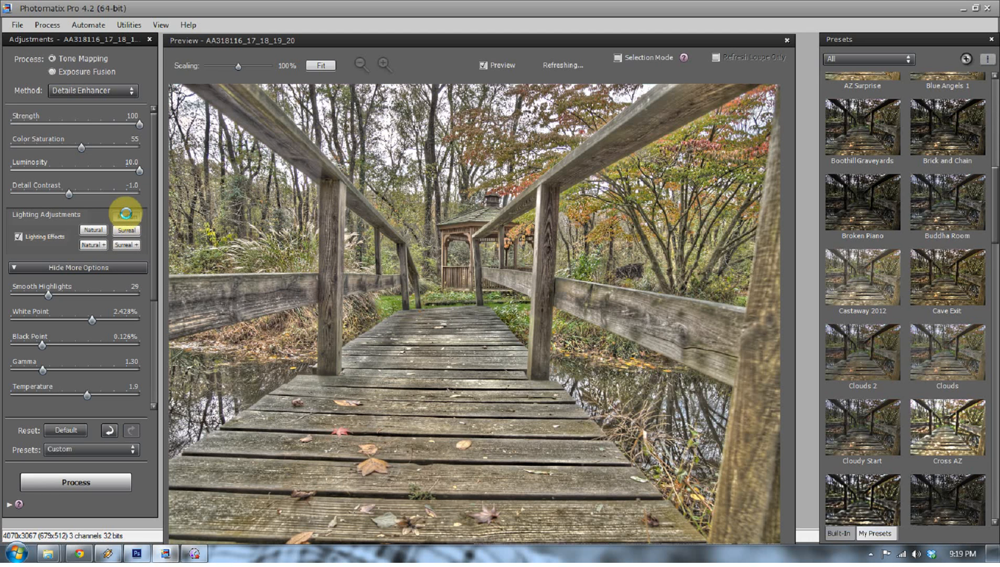
left_click(93, 229)
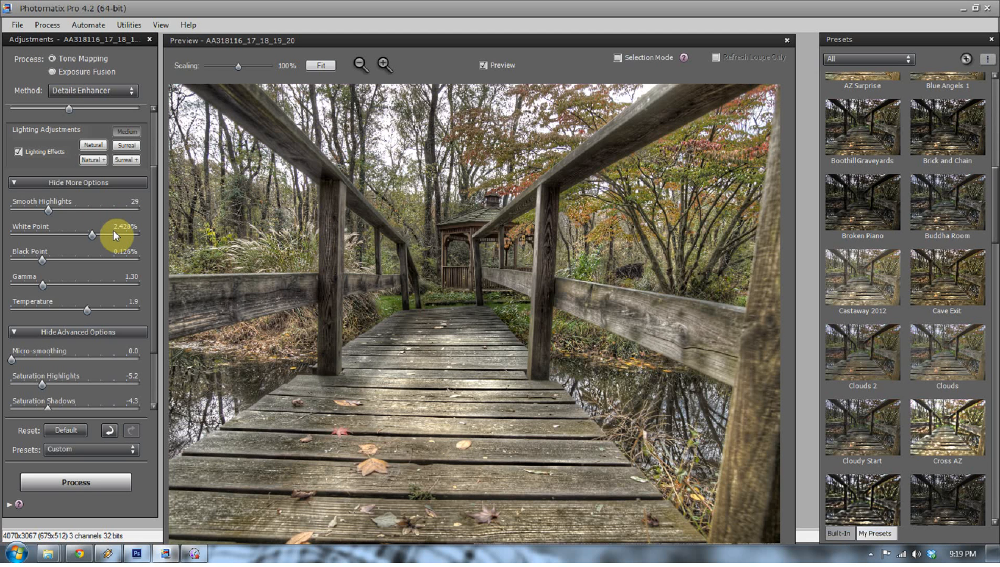
mouse_move(114, 241)
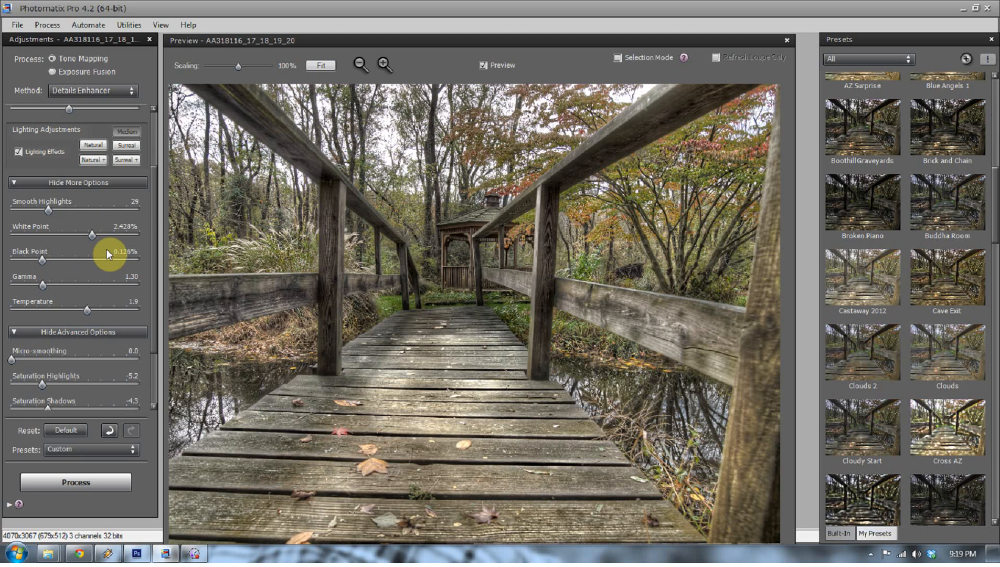
mouse_move(163, 258)
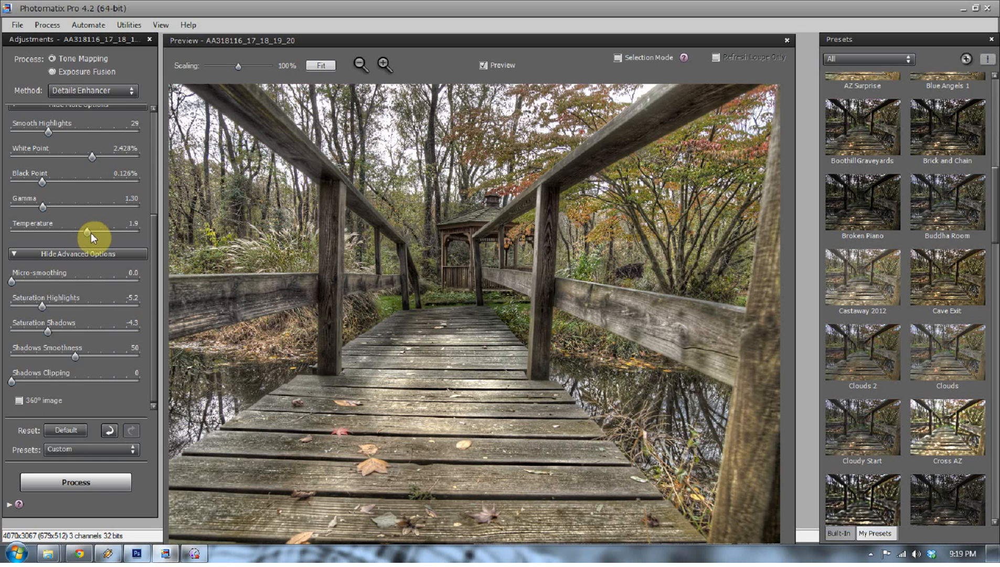
- Warm the colour temperature to 2.0 and return micro-smoothing to 0 after trying it
left_click_drag(93, 230, 73, 232)
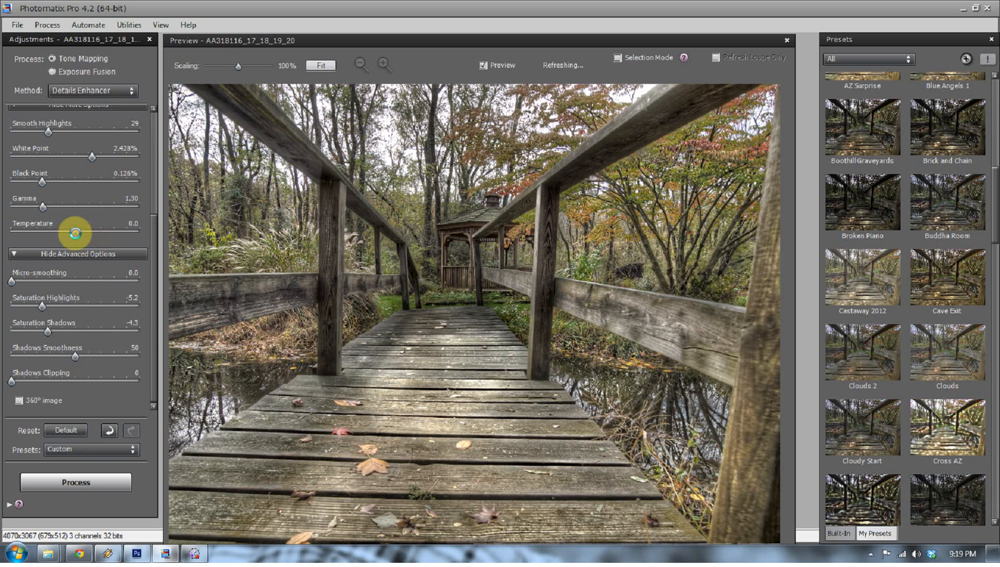
left_click_drag(73, 232, 93, 232)
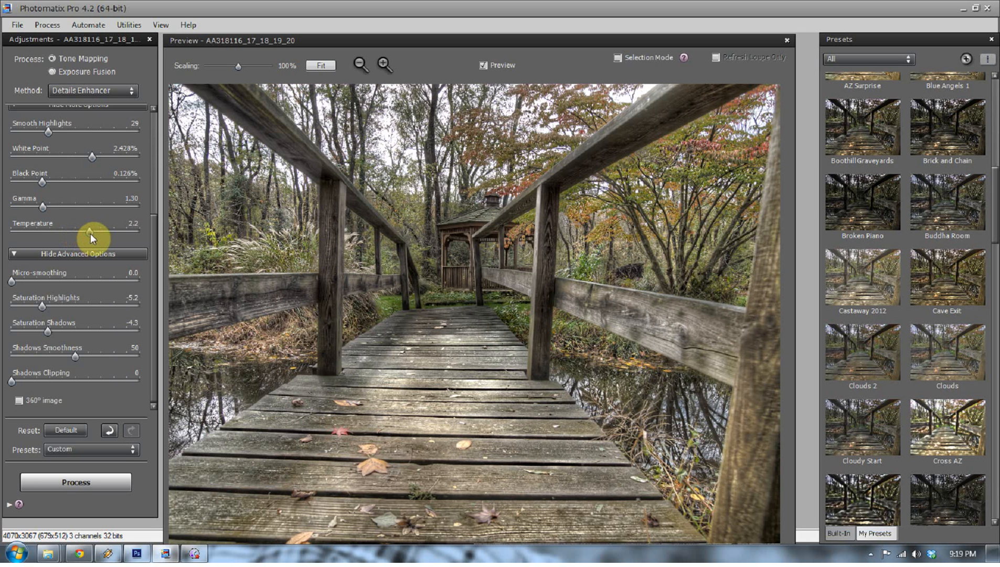
left_click_drag(90, 234, 89, 234)
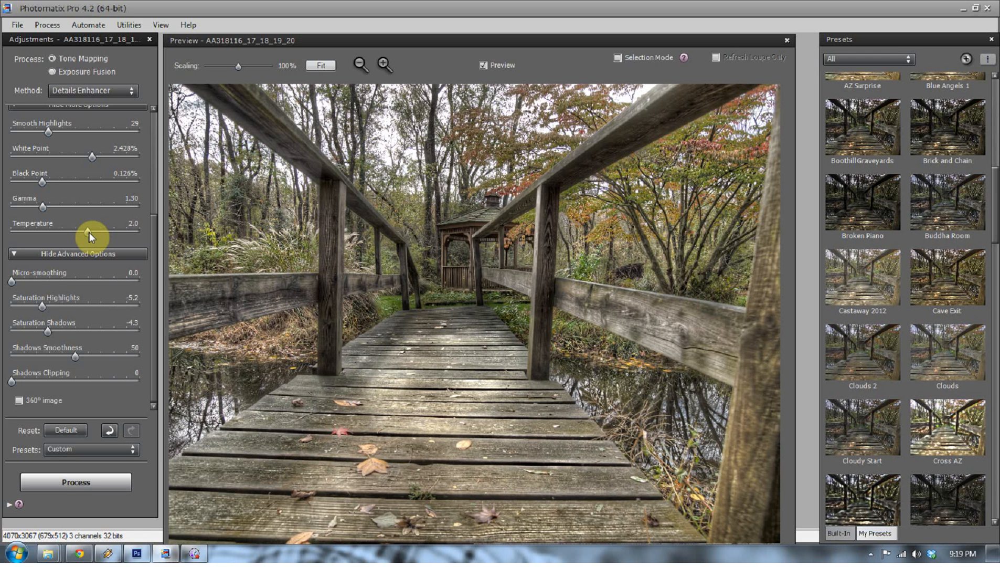
left_click_drag(12, 280, 54, 281)
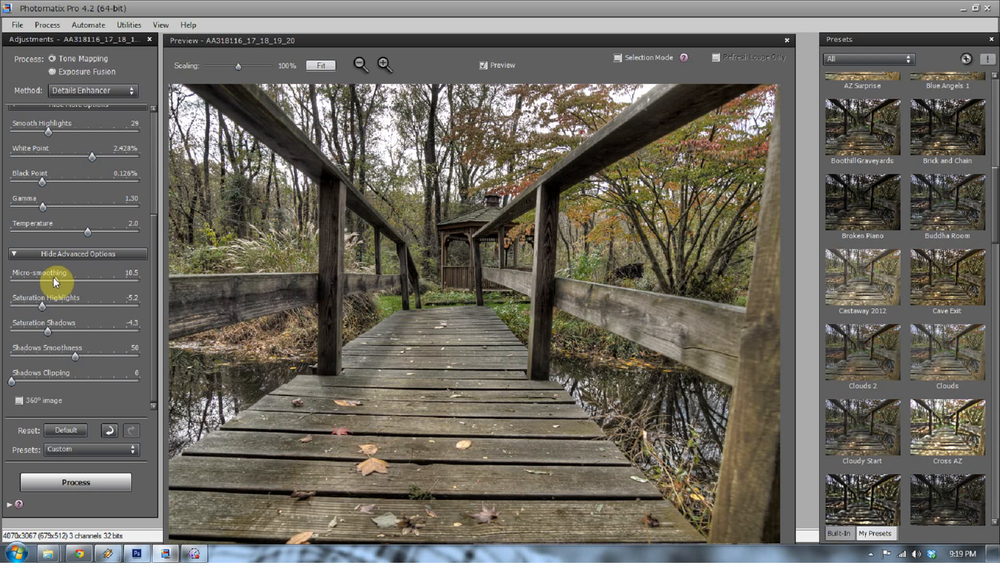
left_click_drag(51, 282, 6, 283)
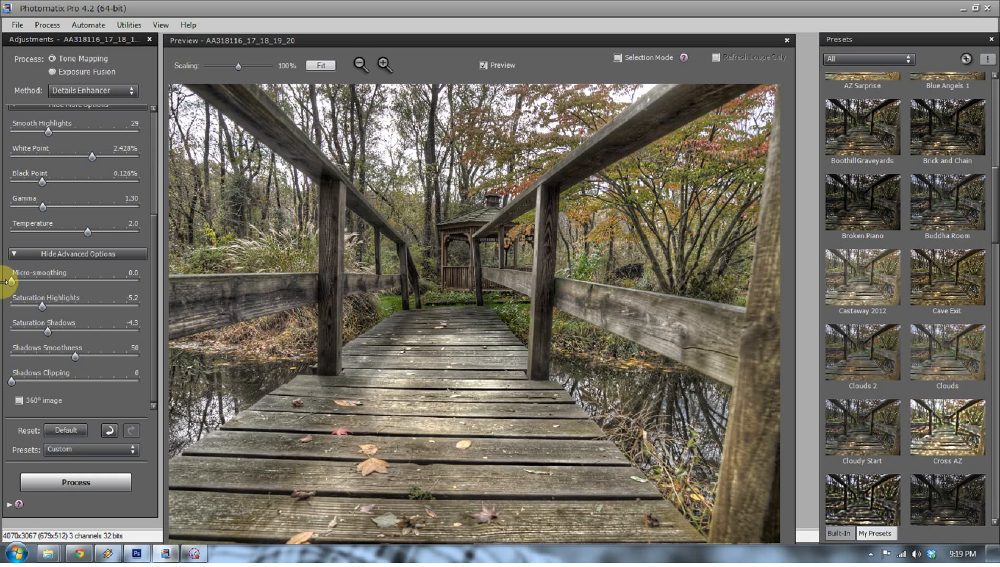
mouse_move(39, 306)
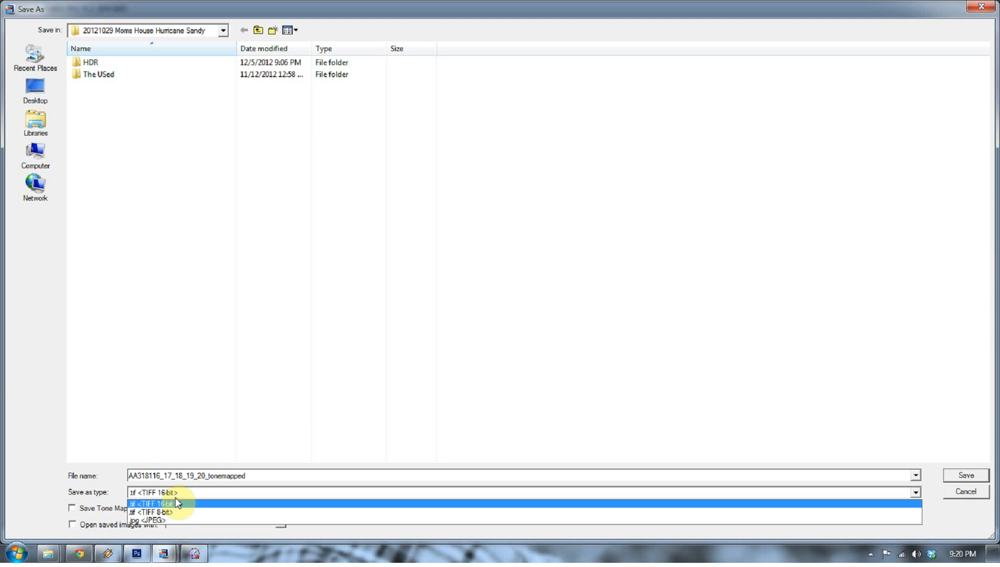
- Save the tone-mapped boardwalk as a 16-bit TIFF in the desktop 01 Experiments folder
left_click(159, 503)
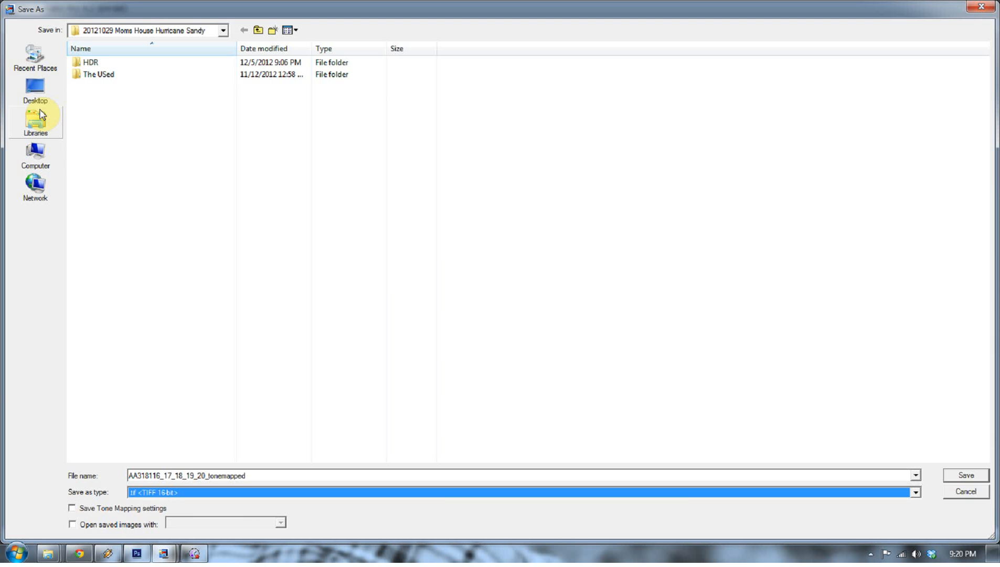
mouse_move(258, 396)
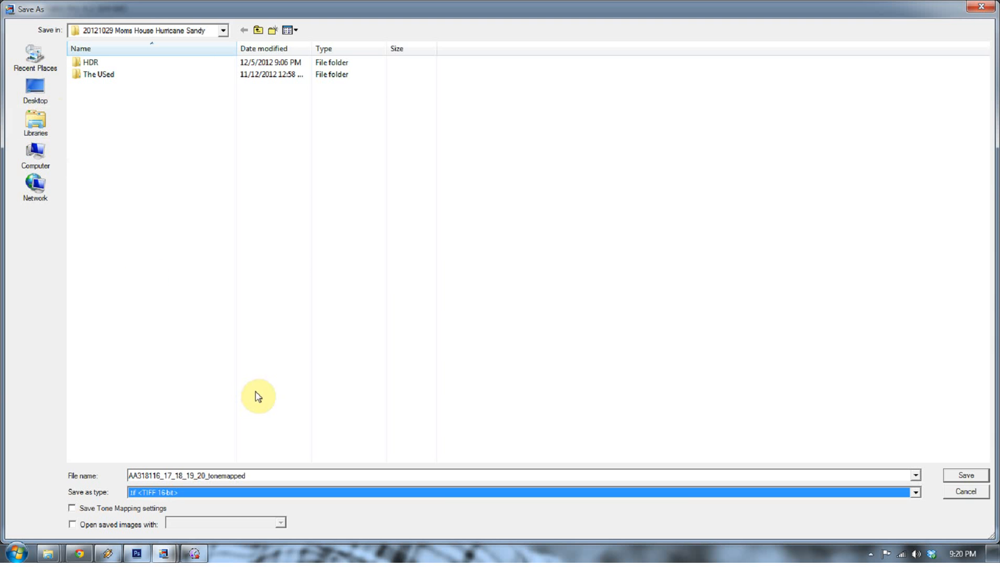
left_click(34, 92)
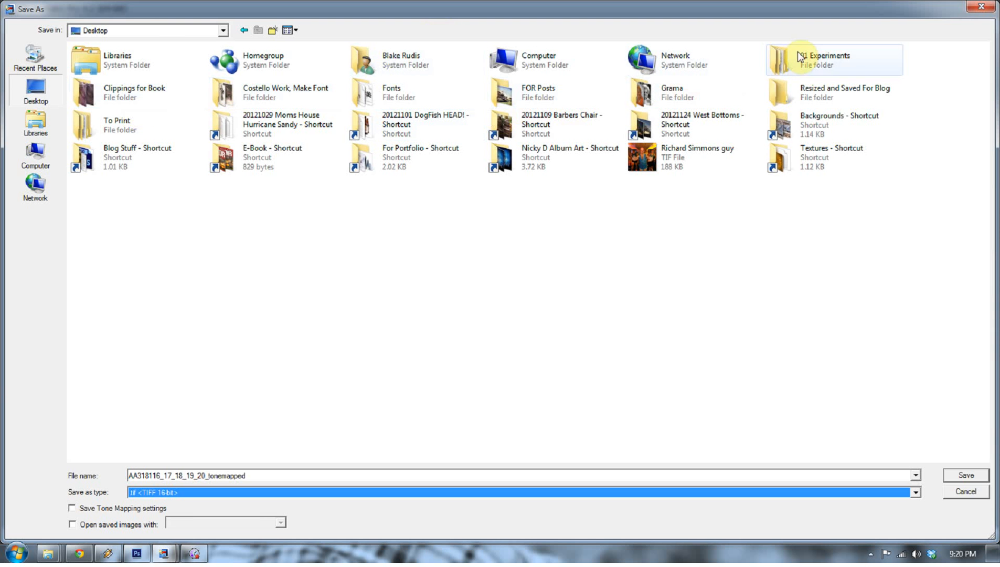
double_click(827, 60)
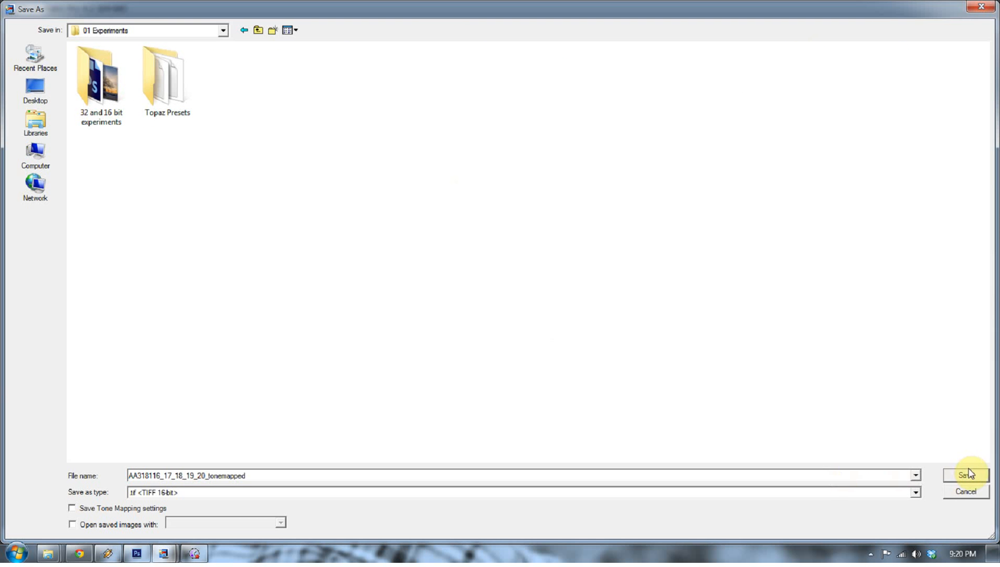
left_click(966, 474)
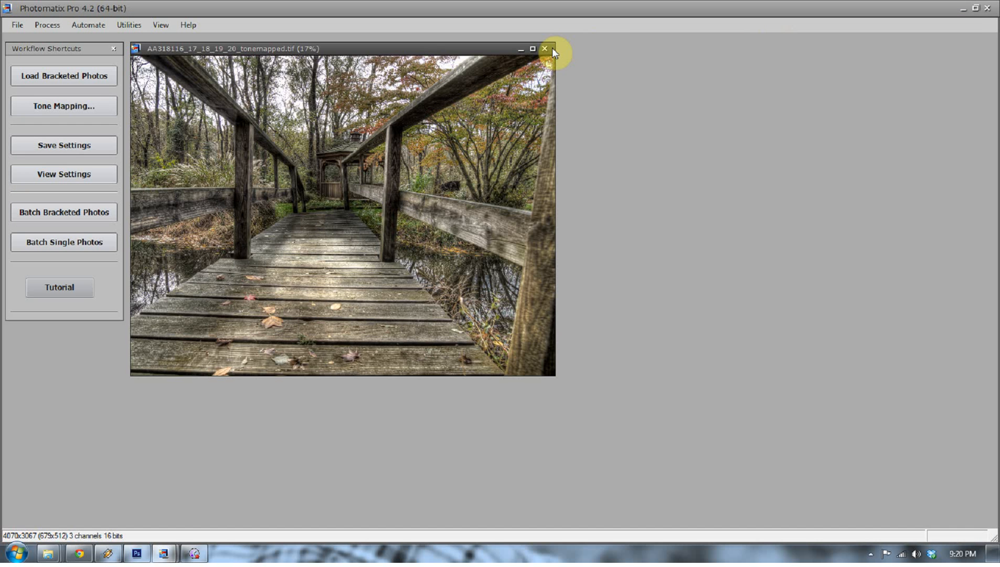
mouse_move(544, 50)
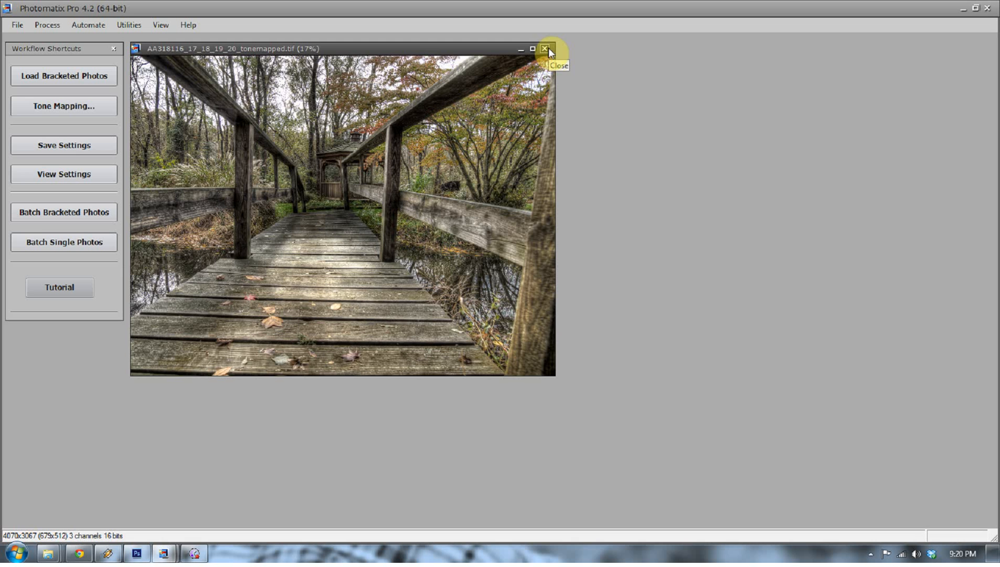
- Close the image, minimise Photomatix and locate the tone-mapped TIFF in 01 Experiments
left_click(544, 48)
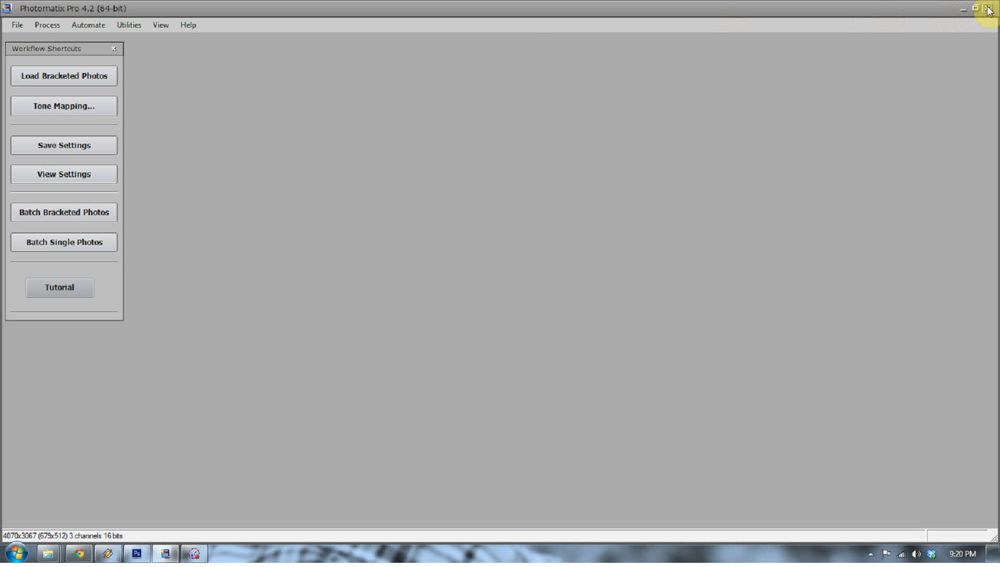
left_click(136, 553)
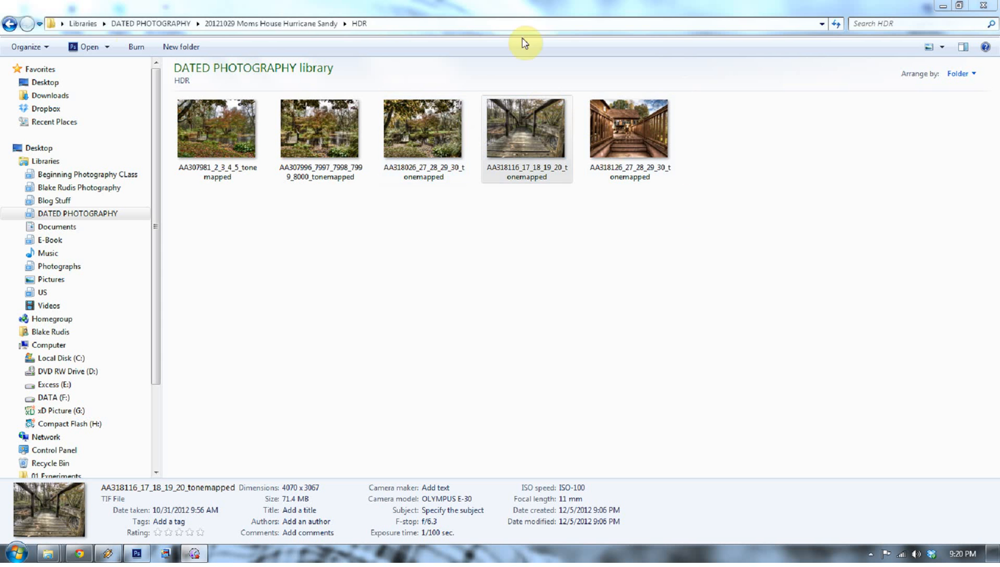
left_click(423, 130)
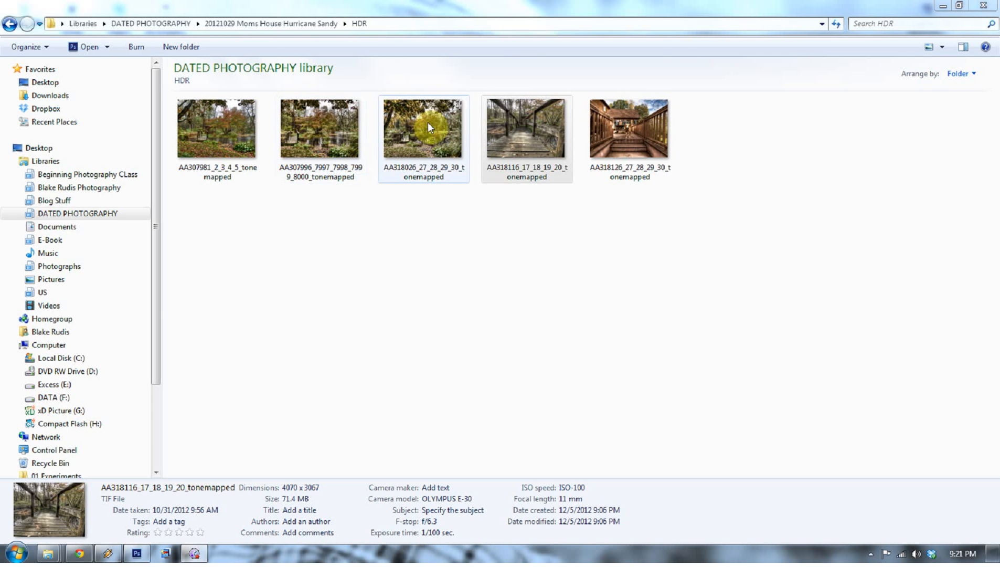
left_click(46, 82)
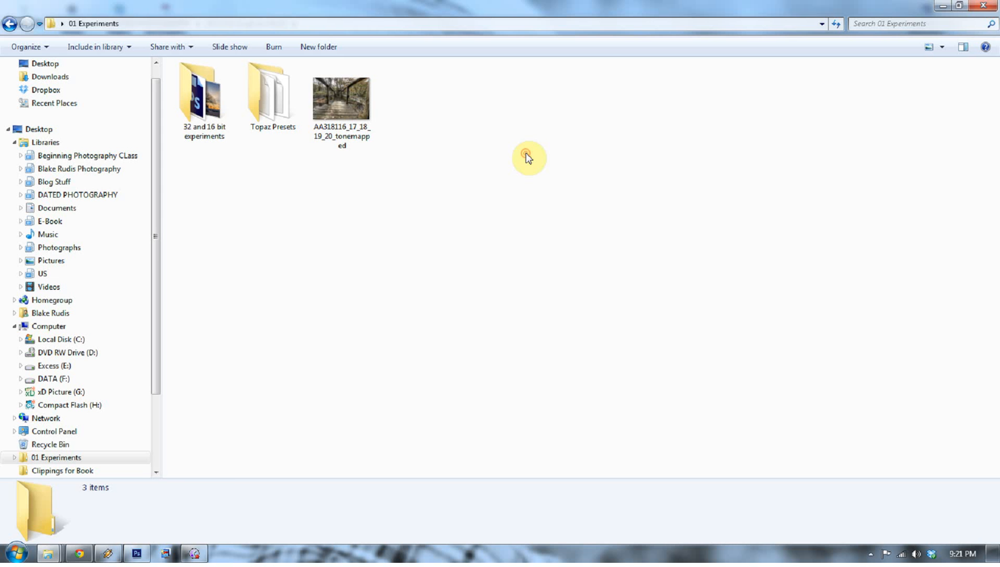
left_click(137, 553)
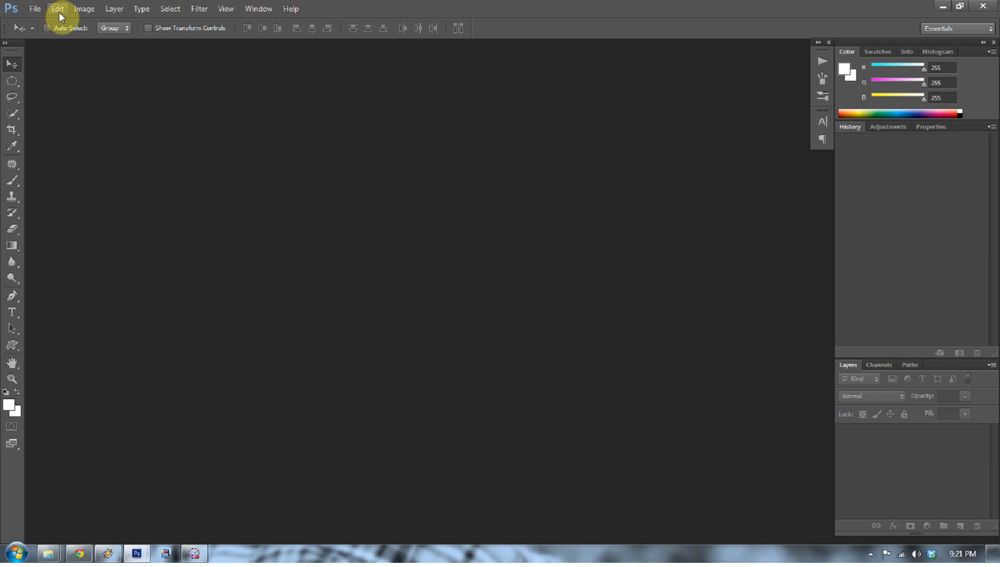
- In Camera Raw preferences set JPEG handling to automatically open all supported JPEGs
left_click(57, 8)
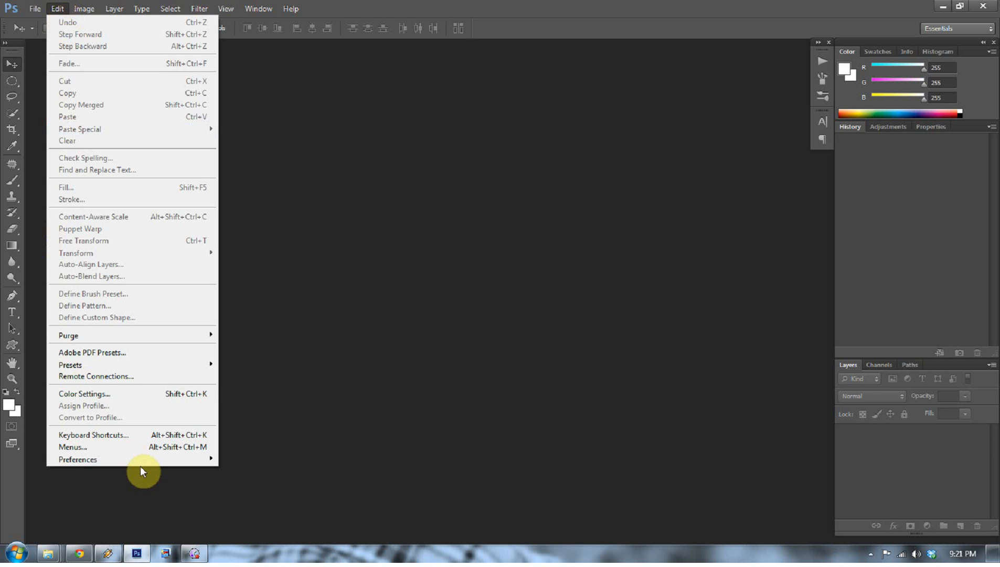
left_click(78, 460)
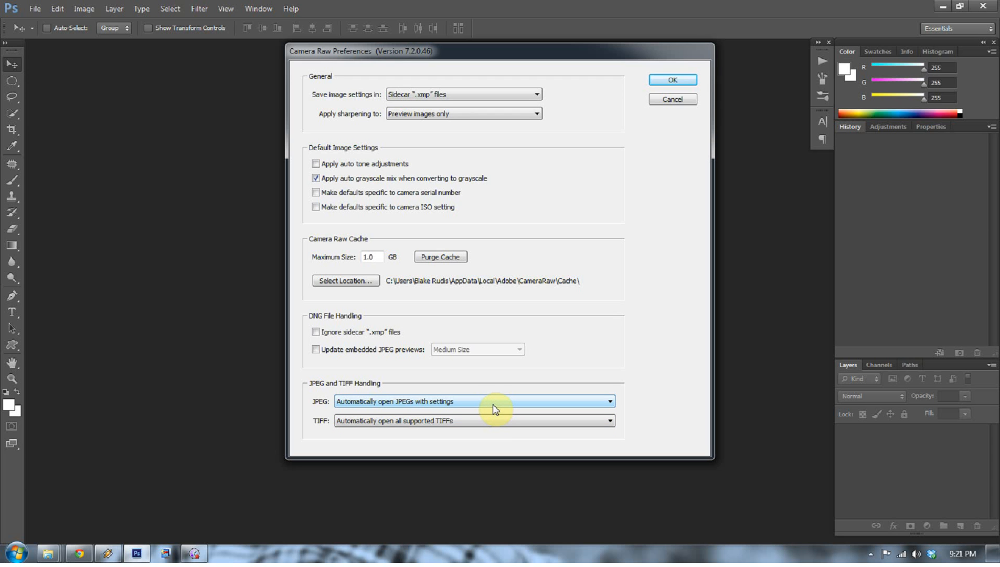
left_click(474, 401)
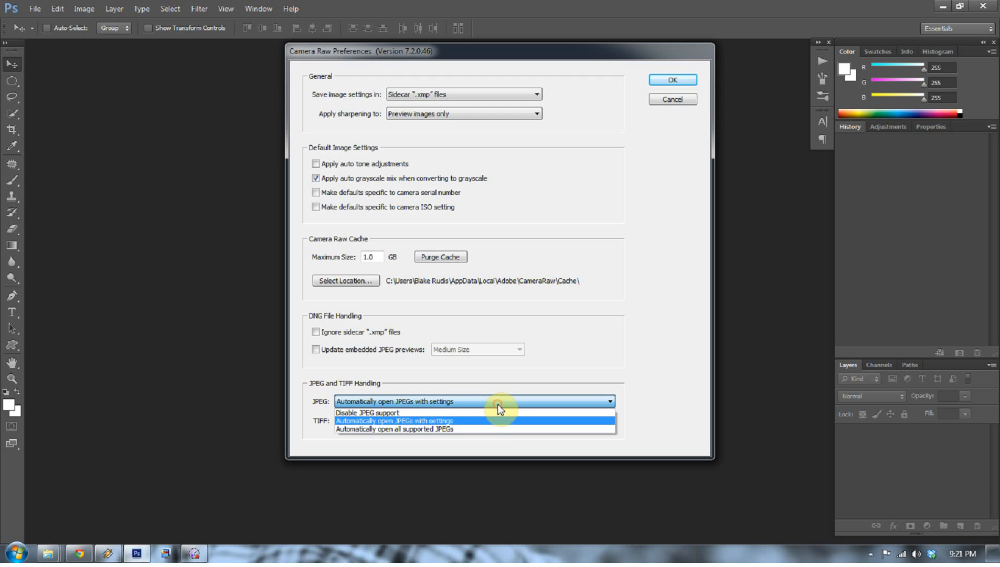
left_click(394, 428)
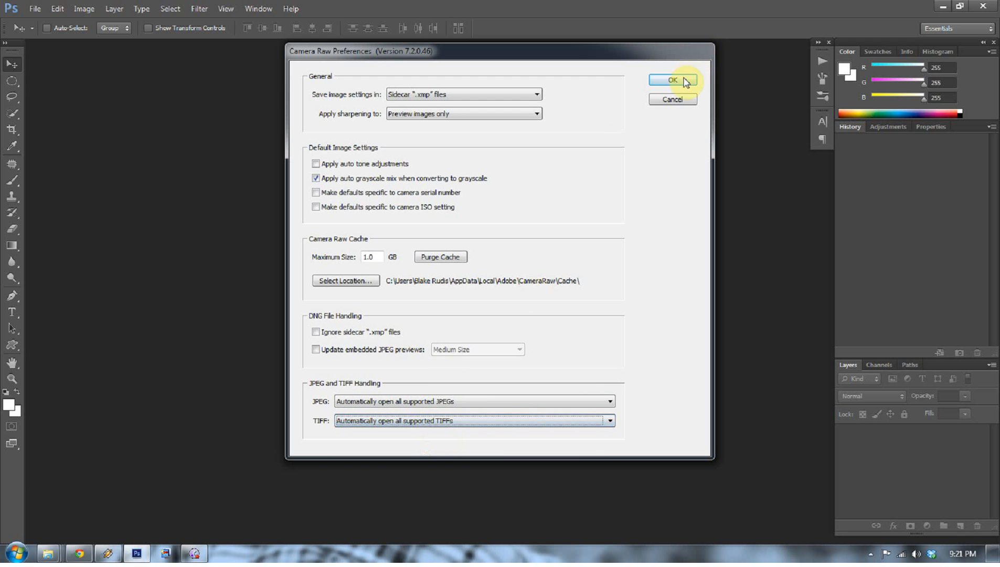
- Confirm the Camera Raw preferences so the tonemapped TIFF loads in Camera Raw
left_click(672, 79)
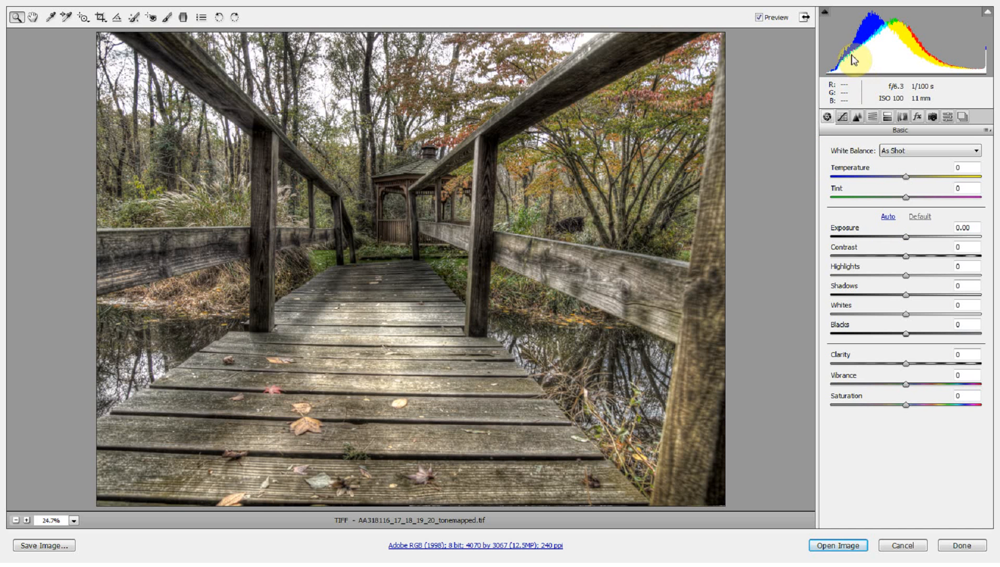
mouse_move(853, 57)
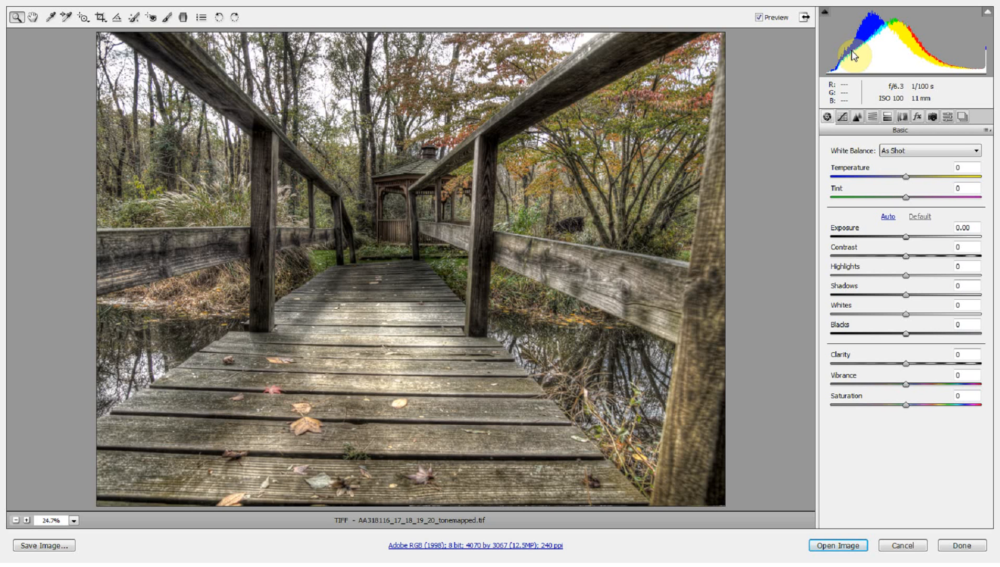
mouse_move(756, 86)
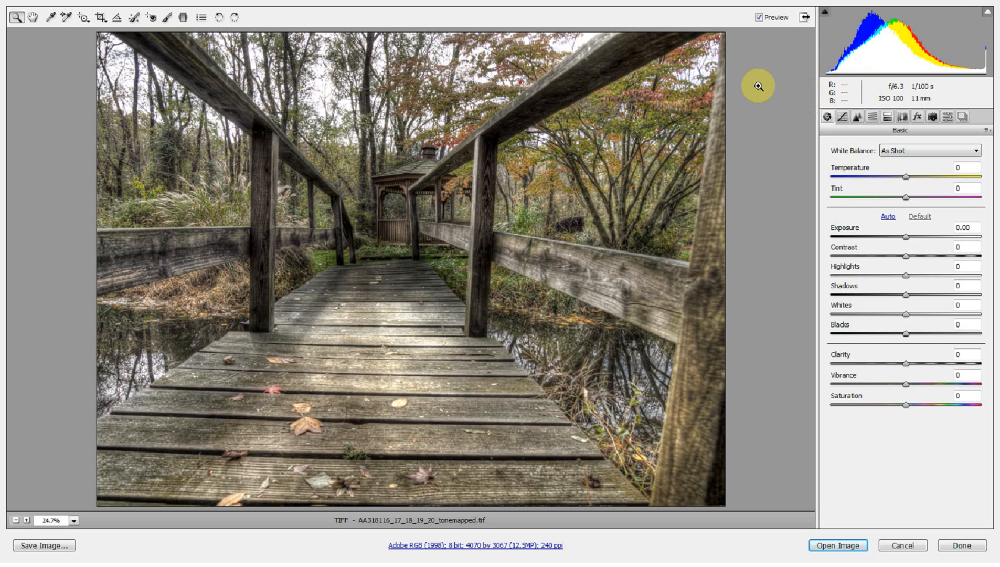
mouse_move(764, 96)
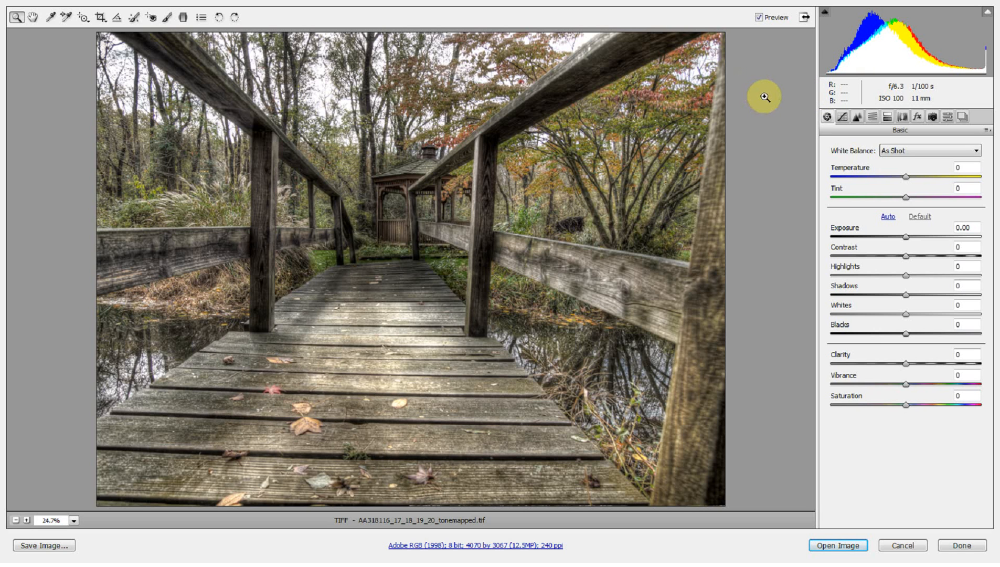
- Try white balance options, reset to As Shot, then warm the temperature to +5
left_click(930, 151)
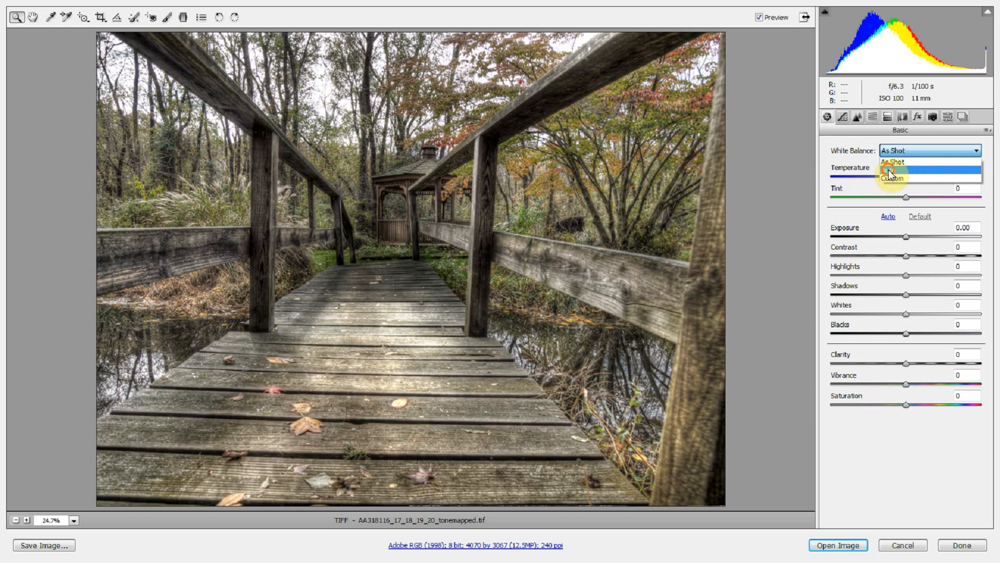
left_click(893, 162)
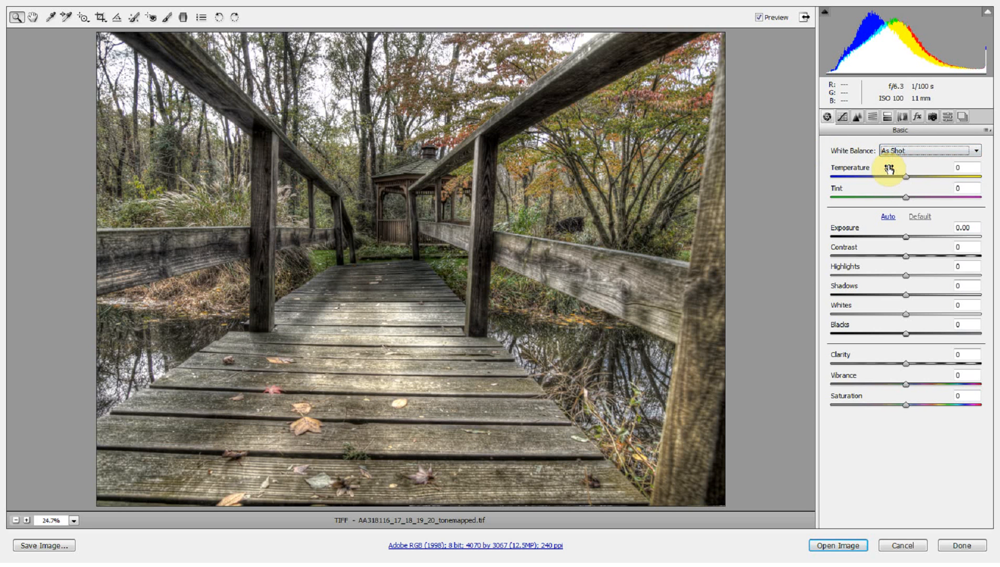
mouse_move(904, 178)
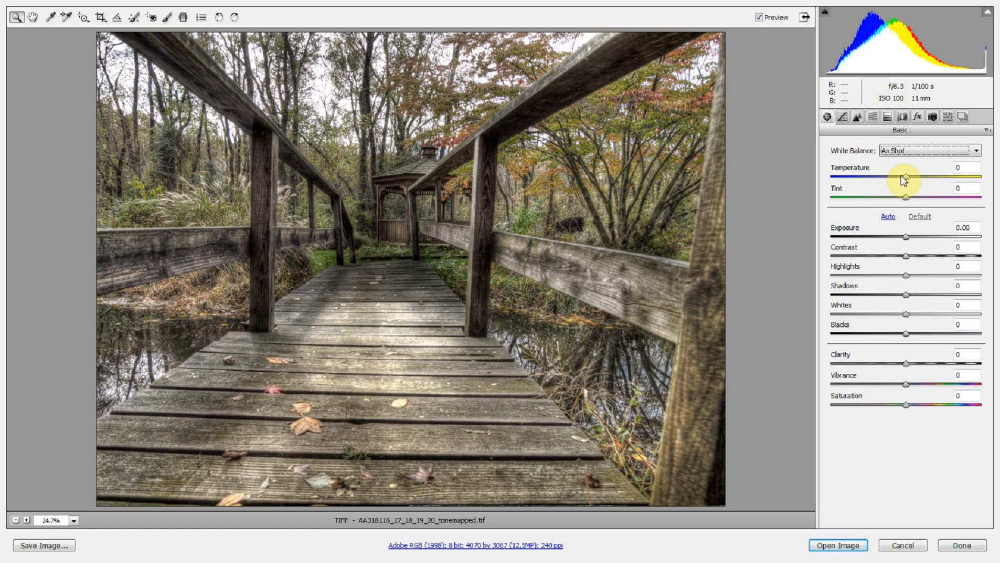
left_click_drag(902, 177, 894, 177)
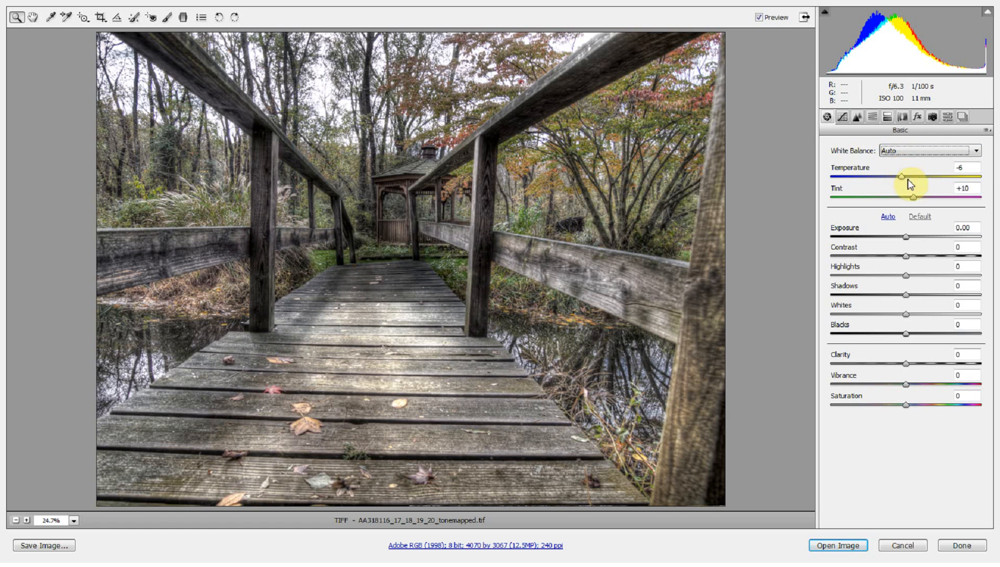
left_click(928, 151)
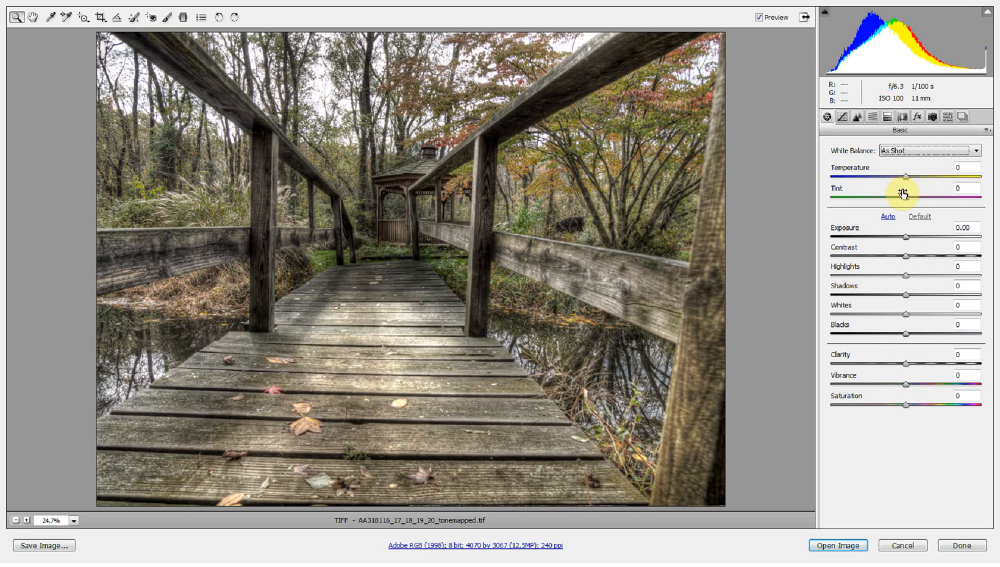
mouse_move(908, 178)
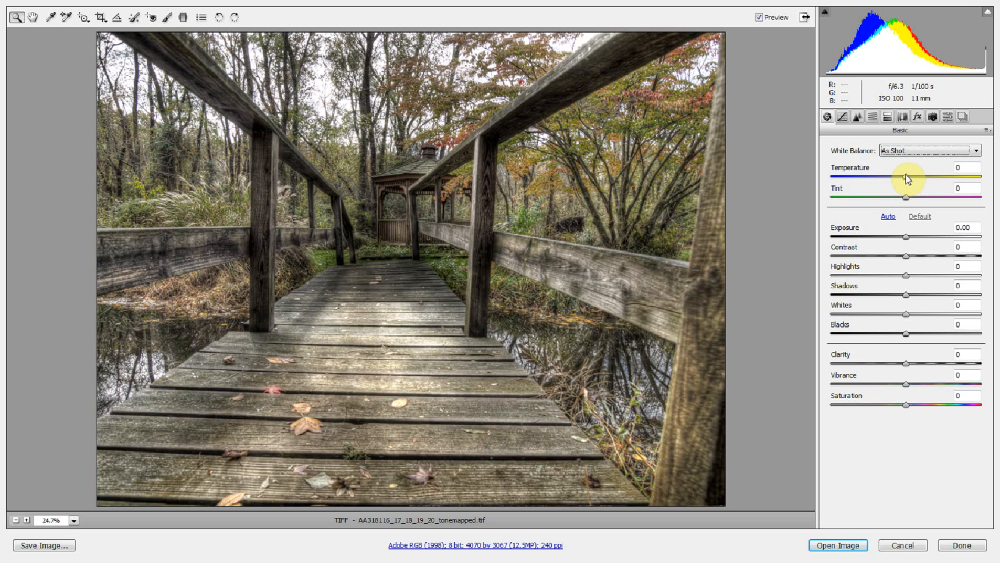
left_click_drag(903, 179, 908, 180)
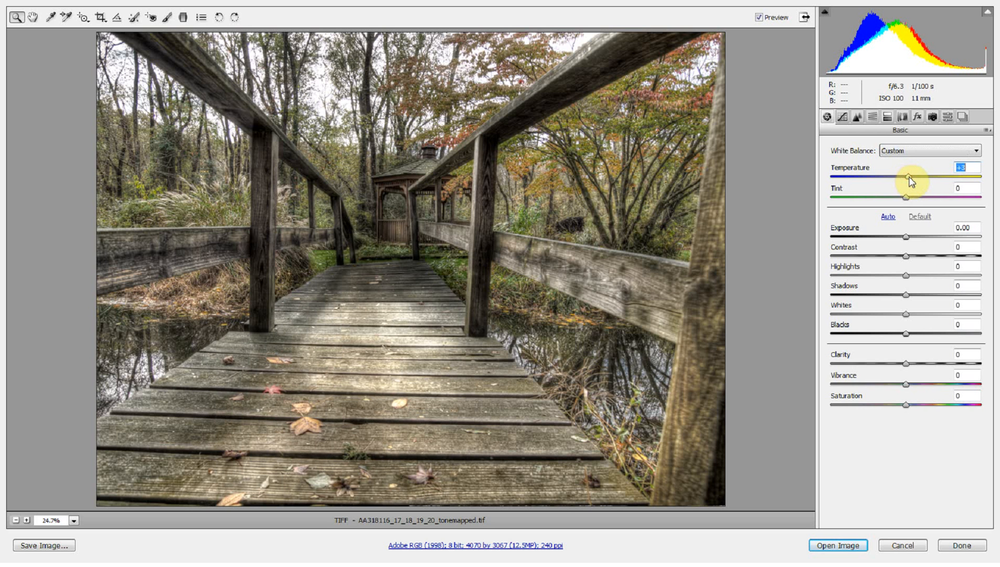
left_click_drag(901, 179, 912, 179)
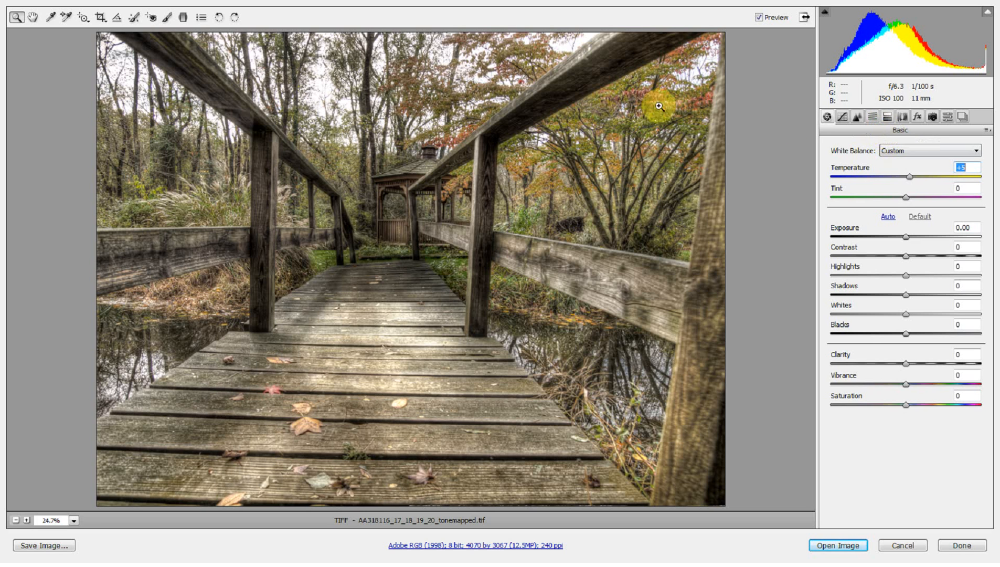
mouse_move(421, 86)
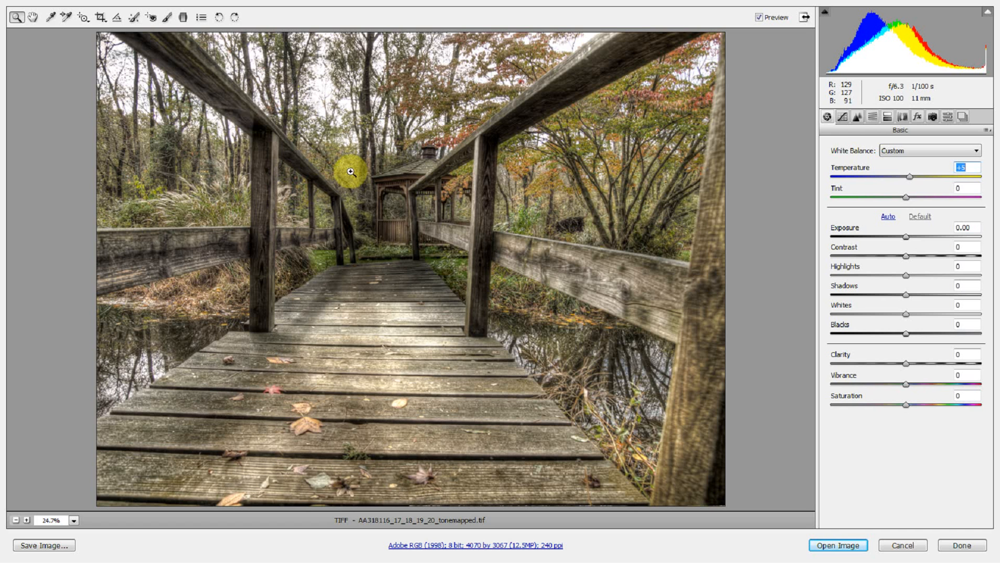
mouse_move(360, 178)
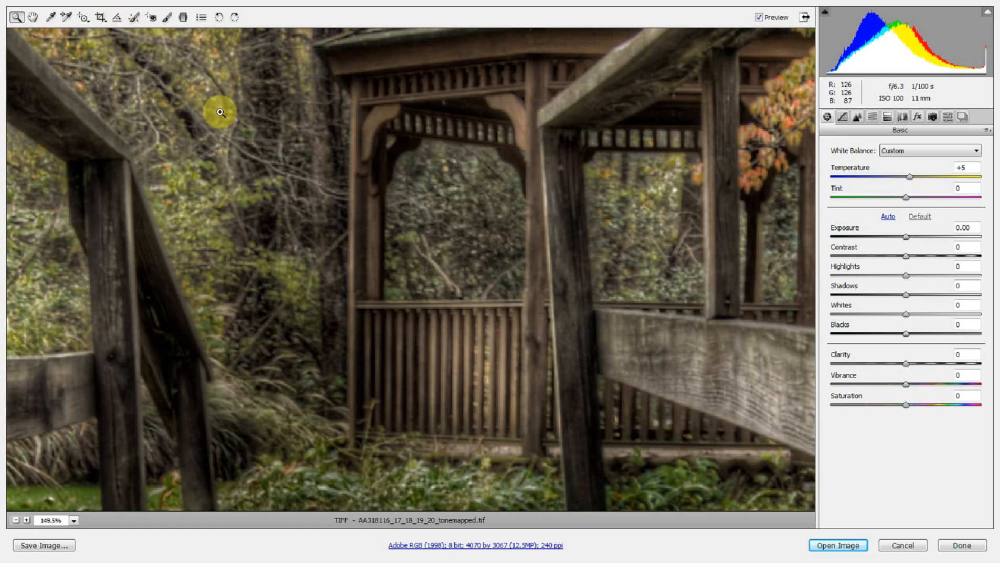
- Crop a thin border to 3999 by 3013 pixels and fit the image back in view
left_click(116, 17)
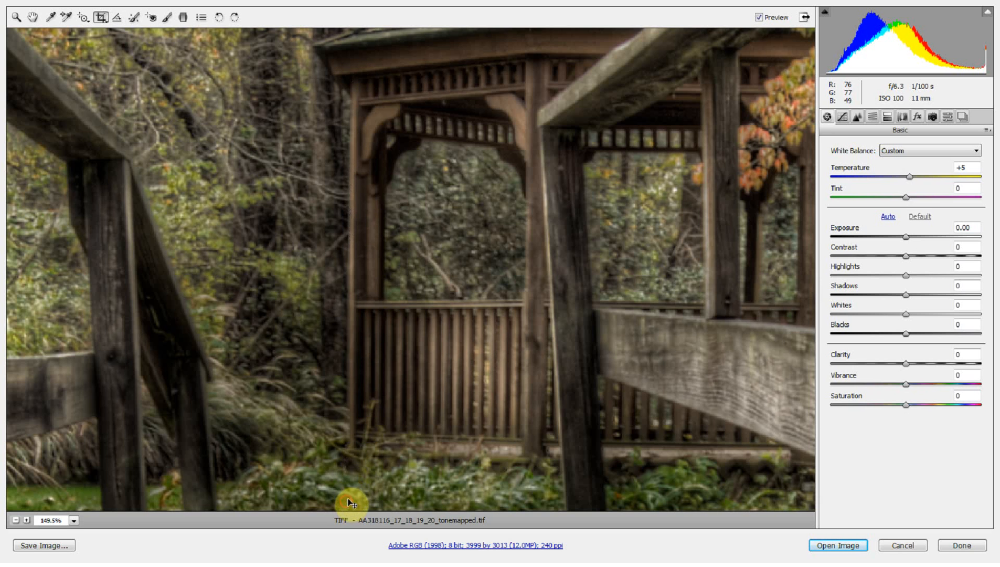
mouse_move(310, 254)
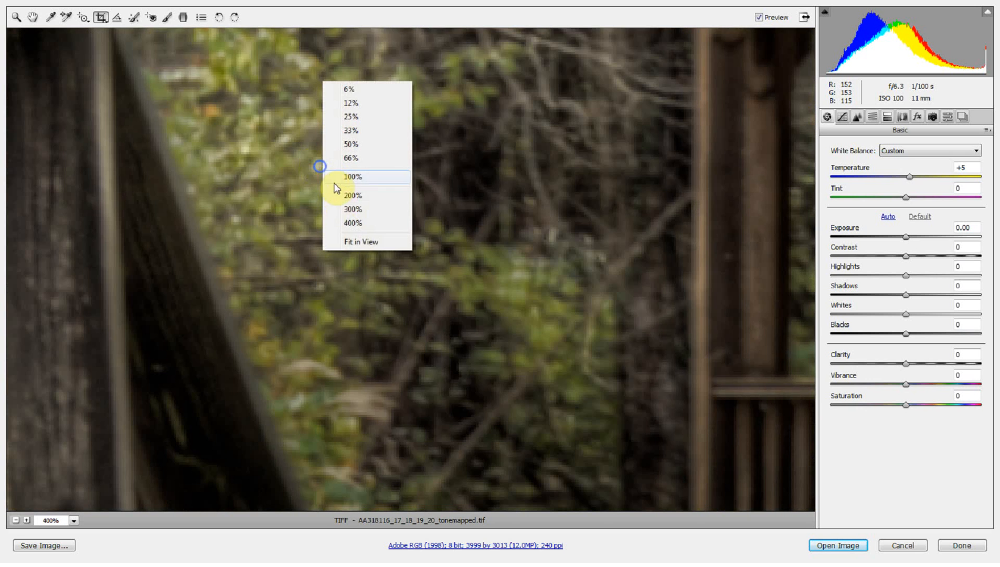
left_click(362, 242)
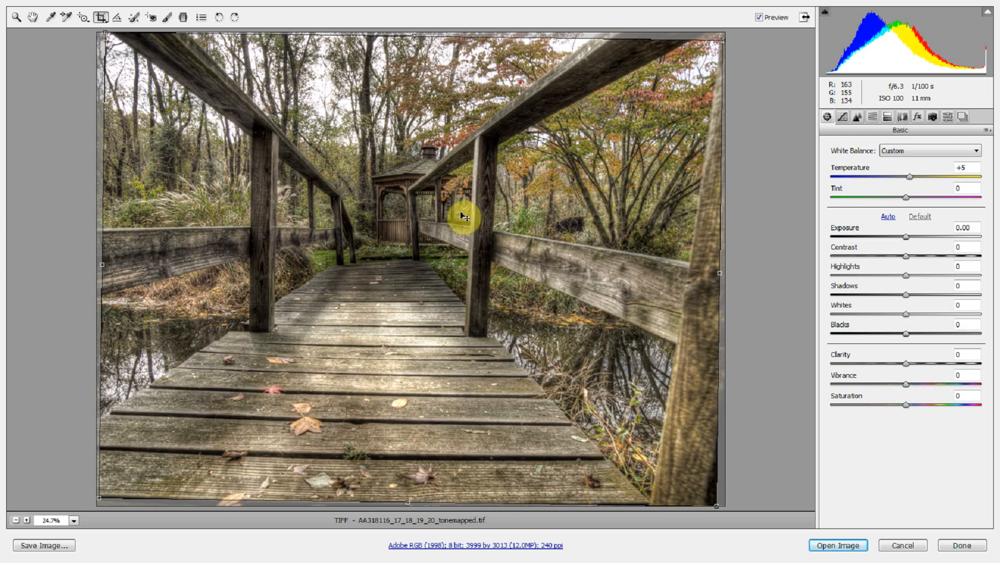
mouse_move(242, 181)
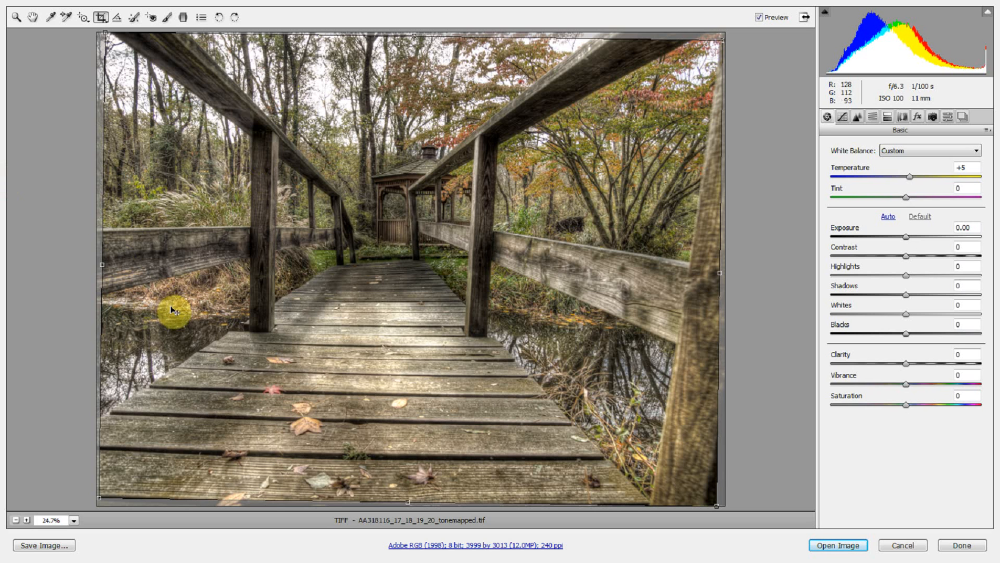
mouse_move(559, 52)
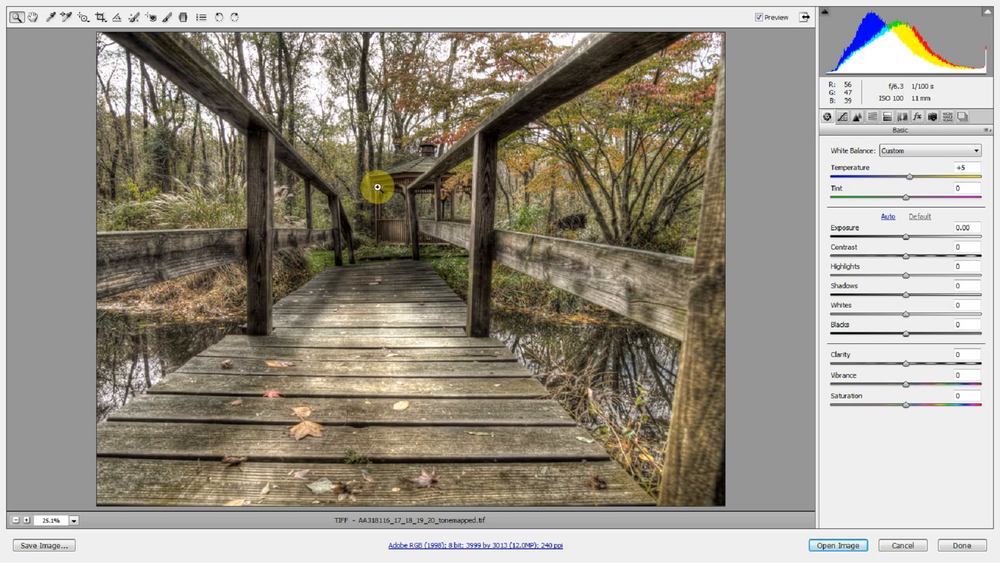
mouse_move(381, 81)
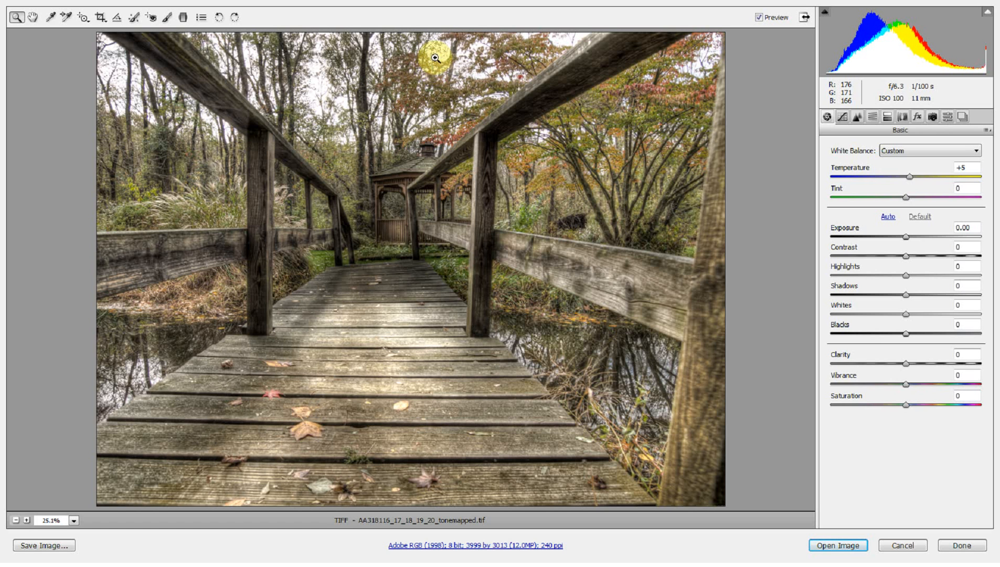
- Enable chromatic aberration removal with Purple Amount 4 and purple hue range 44–84
left_click(433, 56)
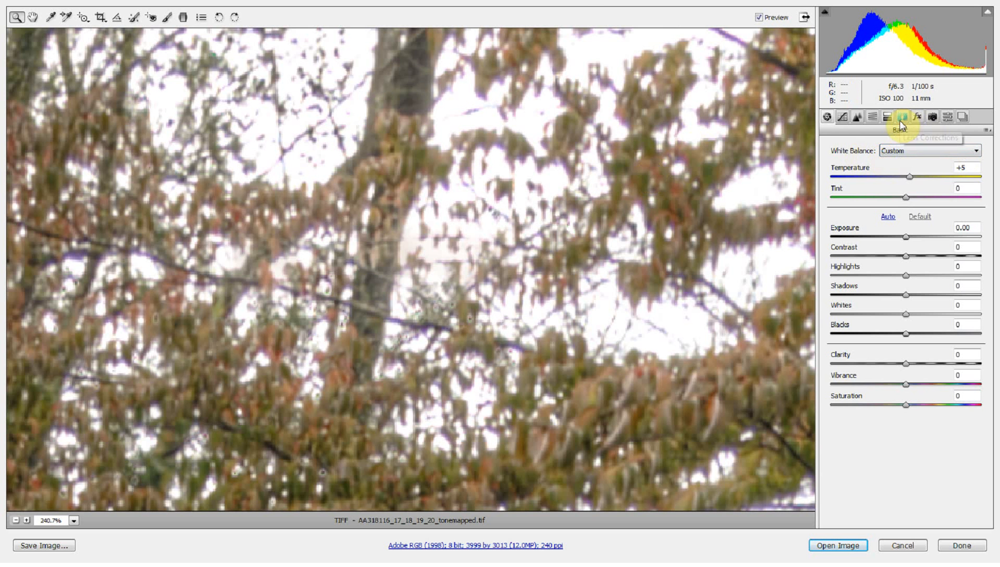
mouse_move(901, 117)
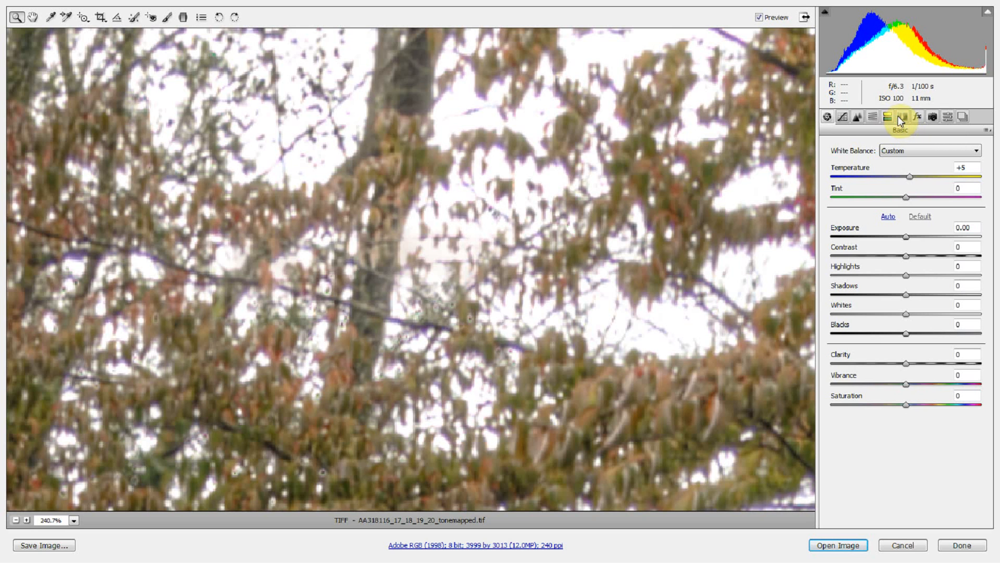
left_click(901, 116)
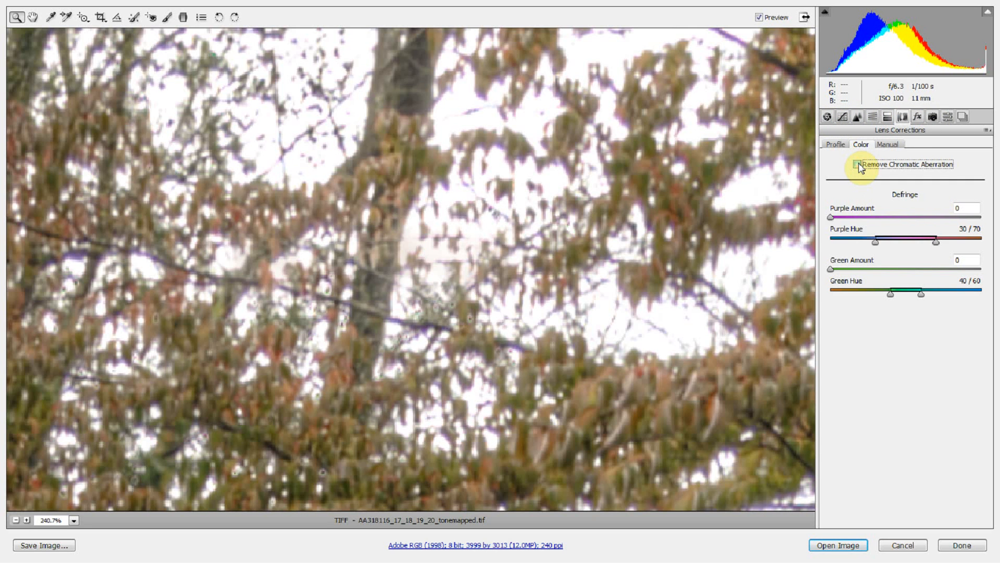
left_click(858, 164)
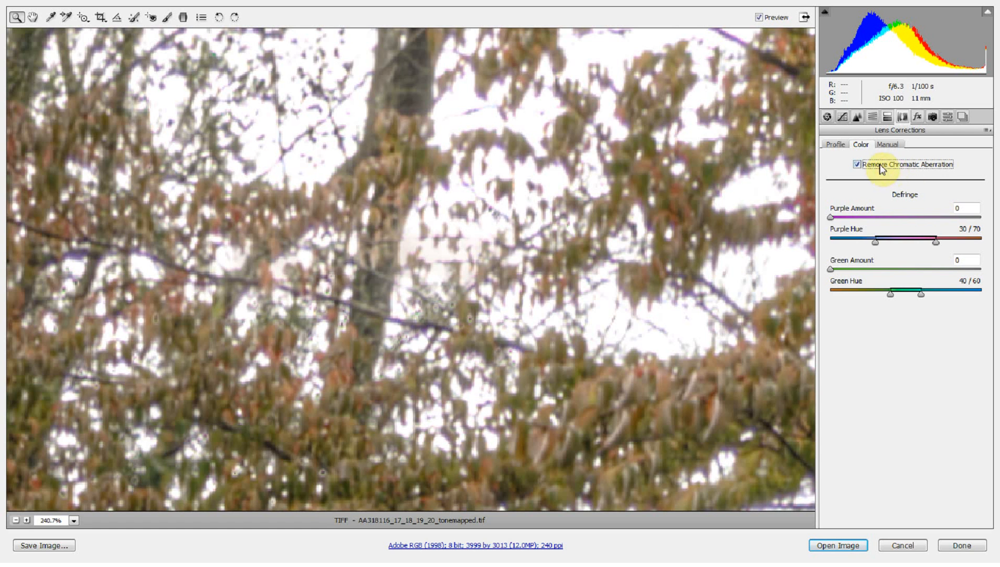
mouse_move(841, 286)
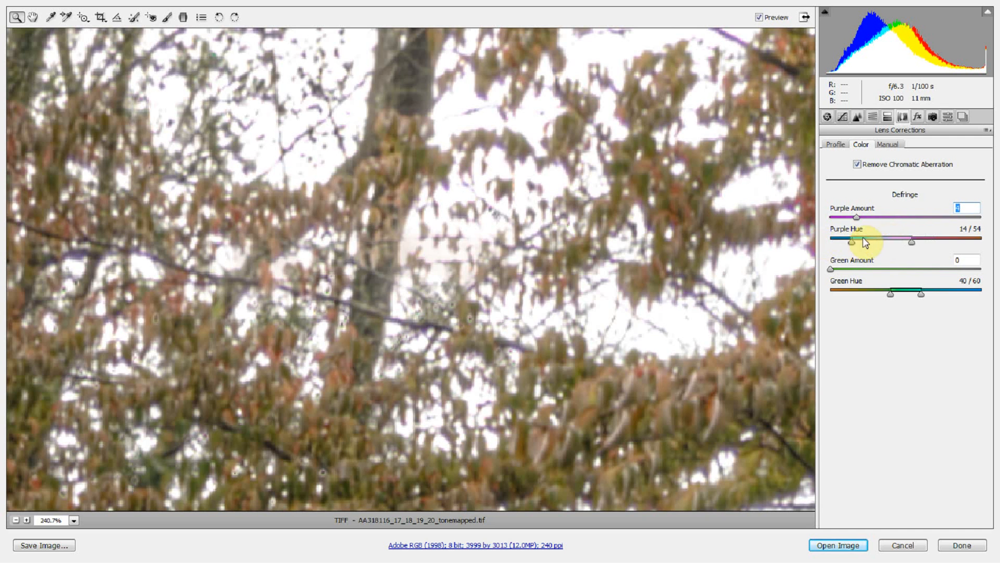
left_click_drag(868, 242, 904, 241)
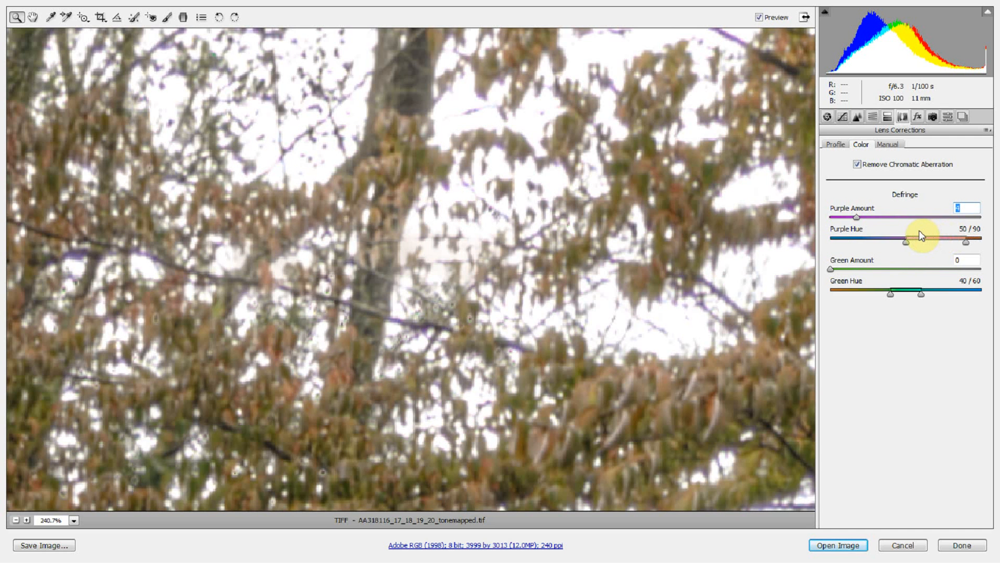
left_click_drag(926, 241, 907, 241)
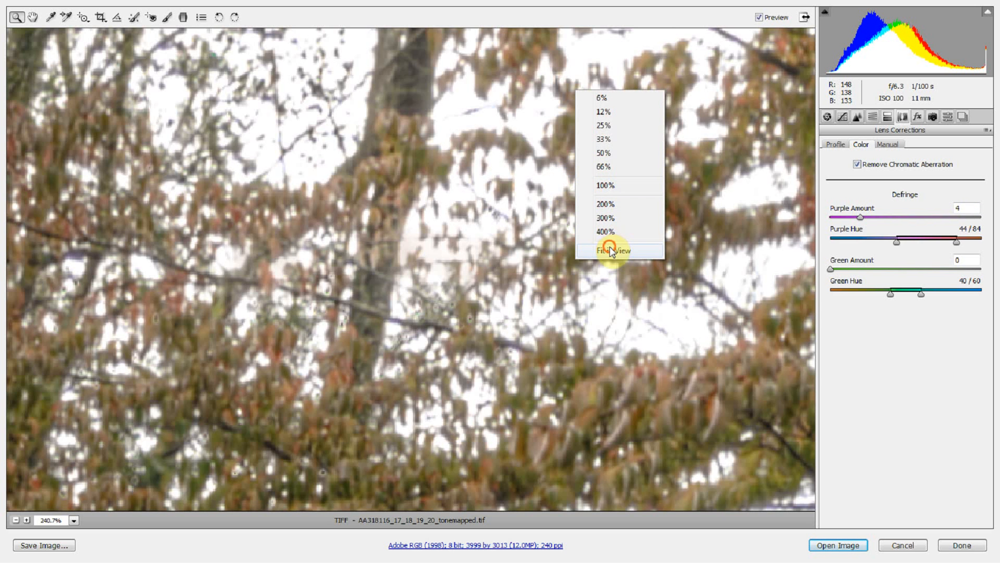
- In the Detail tab raise Luminance noise reduction to 48 with Luminance Detail about 47
left_click(612, 249)
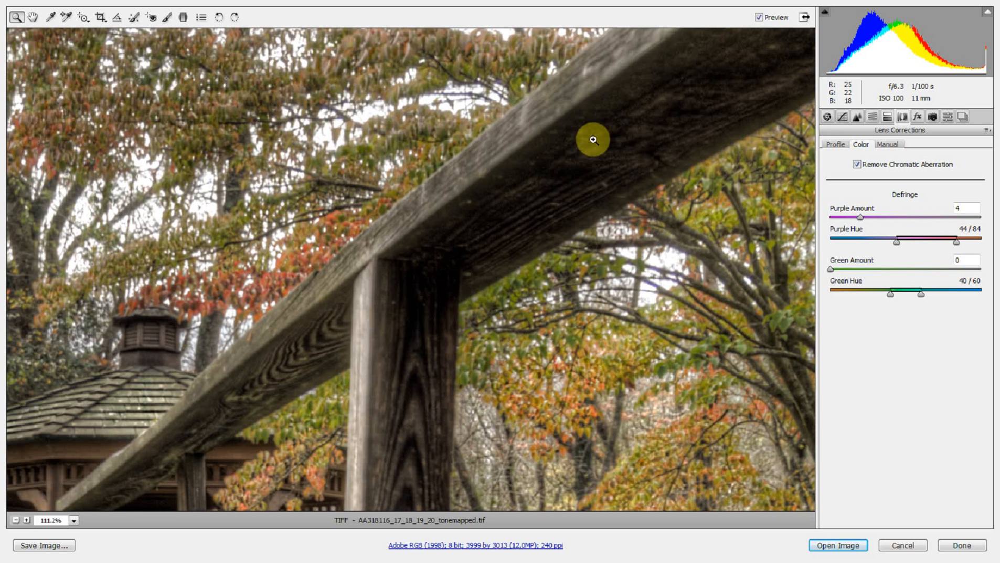
mouse_move(668, 118)
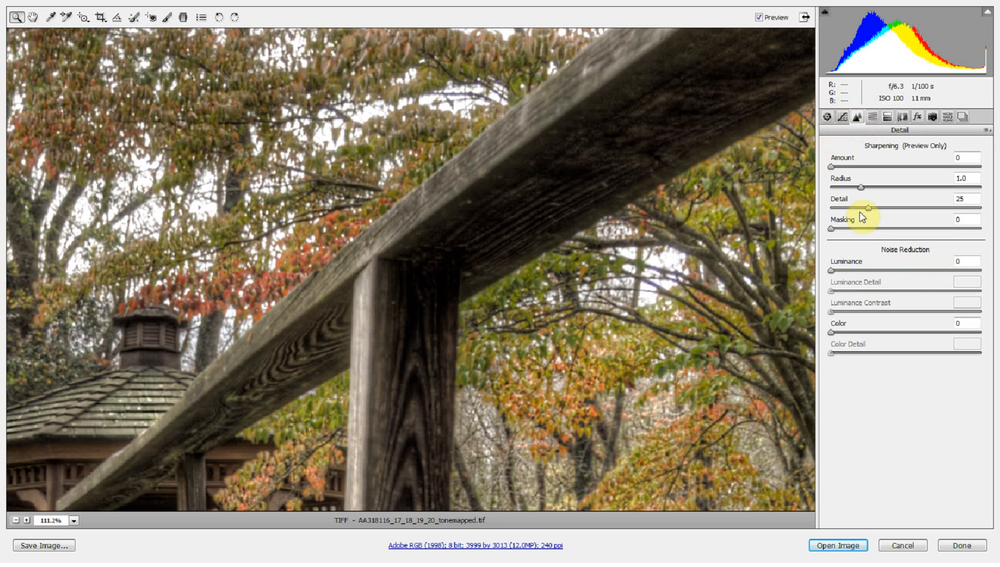
left_click_drag(832, 270, 900, 270)
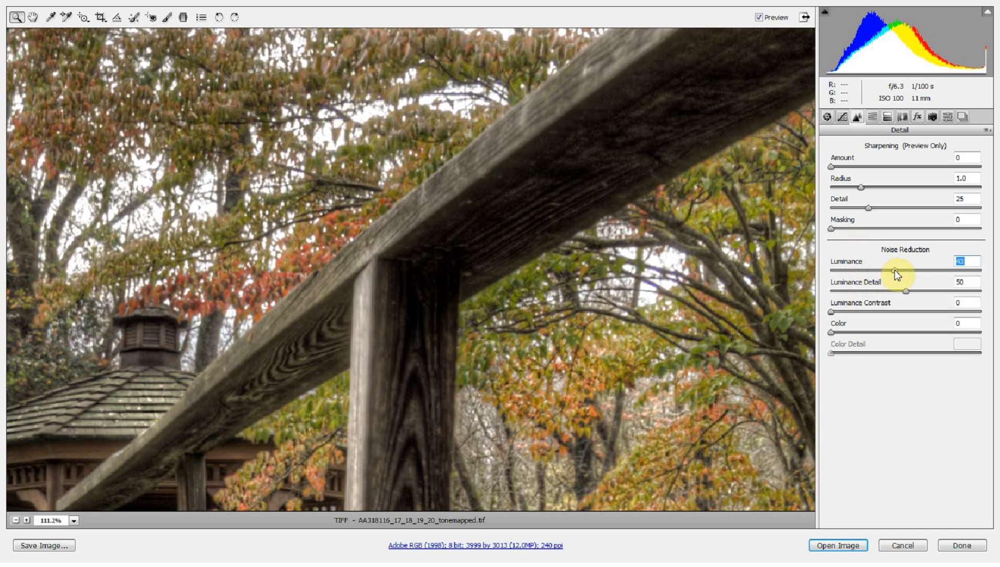
left_click_drag(906, 270, 890, 270)
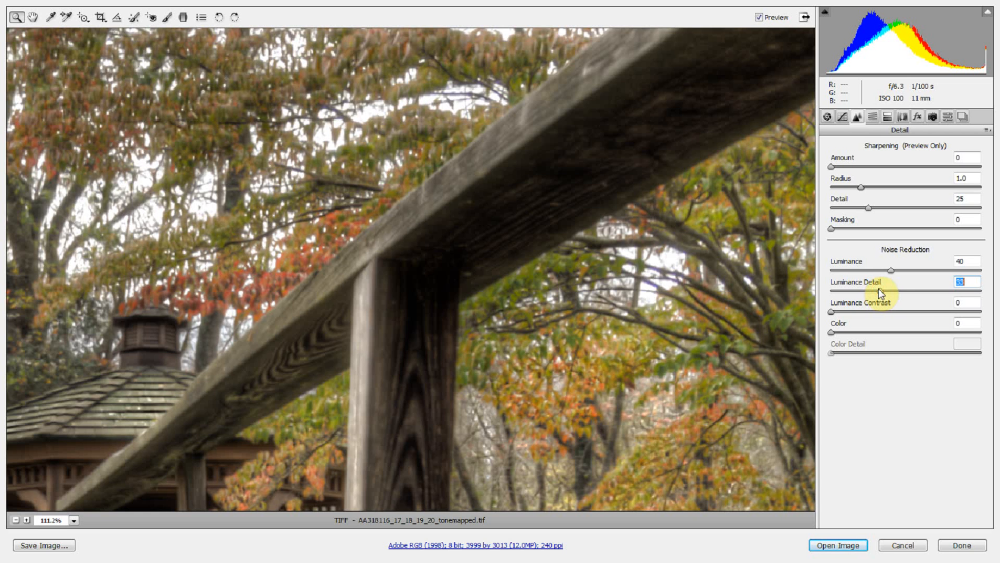
mouse_move(826, 274)
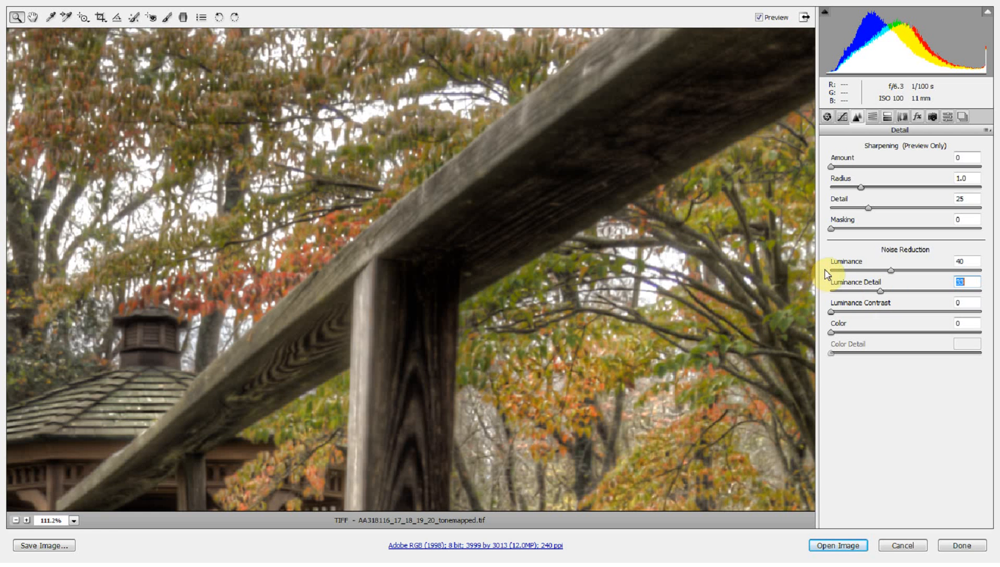
mouse_move(892, 273)
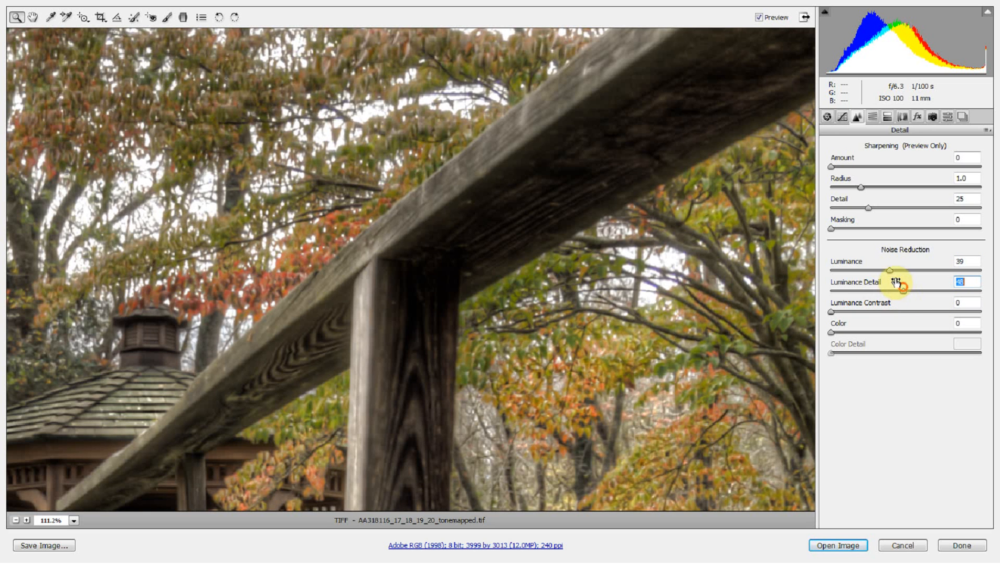
left_click_drag(887, 271, 924, 271)
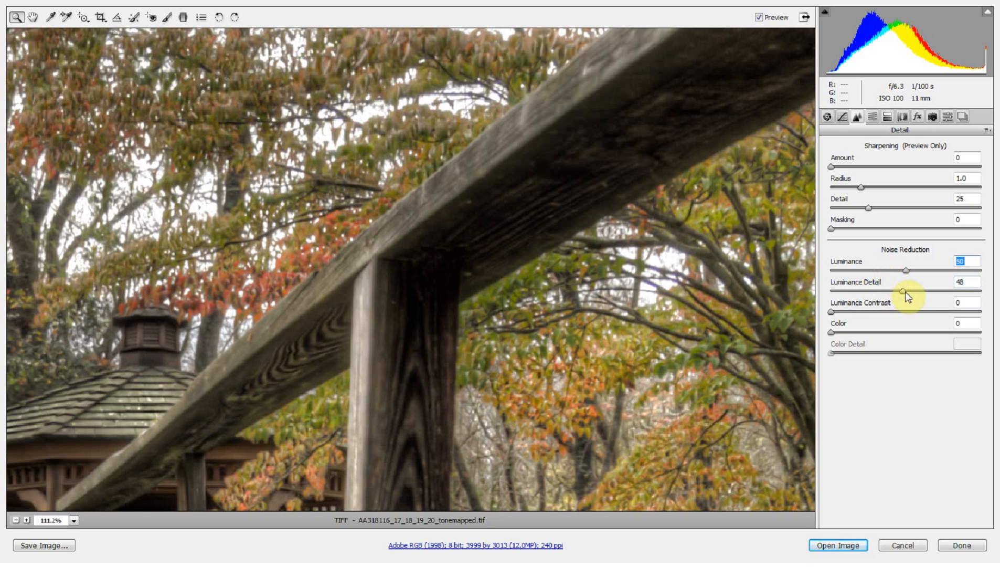
left_click_drag(920, 270, 902, 271)
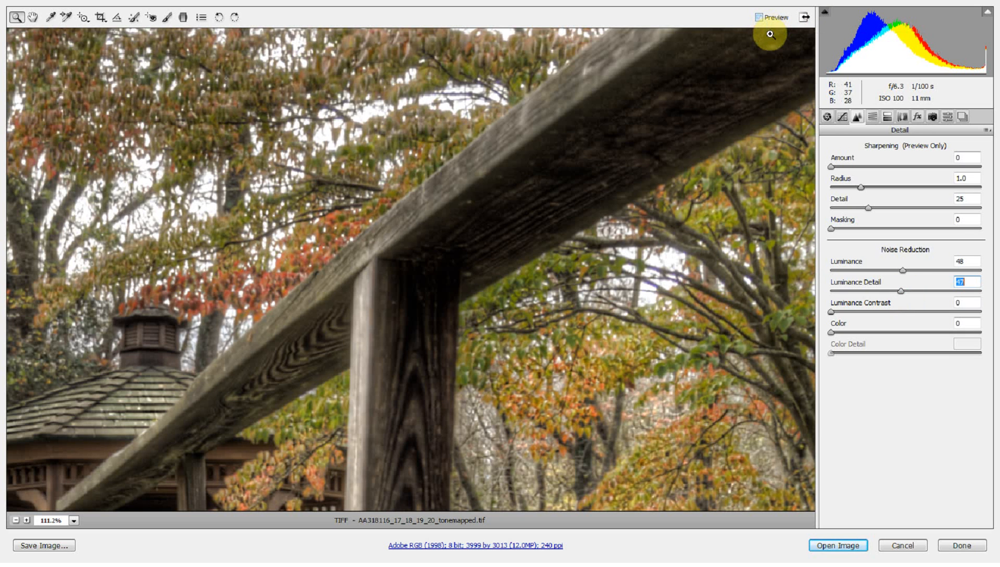
- Compare with Preview toggled and raise Luminance Contrast to 24
left_click(760, 16)
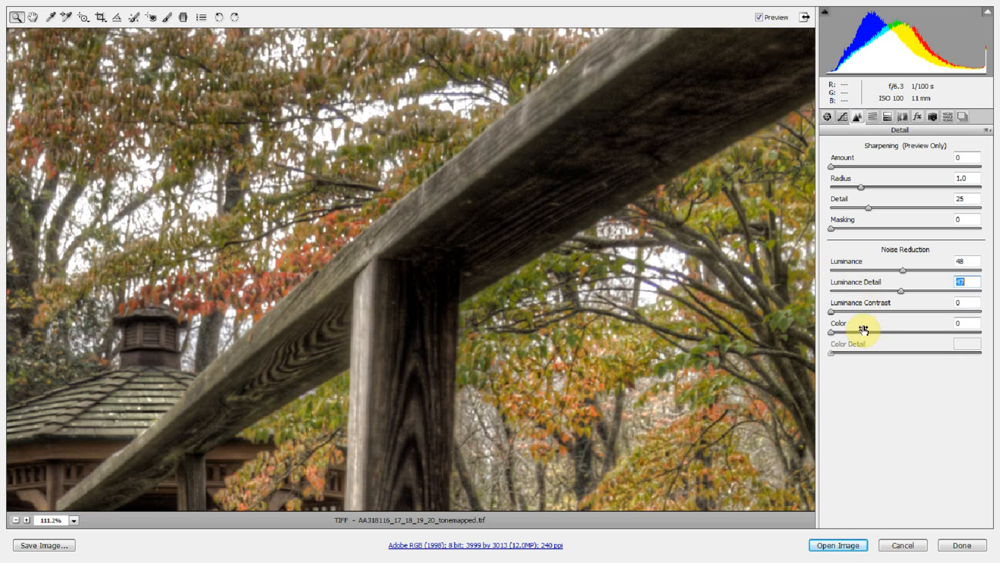
left_click(858, 302)
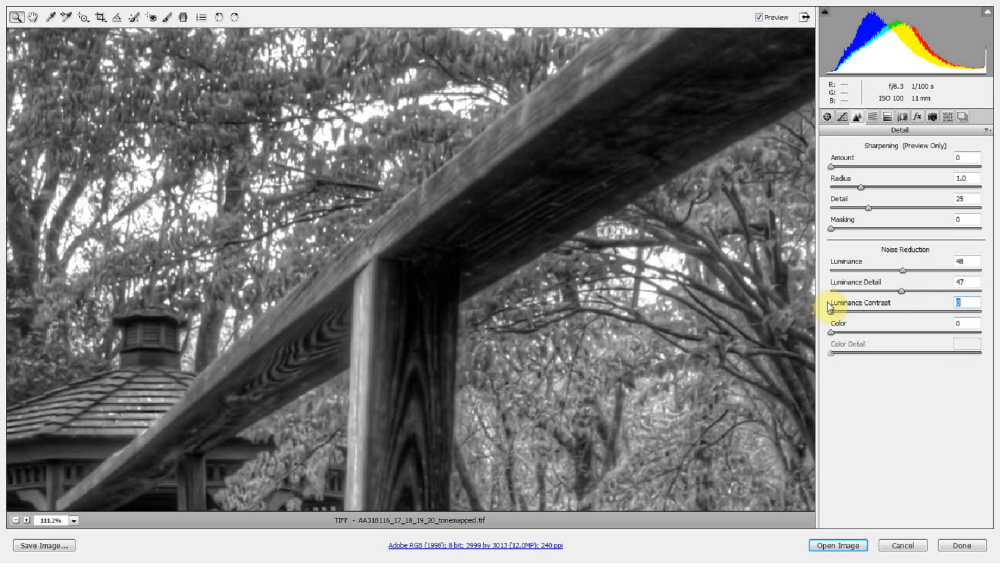
left_click_drag(831, 313, 868, 313)
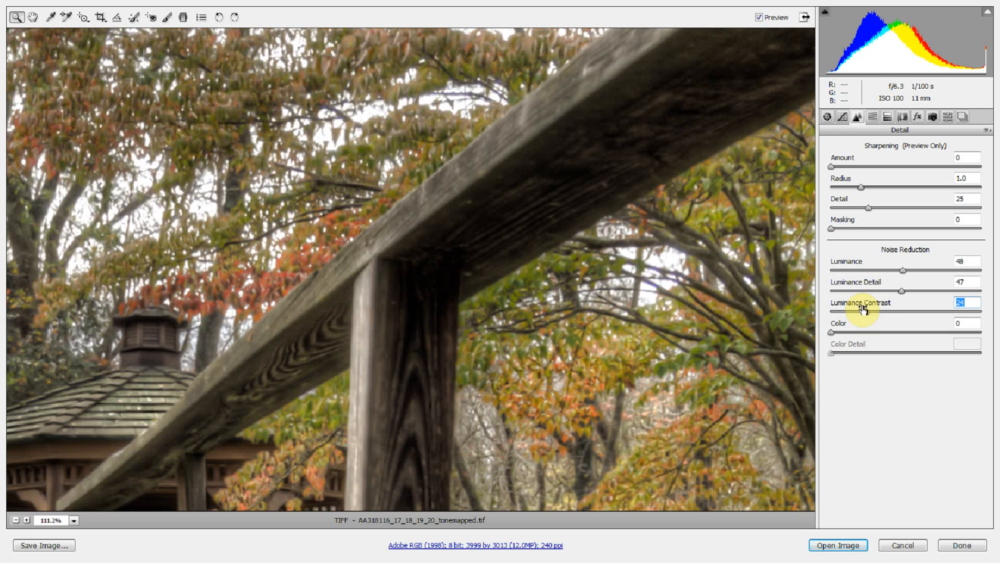
- Drop Luminance to zero to compare, restore it to 49, then zoom out to the whole photo
left_click_drag(903, 271, 899, 271)
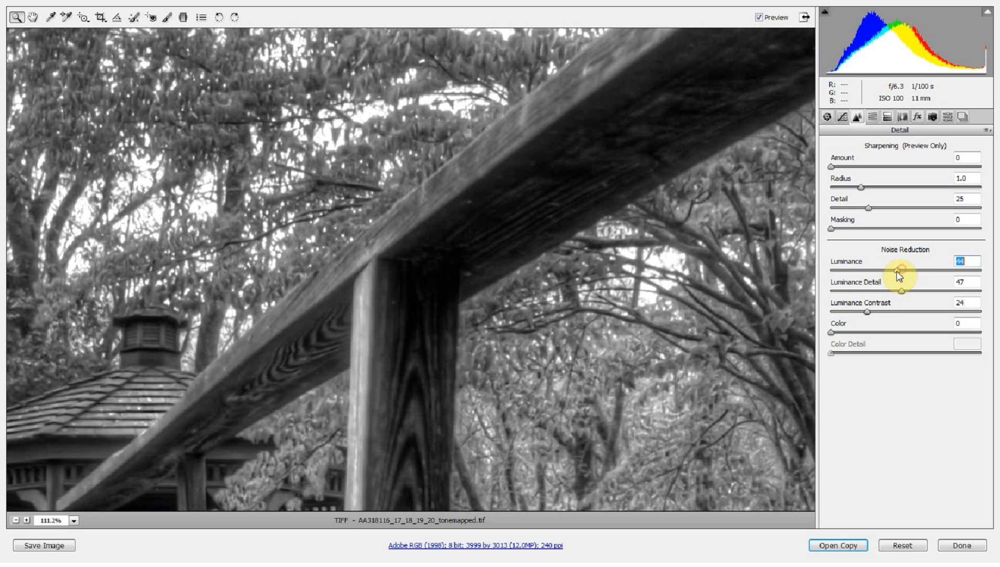
left_click_drag(906, 270, 831, 269)
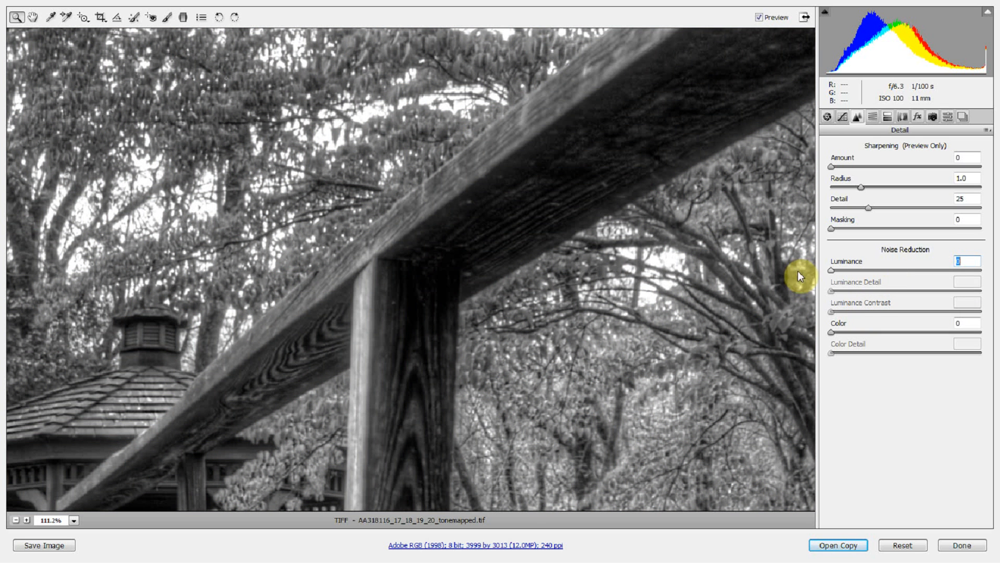
left_click_drag(833, 269, 931, 269)
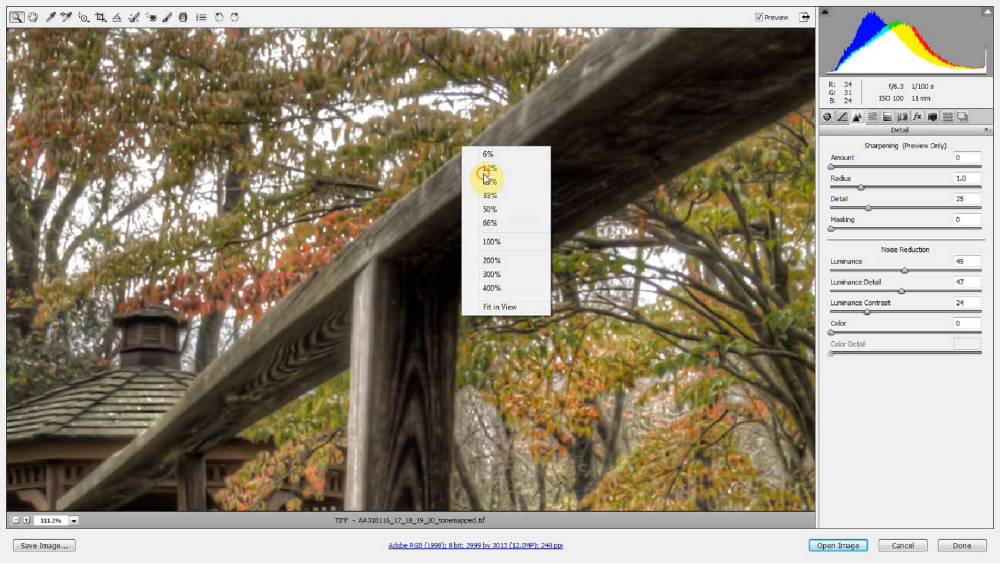
left_click(500, 307)
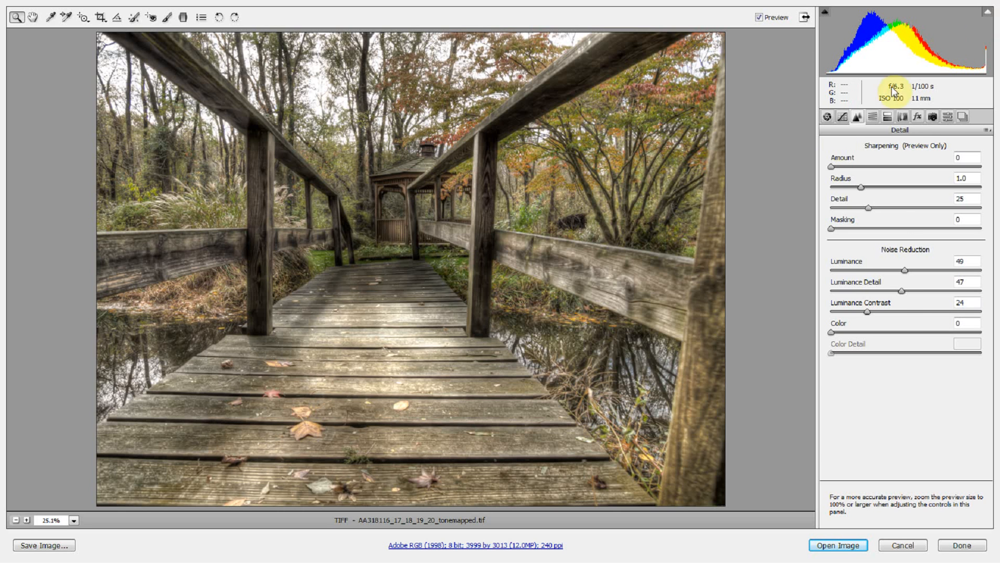
- In the Basic panel, bring Exposure to -0.70 after pulling it back up from very dark
left_click(827, 117)
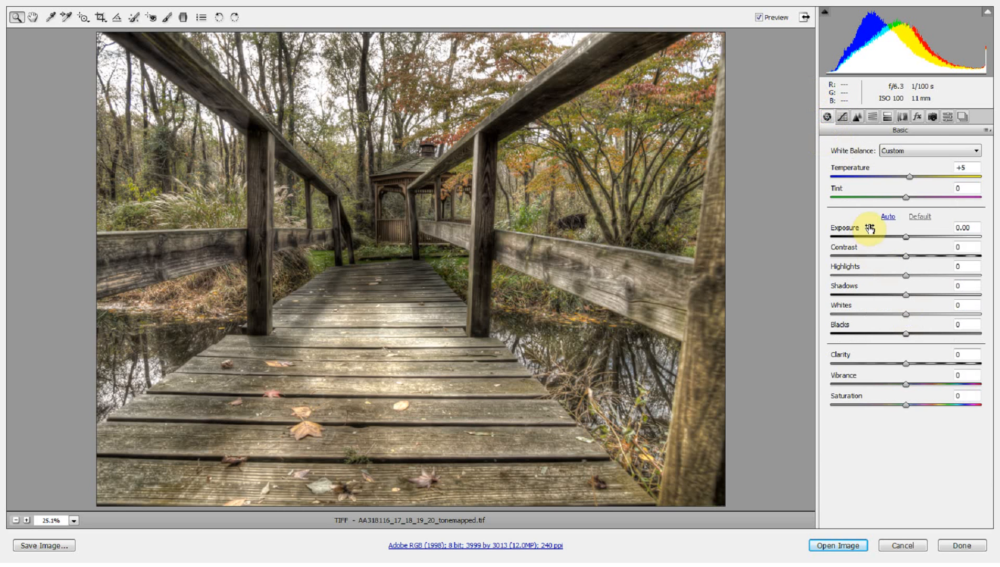
mouse_move(884, 267)
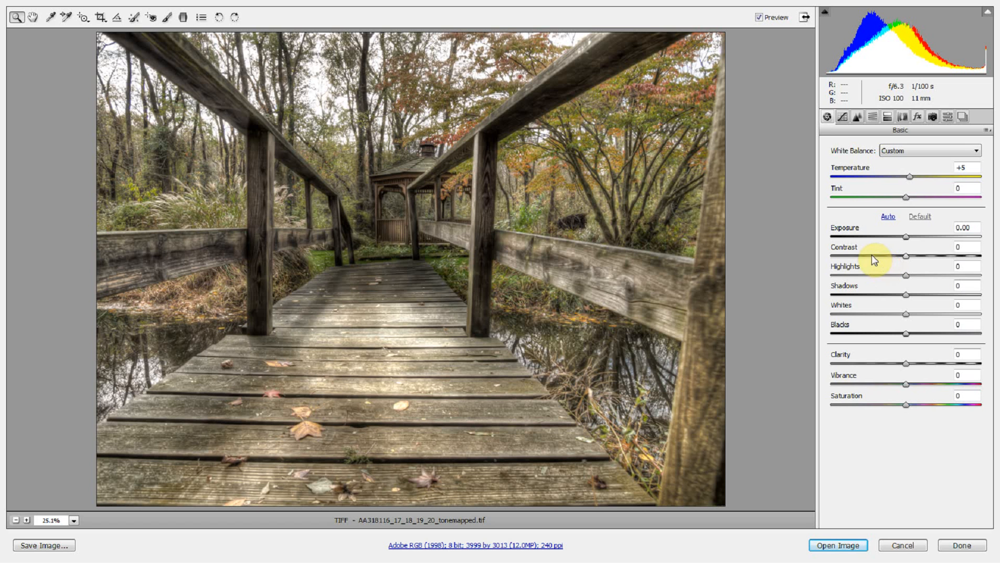
mouse_move(907, 245)
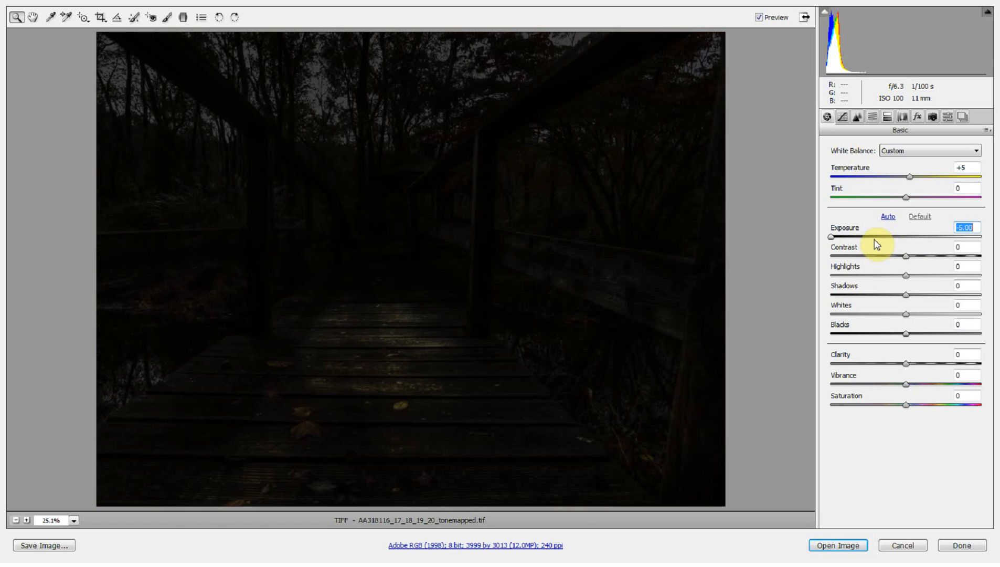
left_click_drag(831, 237, 945, 238)
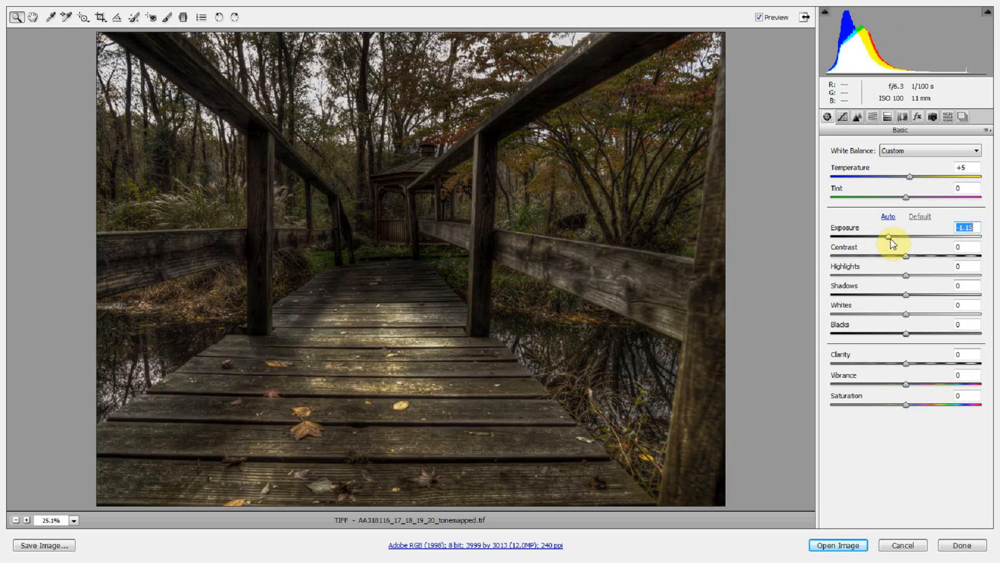
left_click_drag(887, 237, 899, 238)
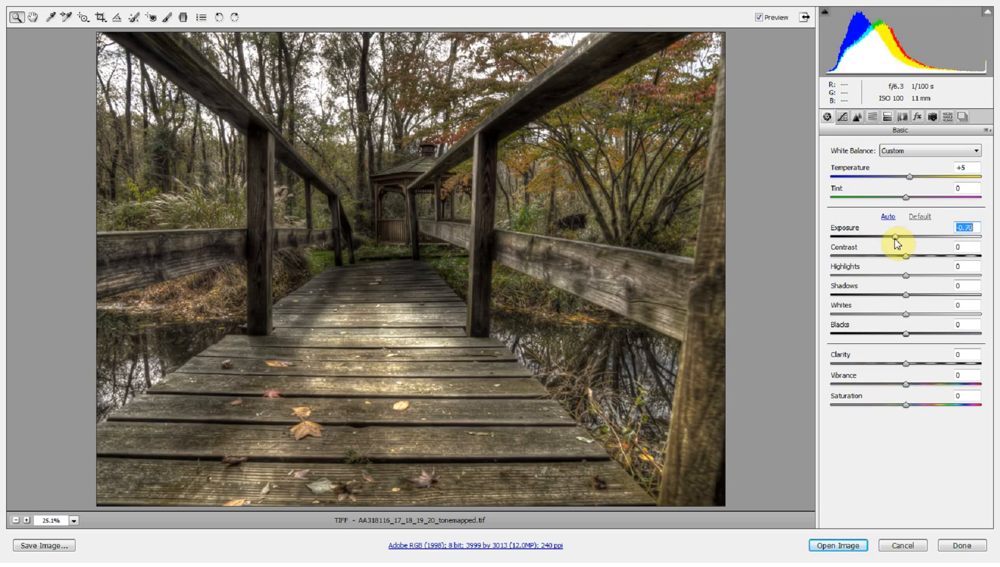
mouse_move(920, 251)
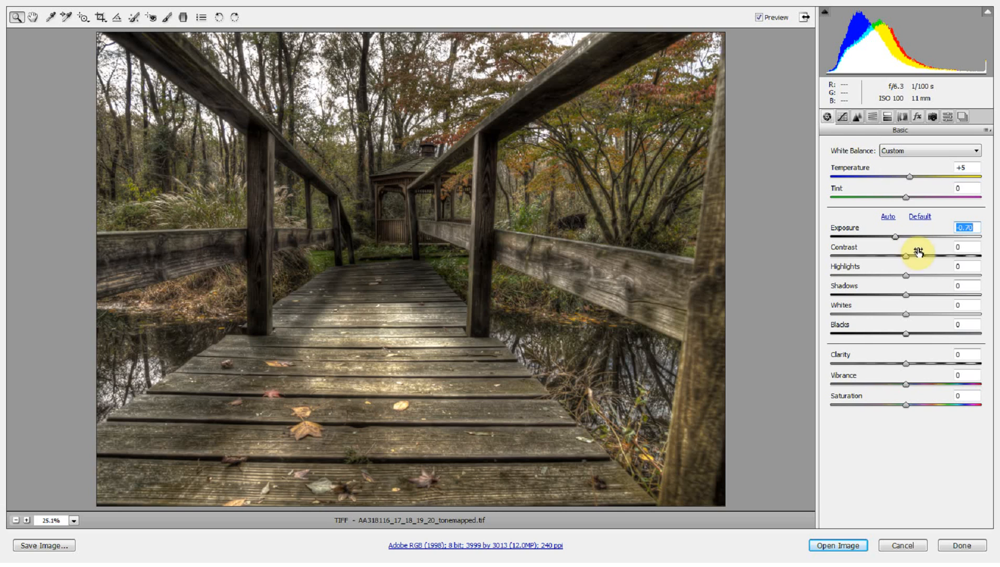
- Settle Contrast at +12 after a stronger try, then begin raising Highlights
left_click_drag(906, 253, 976, 253)
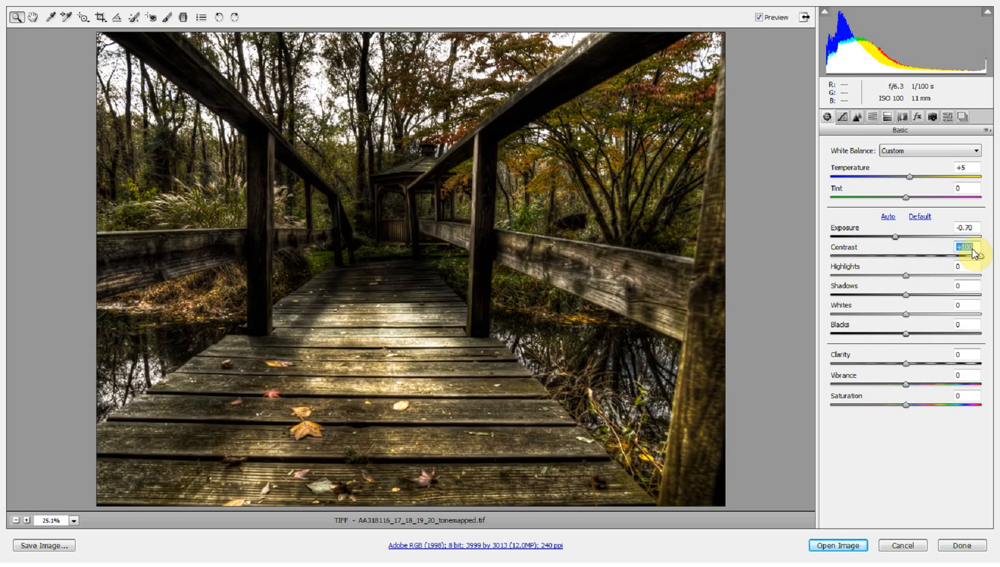
left_click_drag(943, 255, 919, 255)
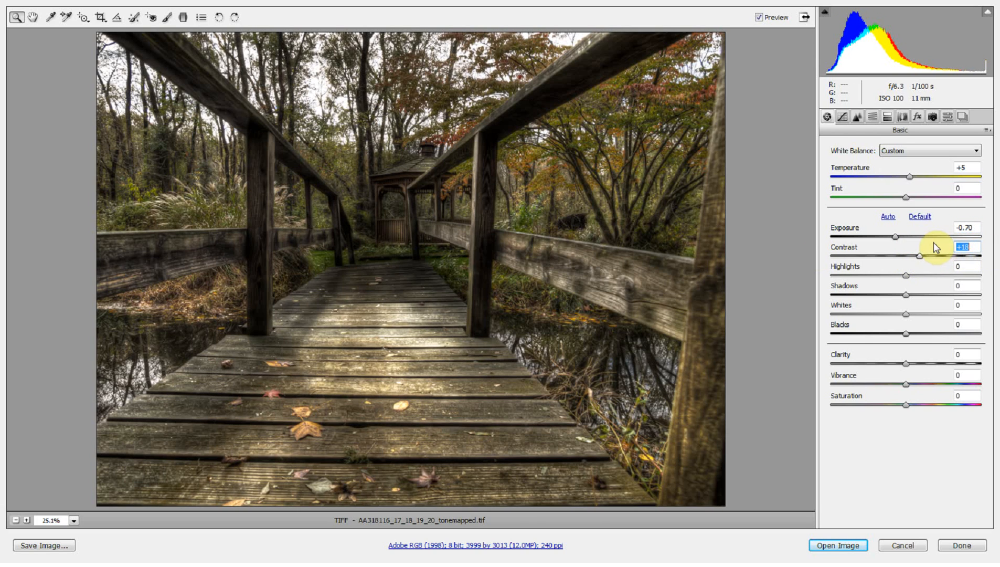
left_click_drag(931, 255, 918, 255)
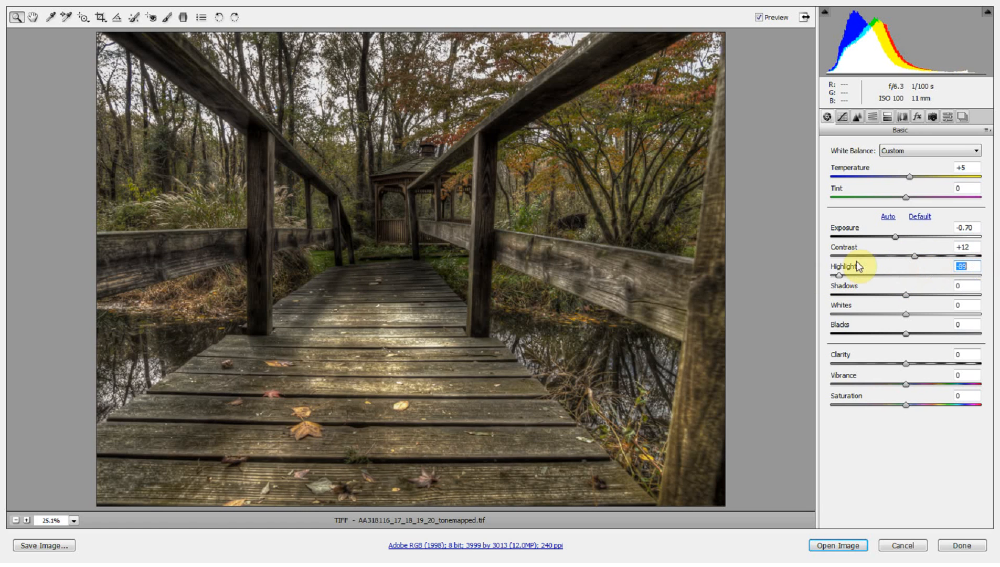
left_click_drag(840, 275, 915, 275)
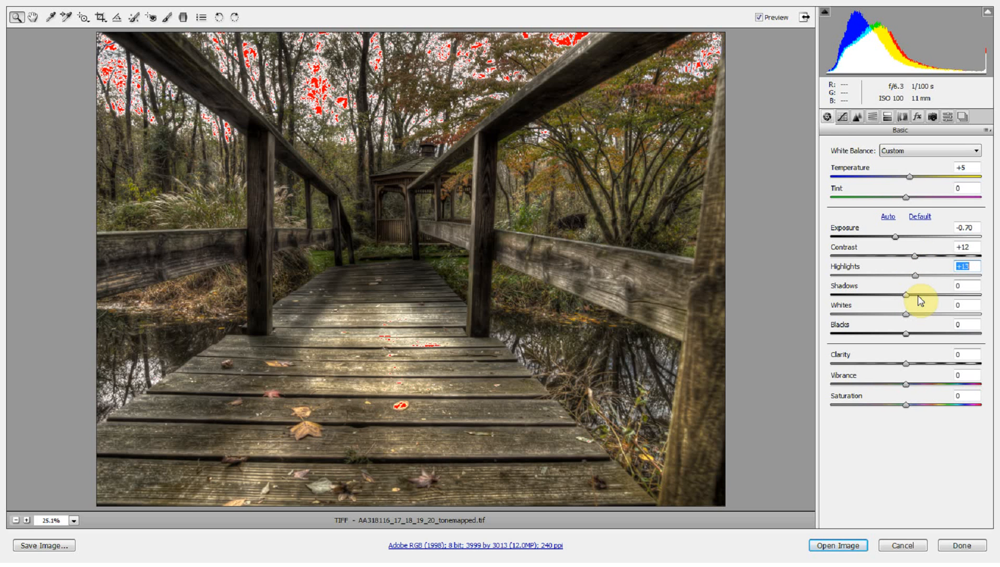
mouse_move(925, 311)
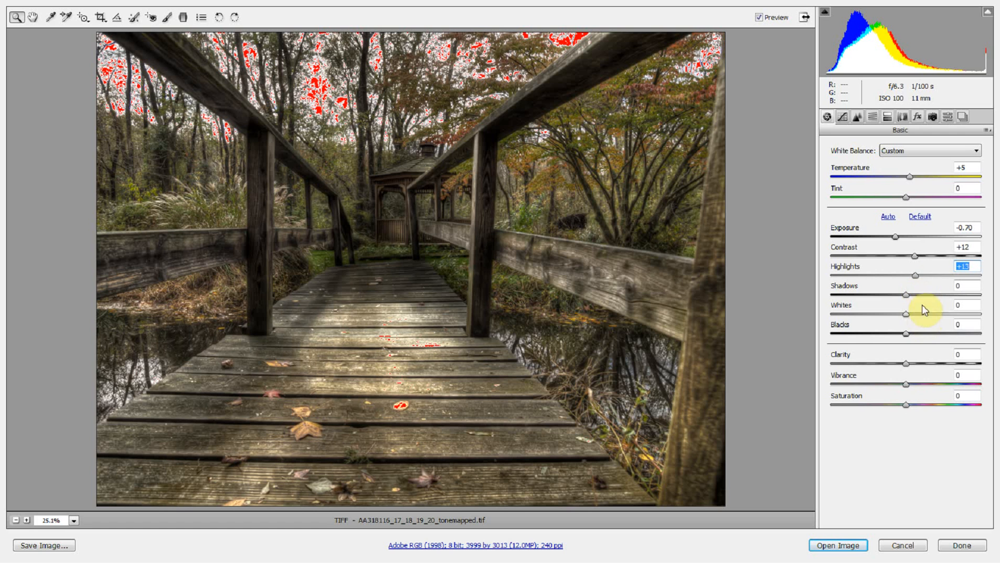
mouse_move(935, 279)
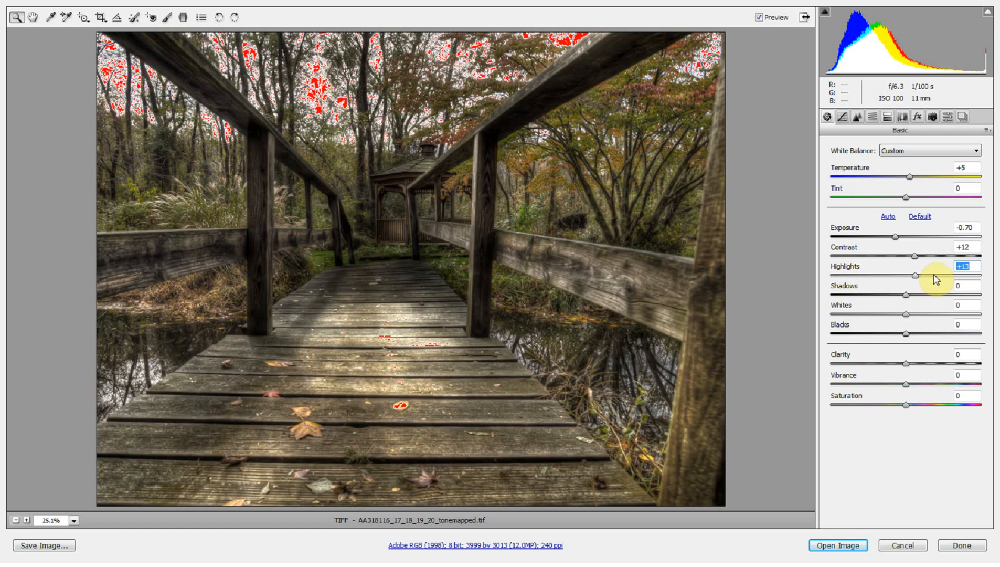
mouse_move(564, 75)
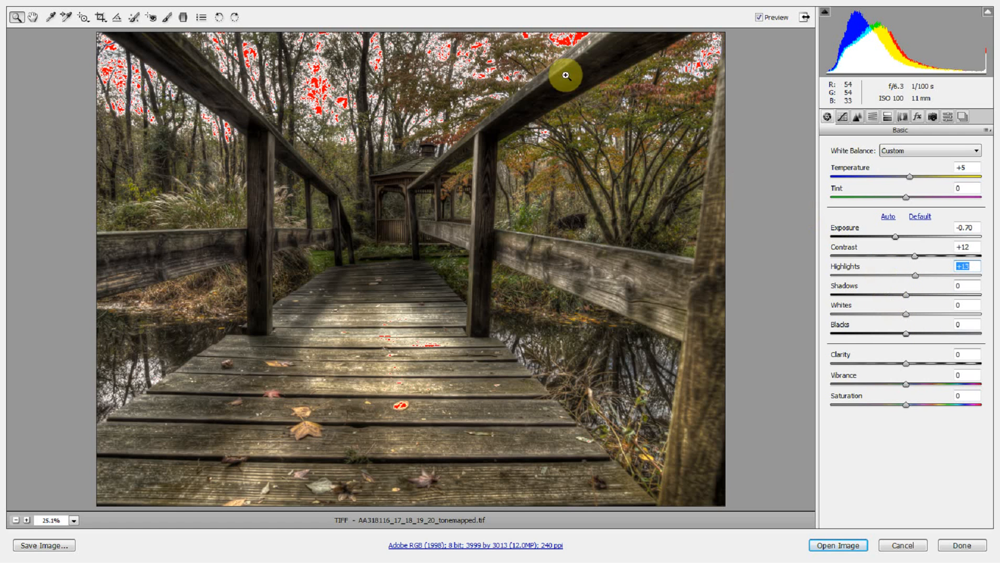
mouse_move(572, 46)
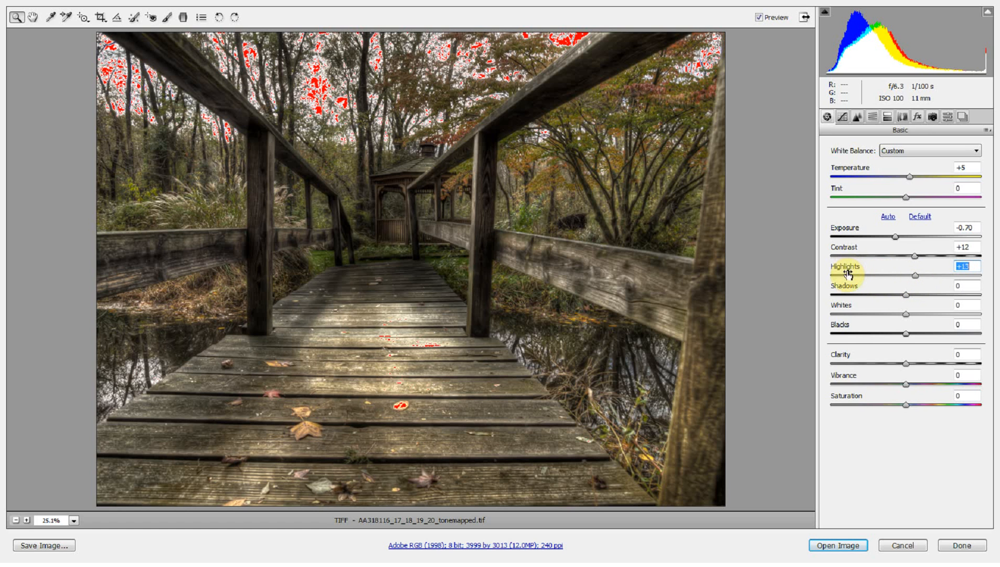
mouse_move(860, 340)
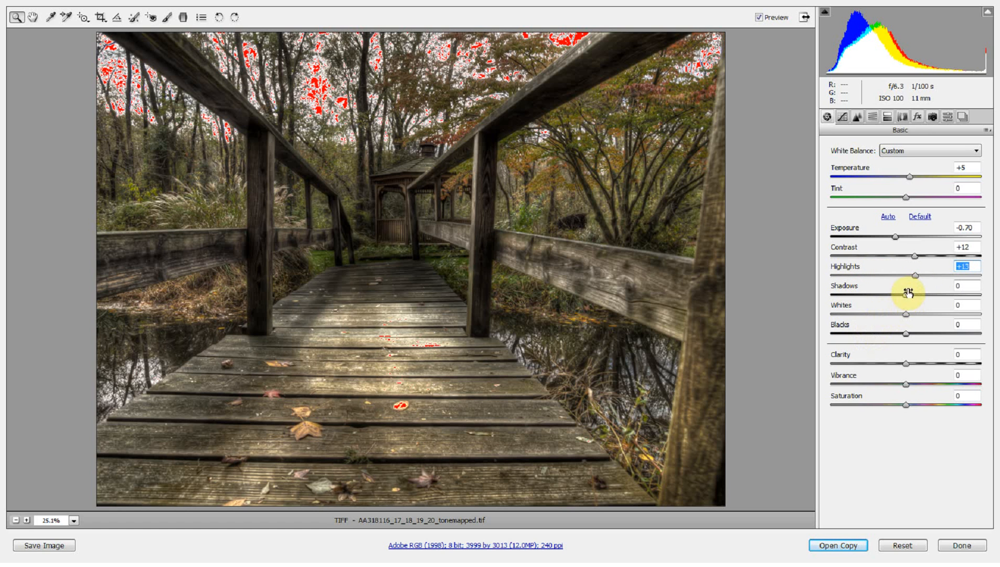
- Raise Highlights to +38 while watching the clipping preview
left_click_drag(902, 276, 928, 276)
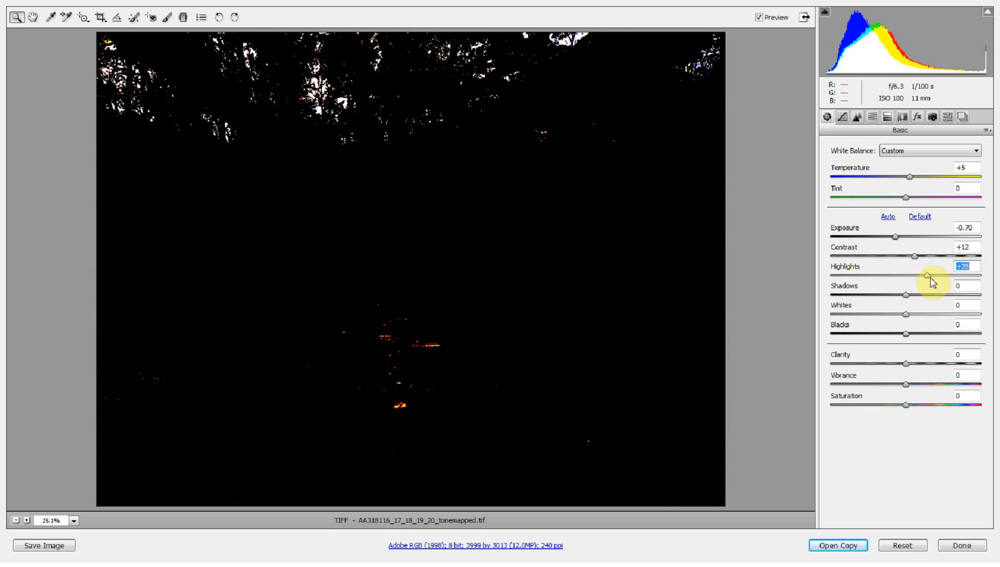
left_click_drag(927, 276, 936, 276)
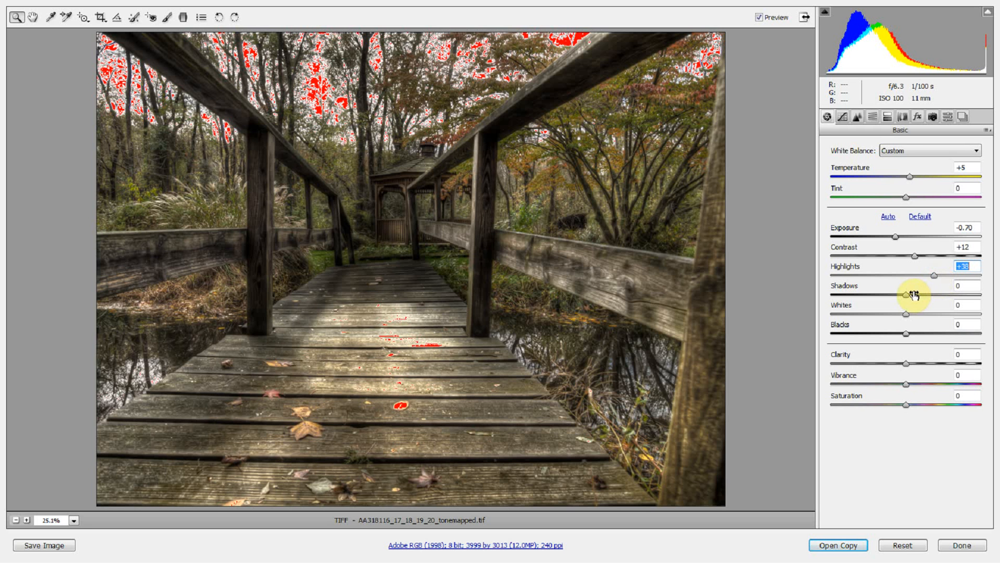
- Push Shadows deep into the darks, then settle them at -64
left_click_drag(905, 293, 931, 293)
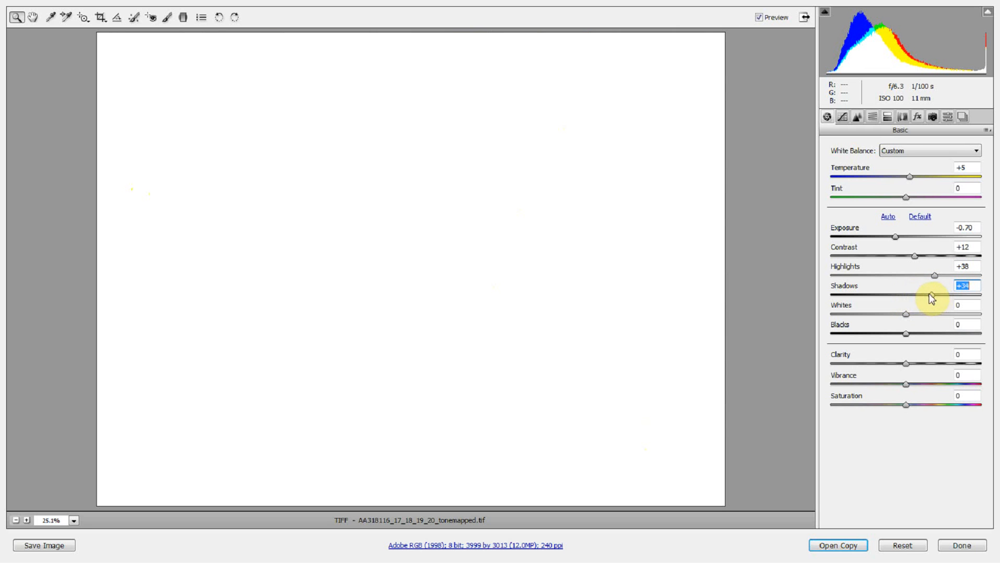
left_click_drag(951, 293, 851, 293)
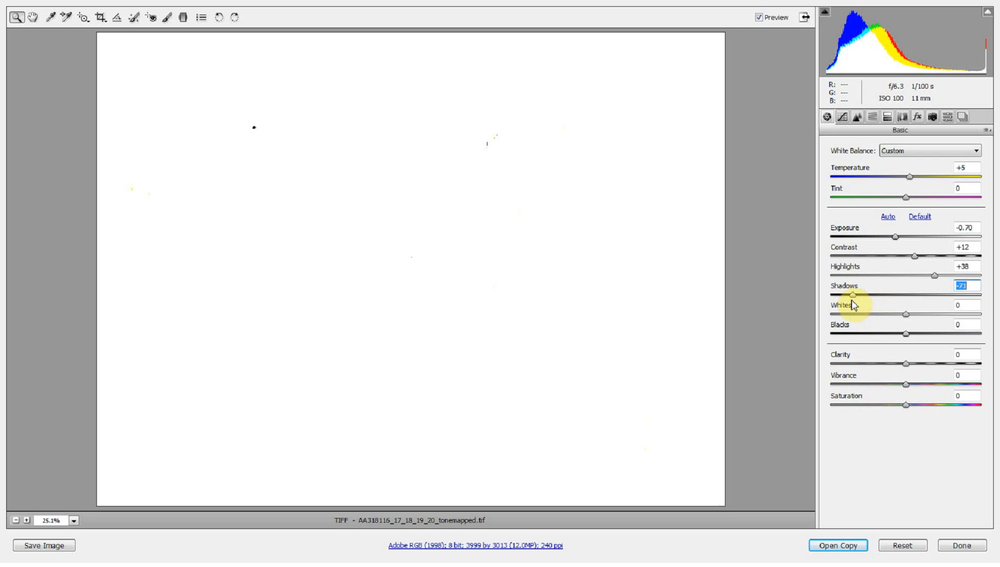
left_click_drag(853, 294, 831, 294)
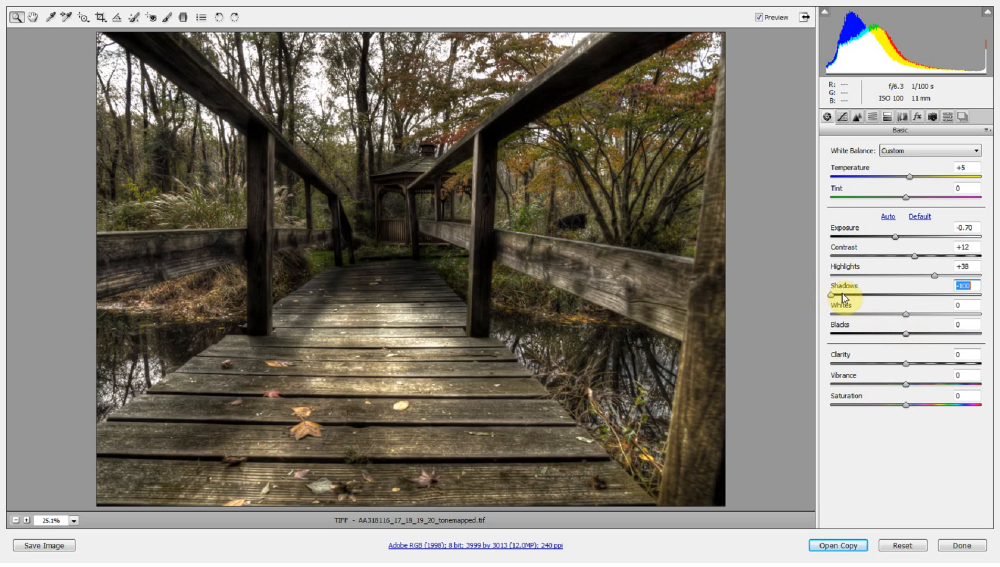
left_click_drag(832, 296, 857, 296)
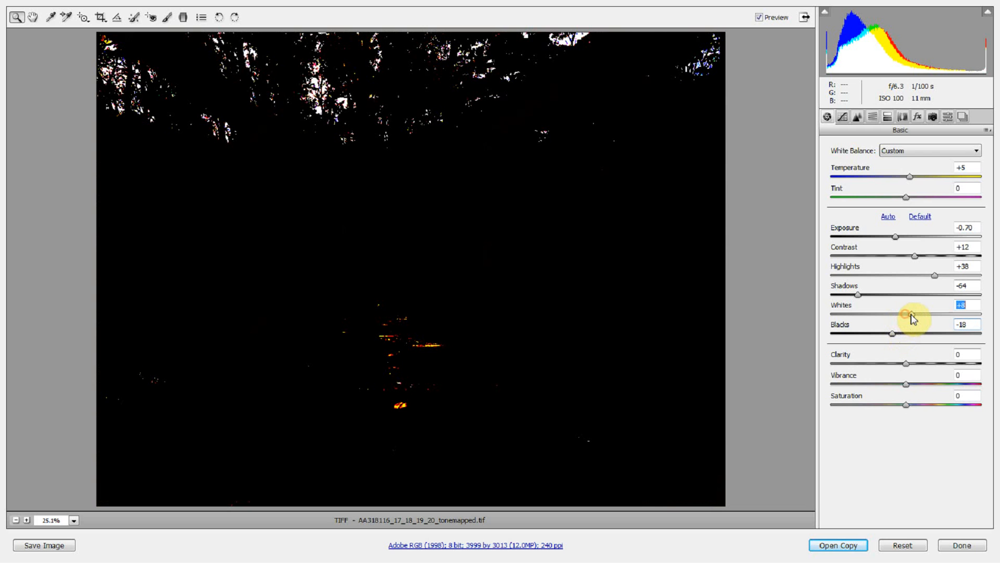
- Raise Whites to +32 while checking for clipping
left_click_drag(905, 314, 940, 314)
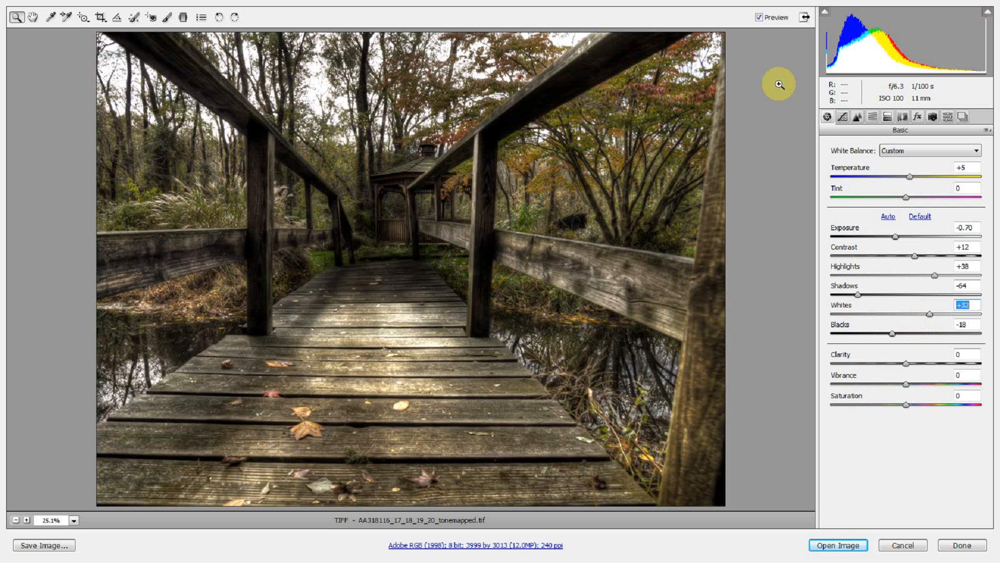
- Compare with the unadjusted preview, then brighten Exposure to -0.40
left_click(759, 17)
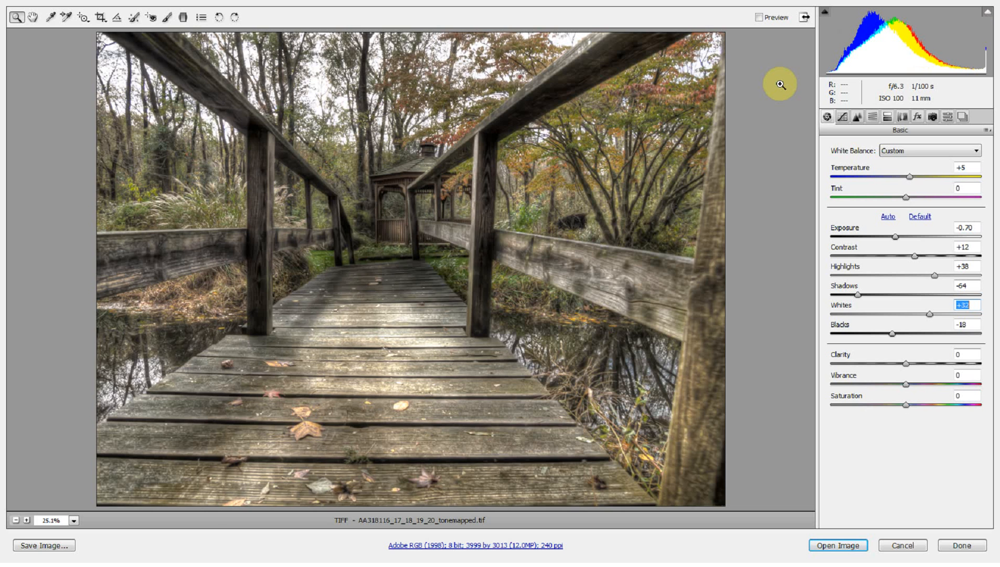
left_click(759, 17)
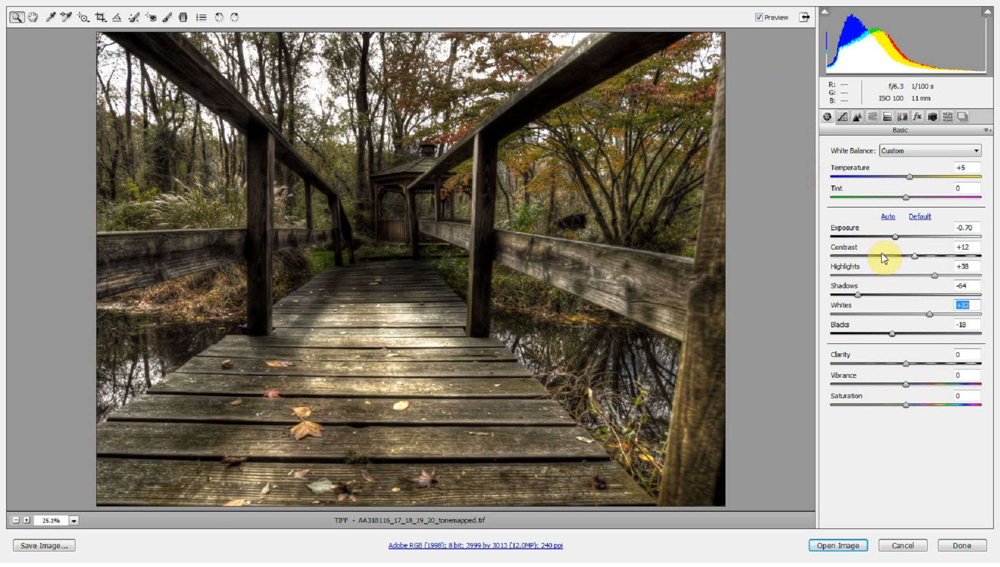
mouse_move(897, 242)
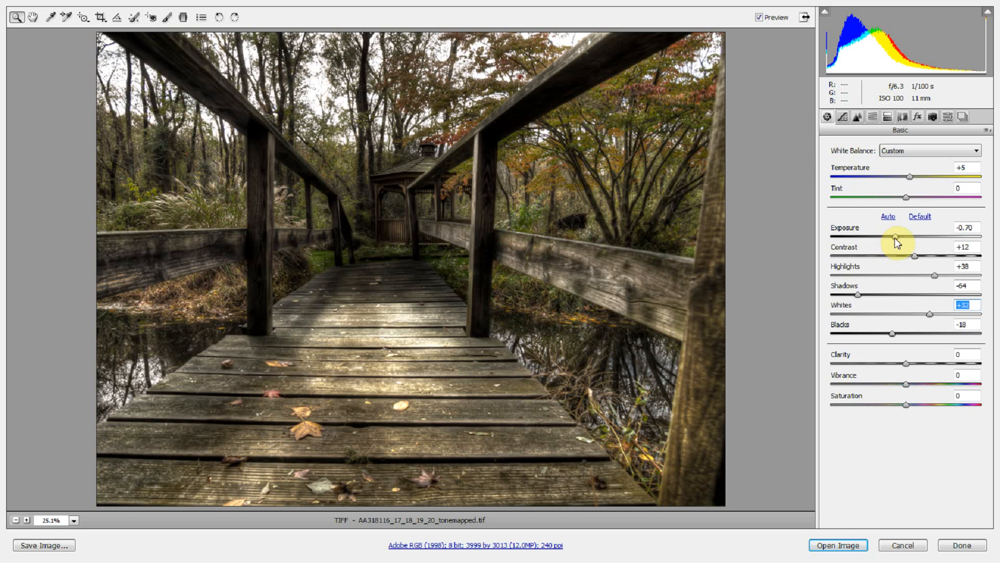
left_click_drag(910, 246, 904, 246)
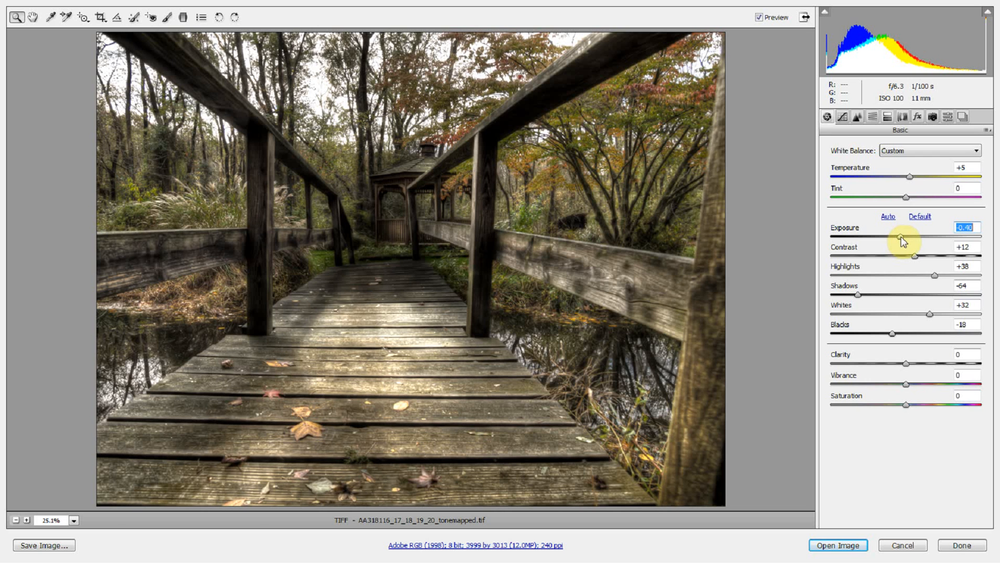
mouse_move(919, 377)
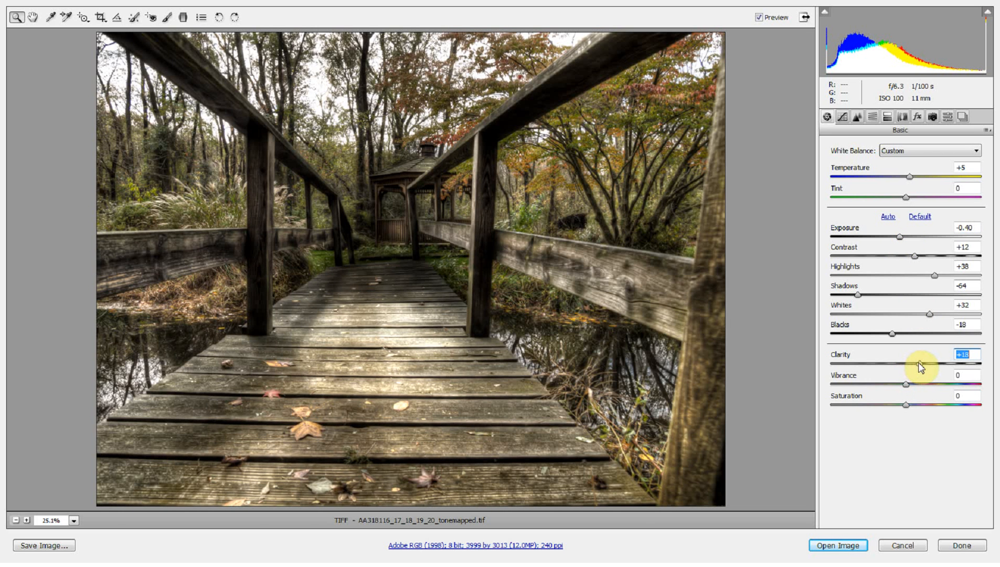
- Test Clarity up to +100 and back several times, settling on a subtle +10
left_click_drag(925, 362, 960, 362)
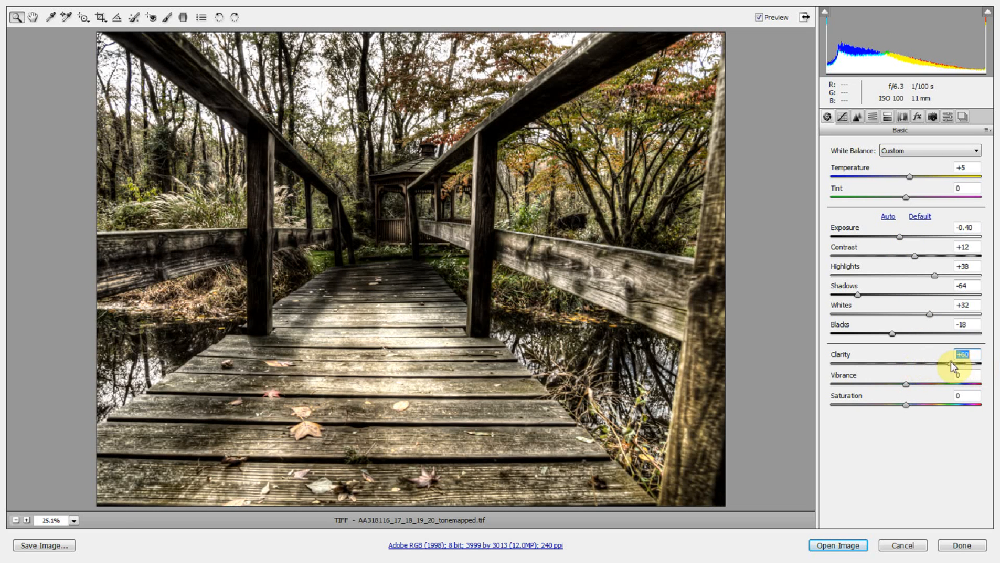
left_click_drag(954, 365, 982, 364)
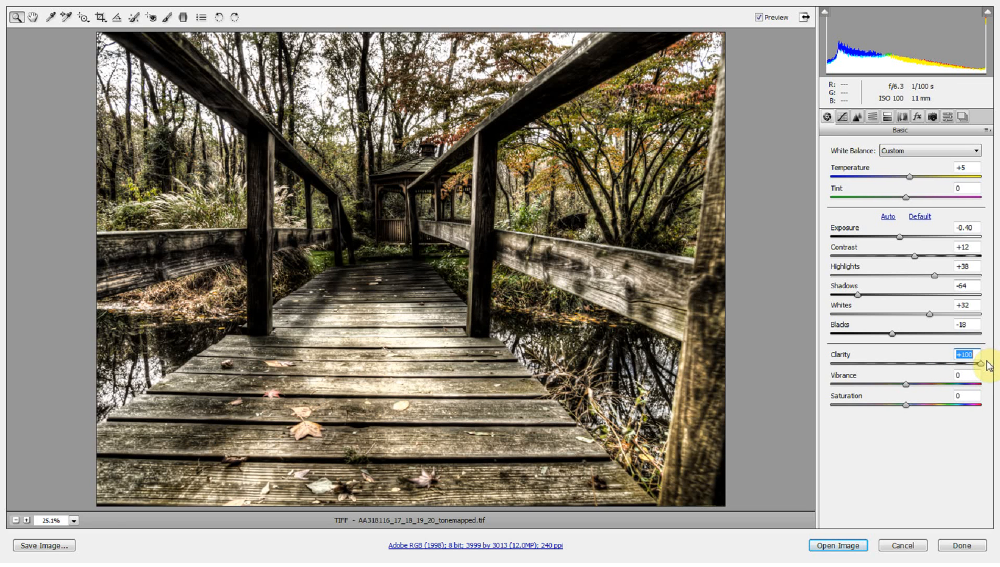
left_click_drag(983, 364, 961, 363)
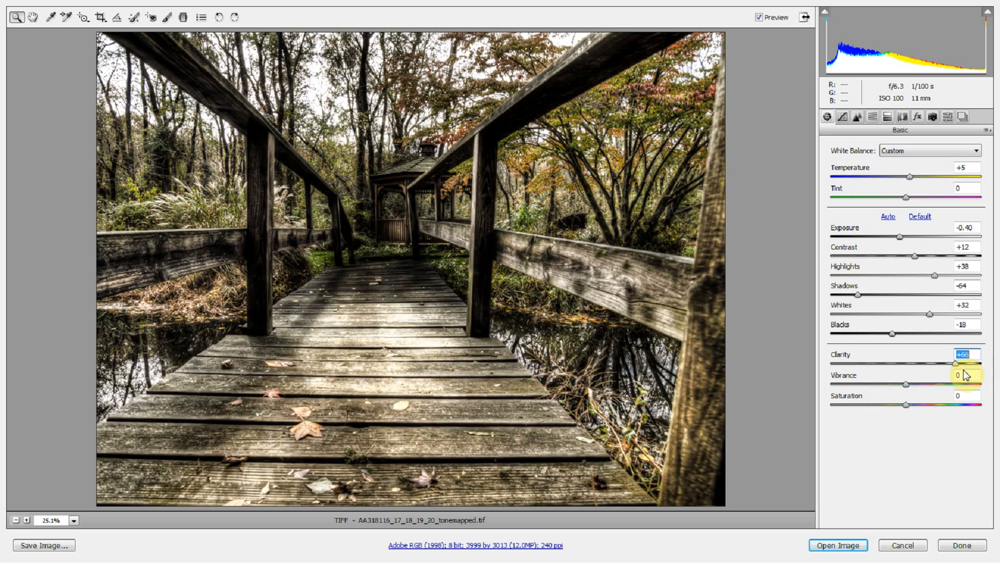
left_click_drag(964, 362, 921, 362)
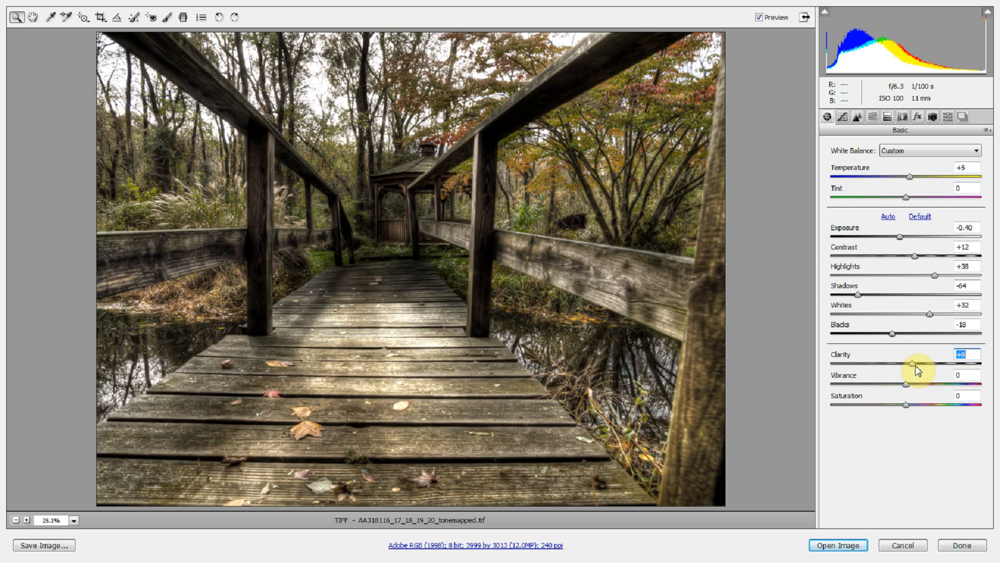
left_click_drag(912, 363, 981, 362)
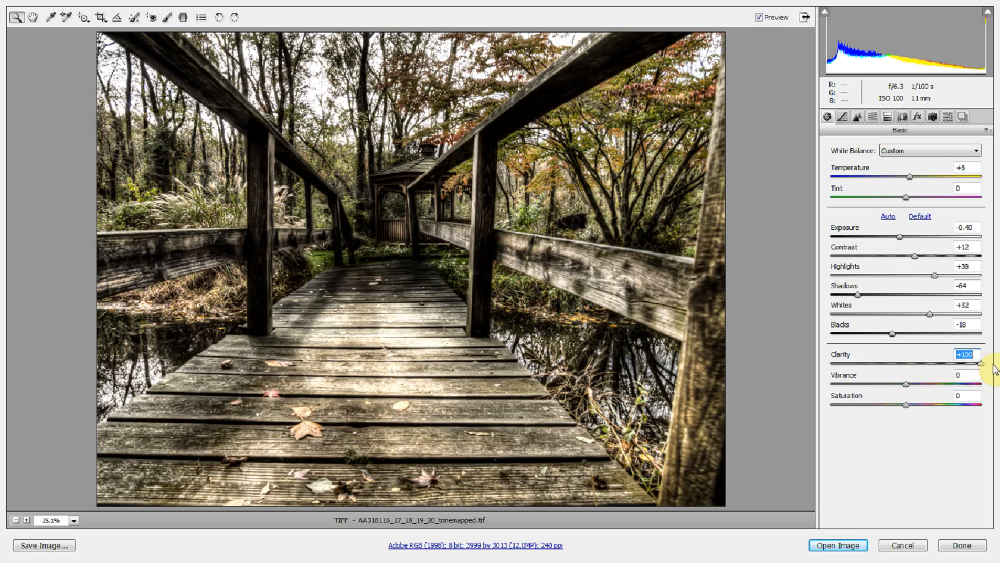
left_click_drag(979, 364, 935, 364)
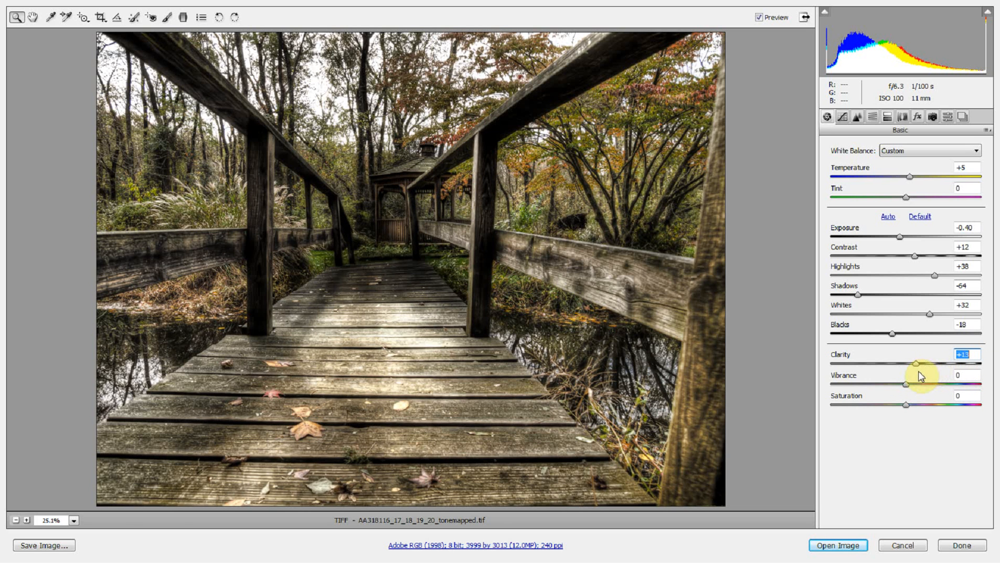
left_click_drag(913, 362, 909, 365)
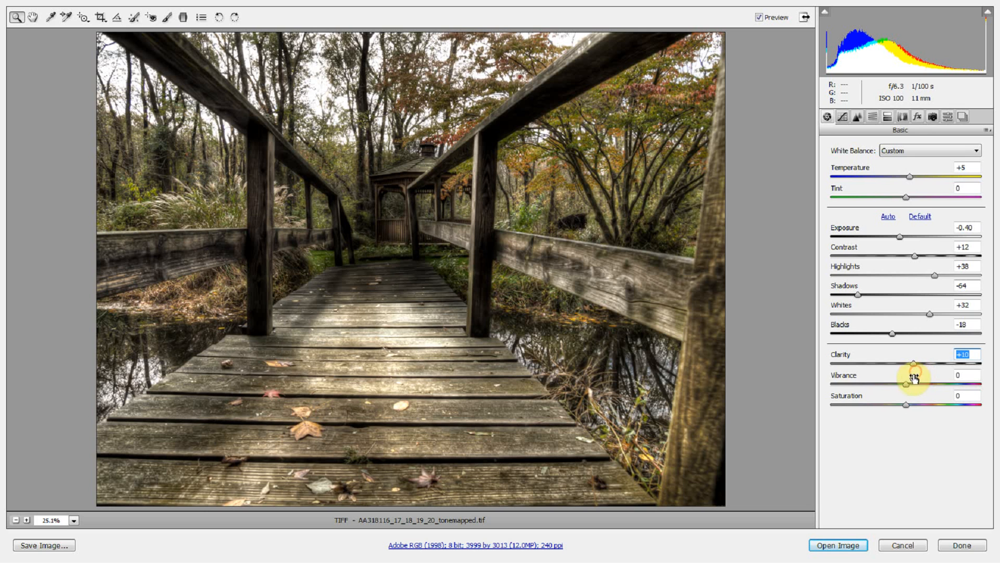
- Set Vibrance to +22 after a few fine adjustments
left_click_drag(908, 385, 931, 386)
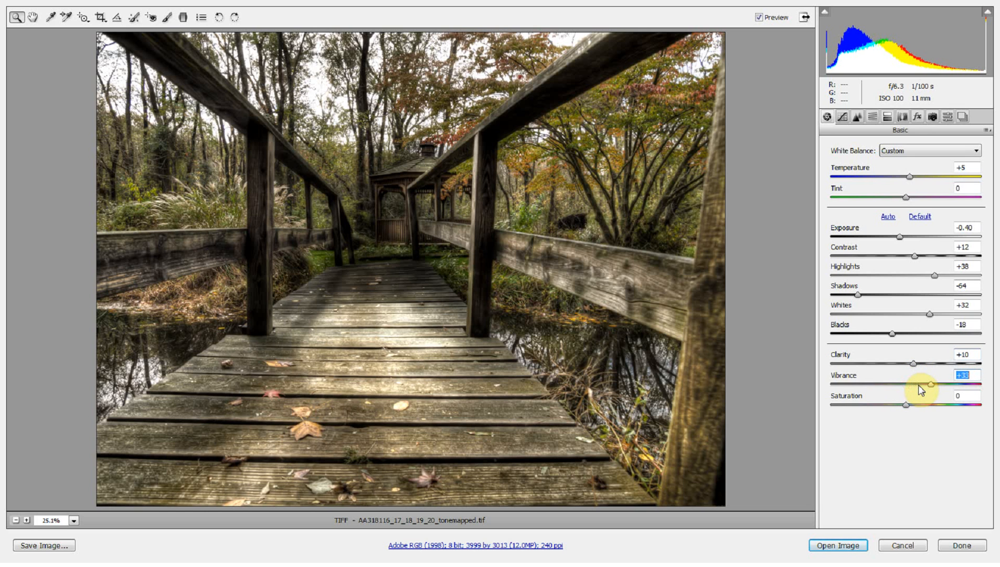
left_click_drag(931, 385, 918, 385)
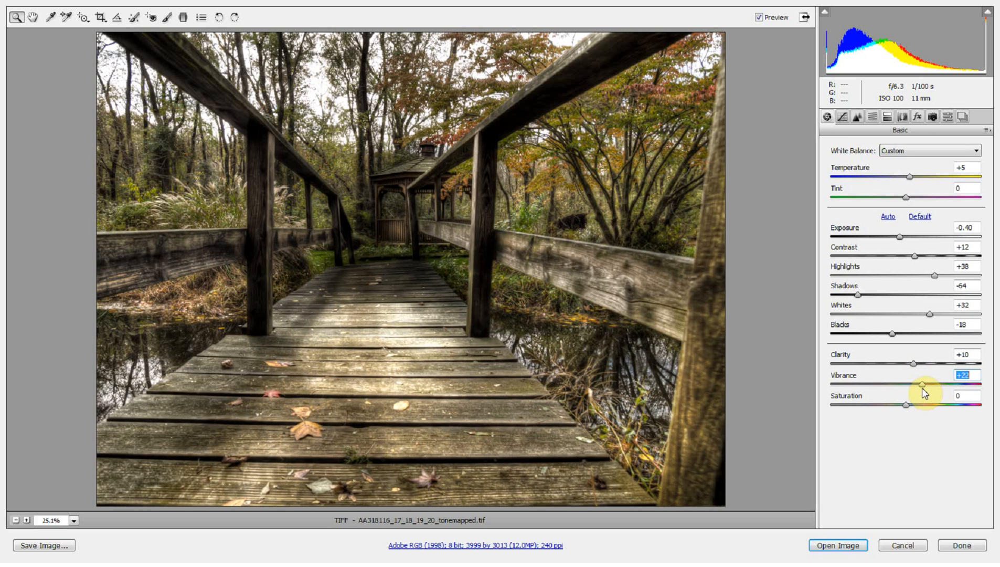
left_click_drag(921, 384, 924, 384)
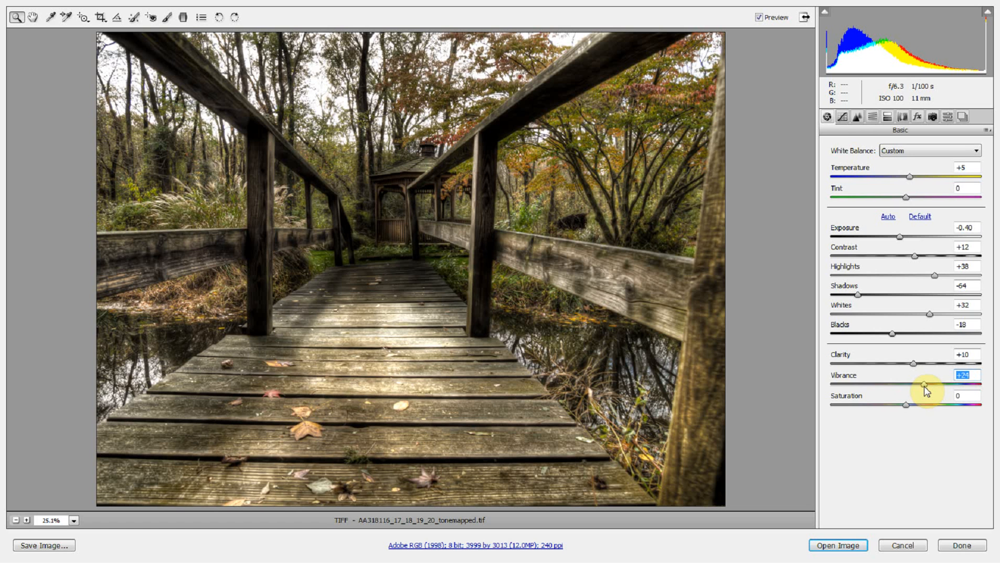
left_click_drag(931, 383, 928, 383)
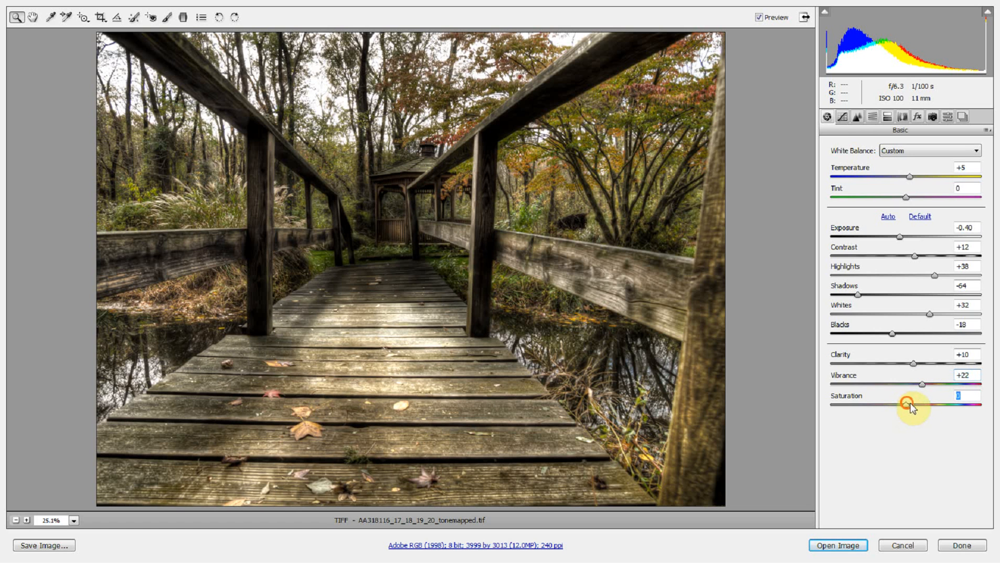
- Try Saturation and return it to 0, then compare against the unadjusted preview
left_click_drag(914, 403, 923, 403)
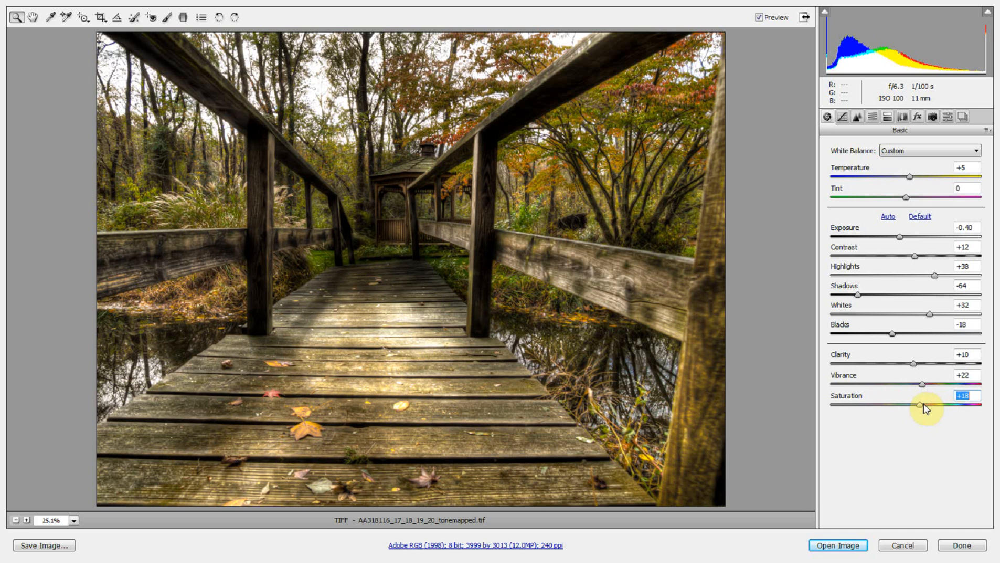
left_click_drag(924, 405, 905, 404)
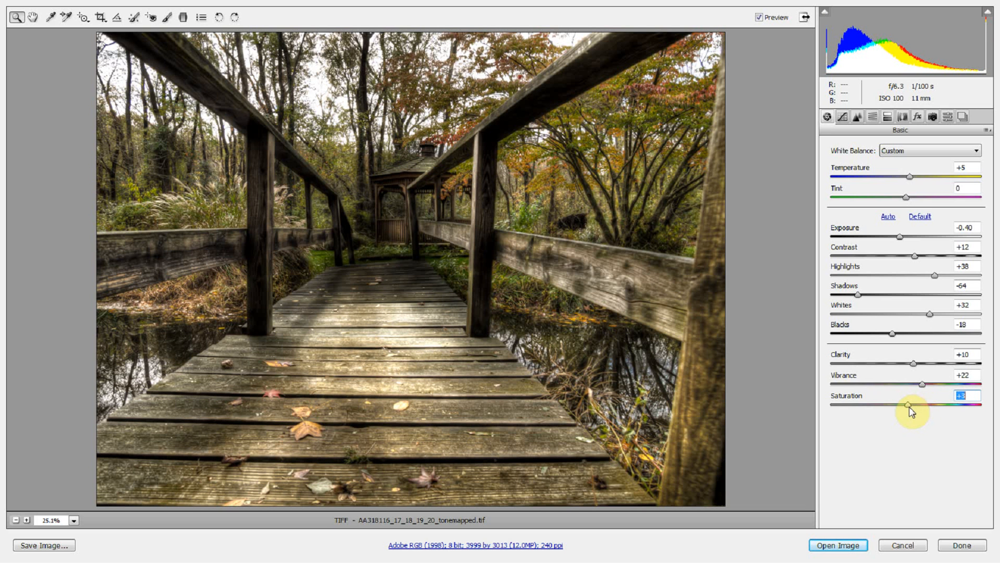
left_click_drag(912, 406, 906, 405)
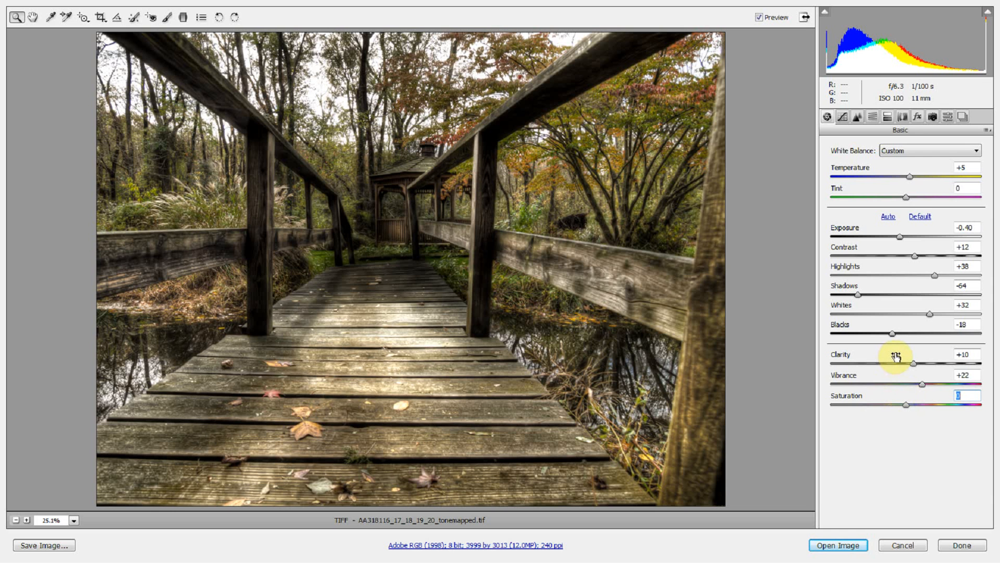
left_click(759, 17)
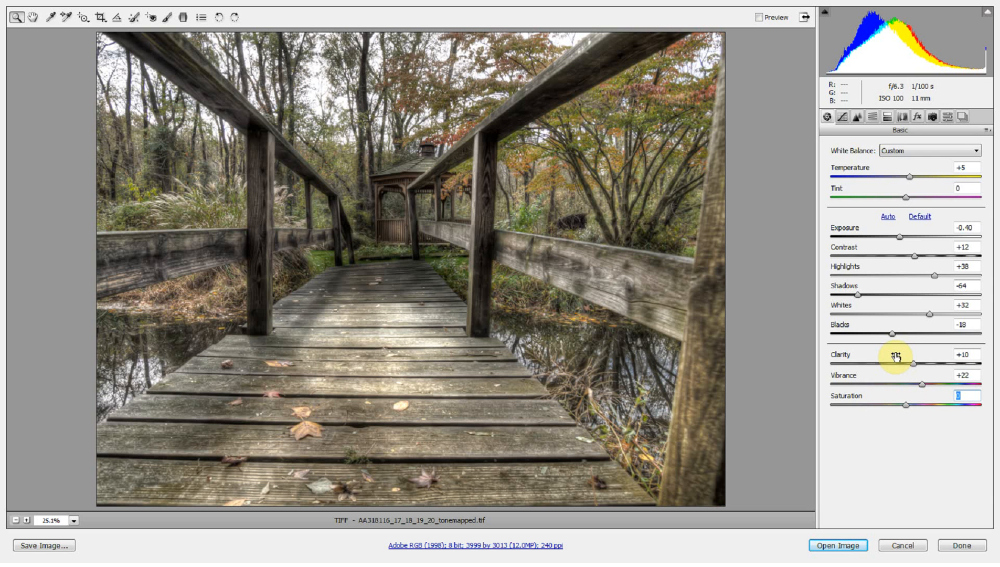
left_click(759, 17)
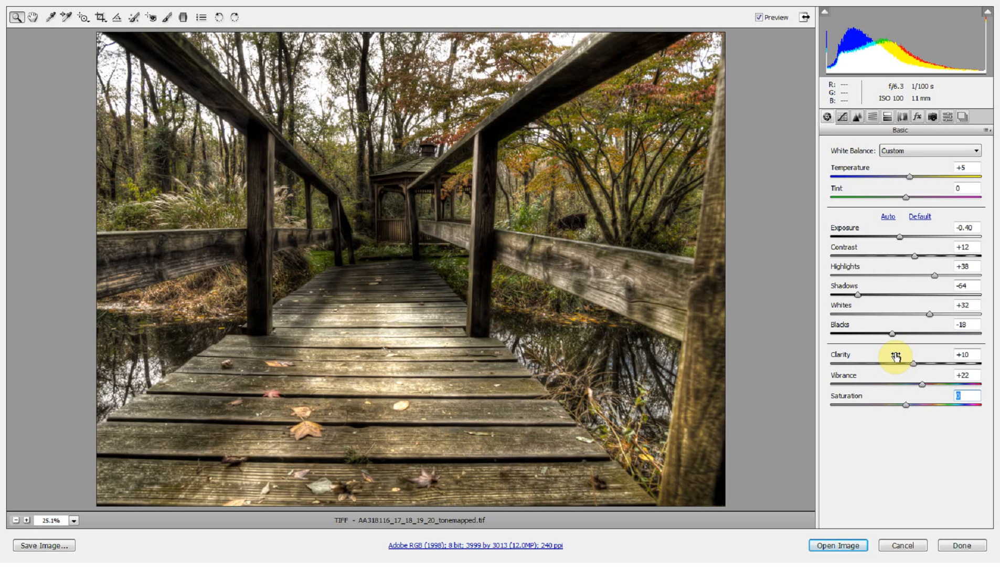
mouse_move(862, 459)
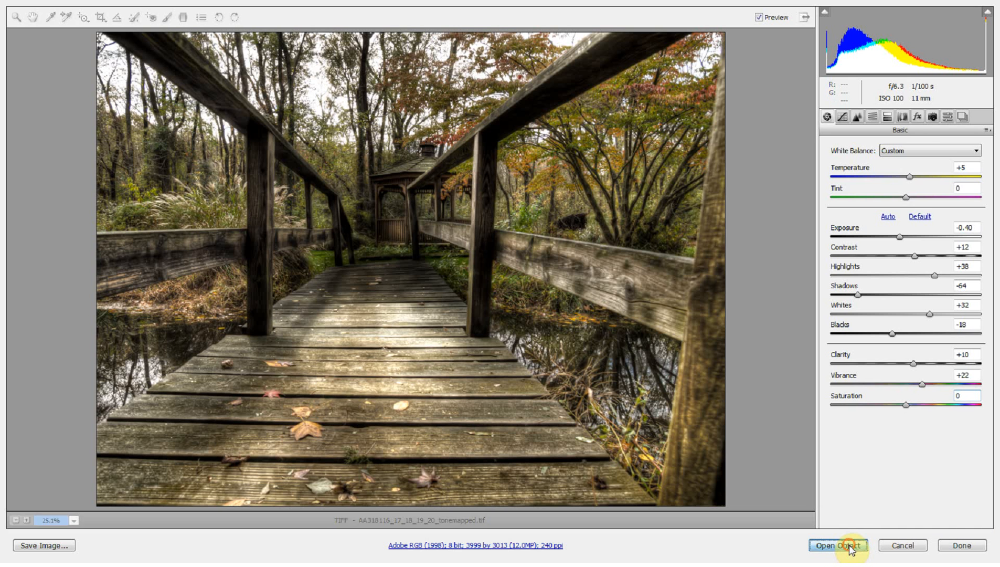
- Open the image in Photoshop as a Smart Object and confirm the Camera Raw settings
left_click(836, 545)
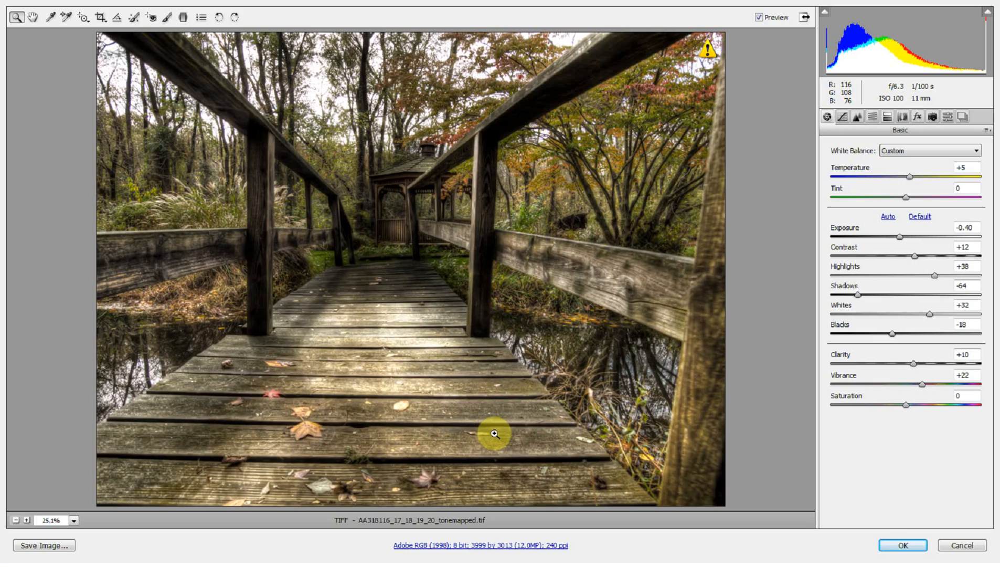
left_click(902, 545)
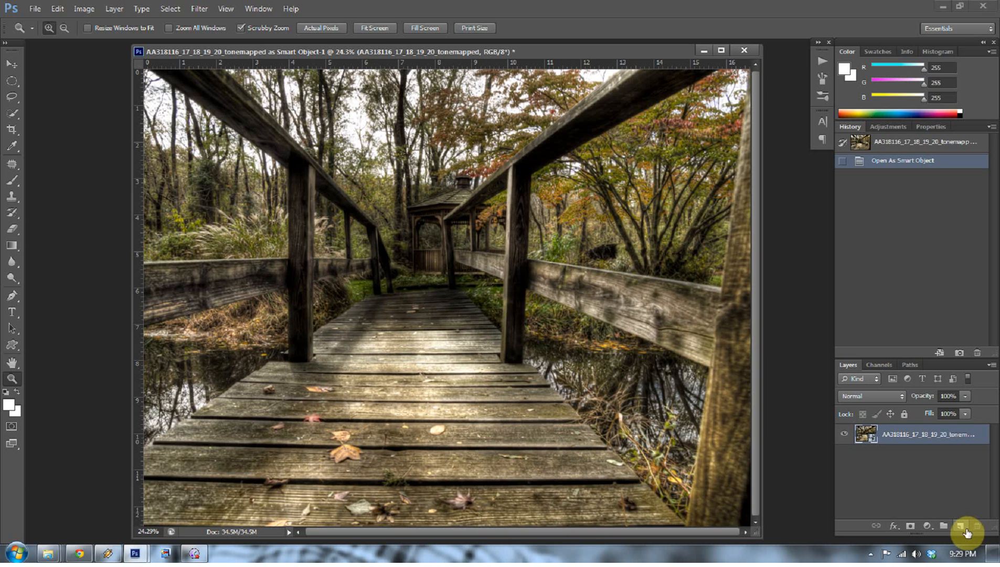
mouse_move(964, 524)
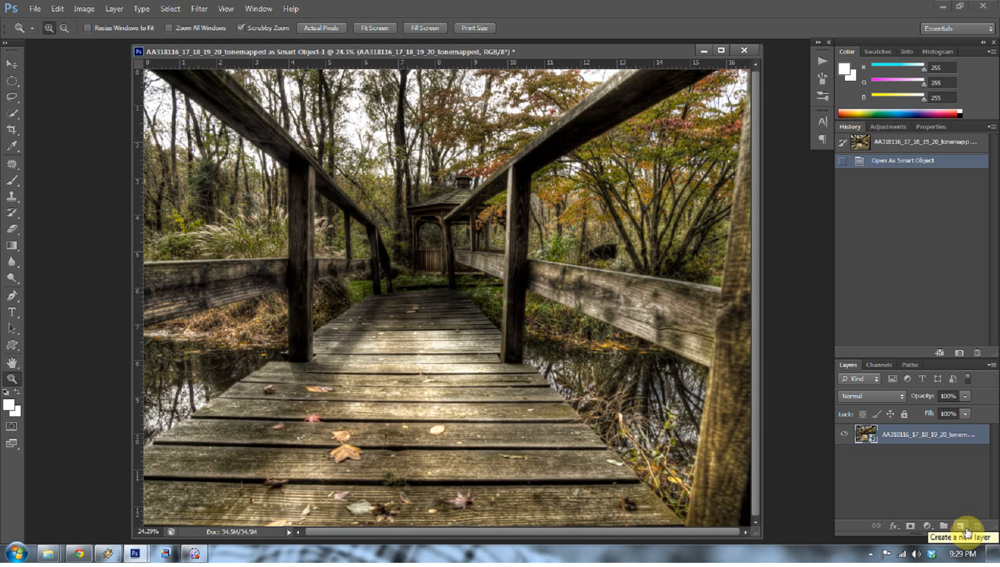
- Add a new layer above the photo and fill it with 50% Gray
left_click(968, 526)
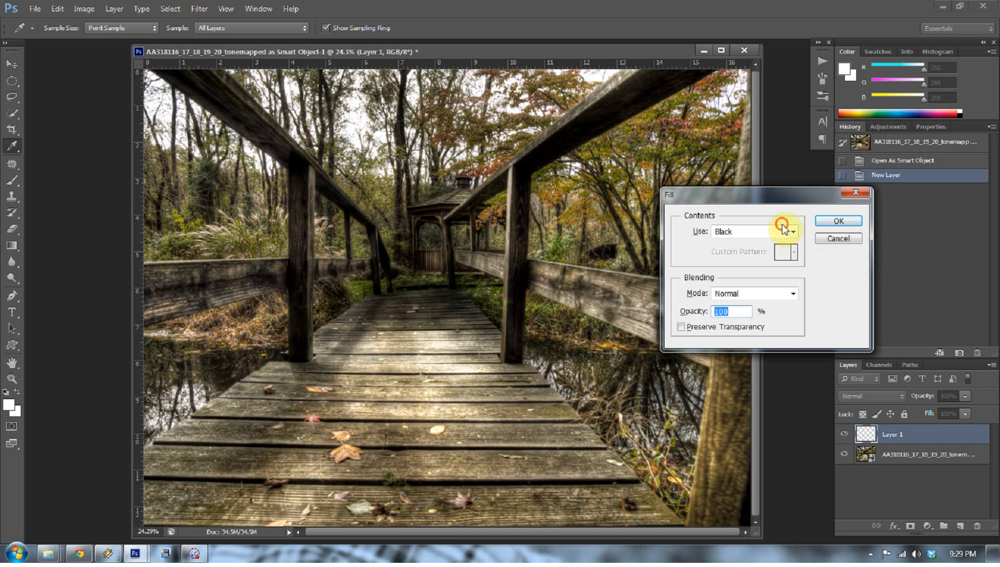
left_click(752, 231)
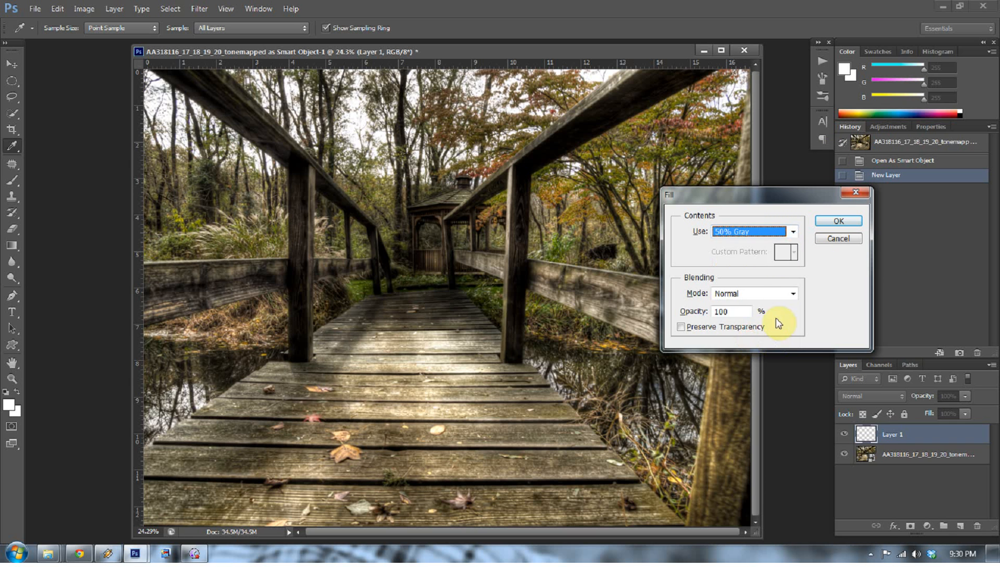
left_click(838, 220)
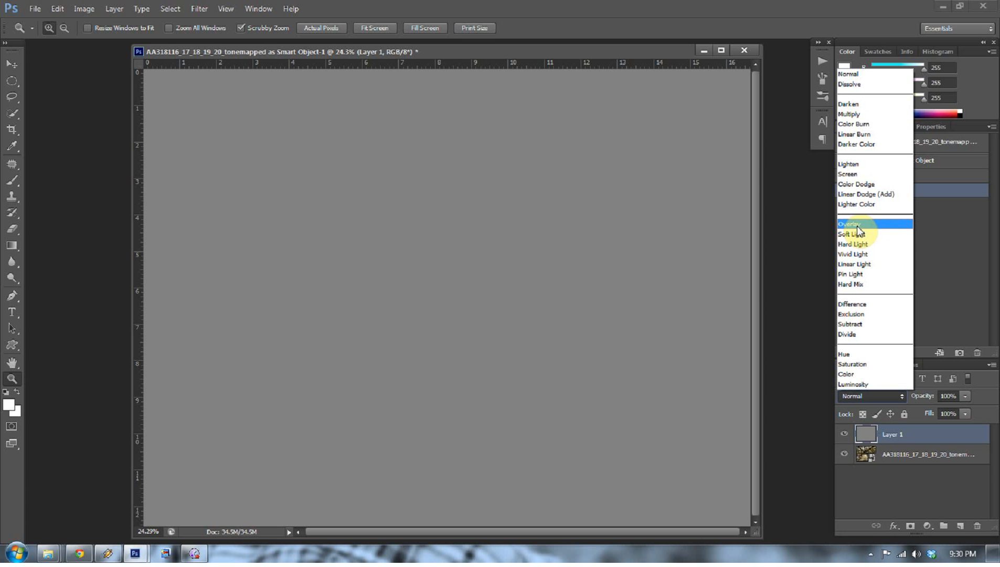
- Set the gray layer's blend mode to Overlay, ready for dodging and burning
left_click(849, 224)
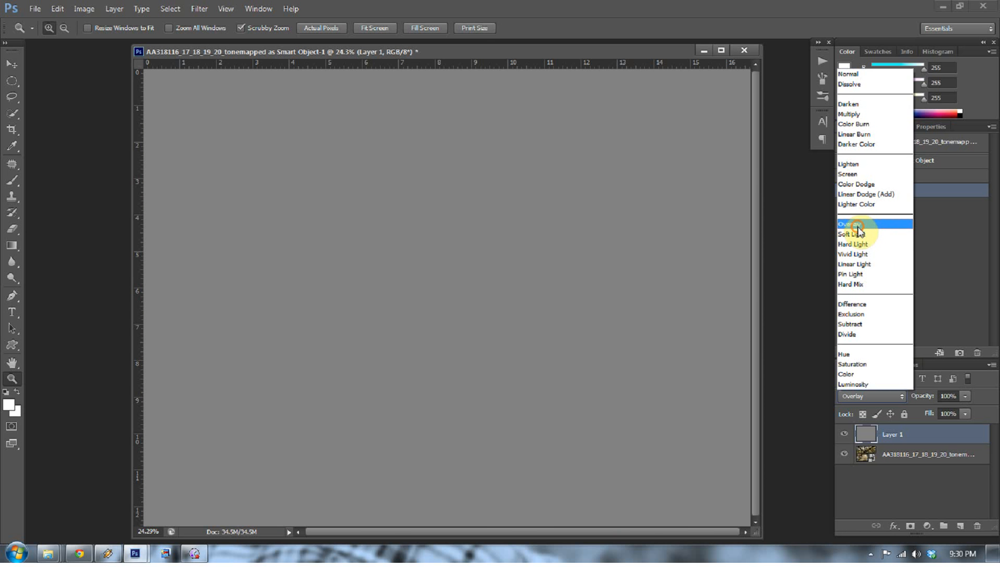
left_click(845, 224)
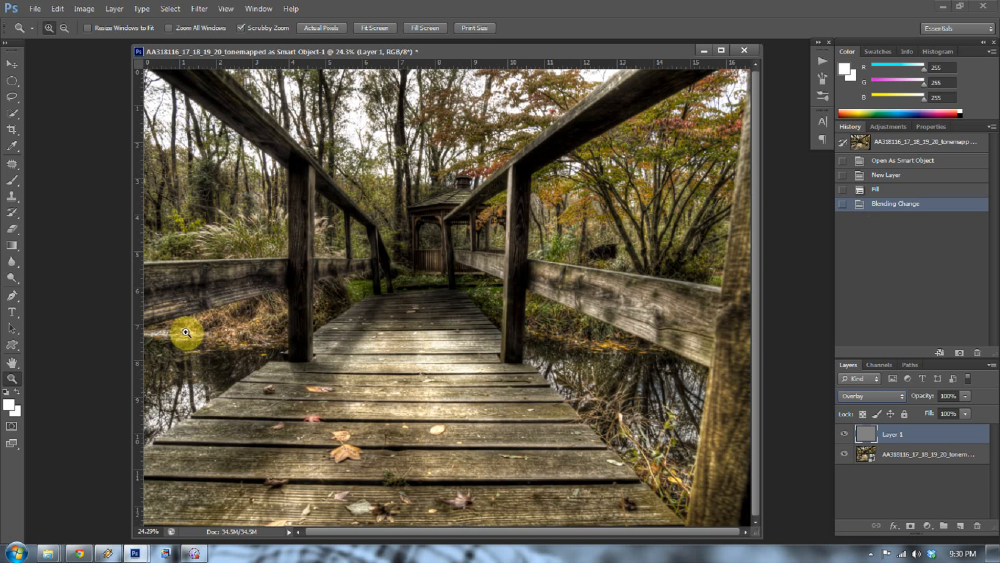
left_click(12, 278)
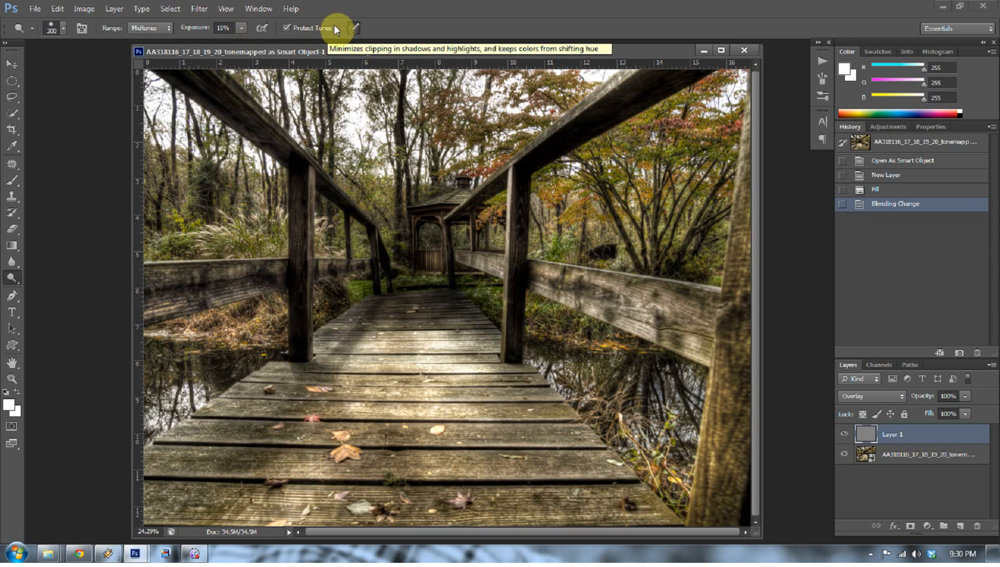
mouse_move(355, 31)
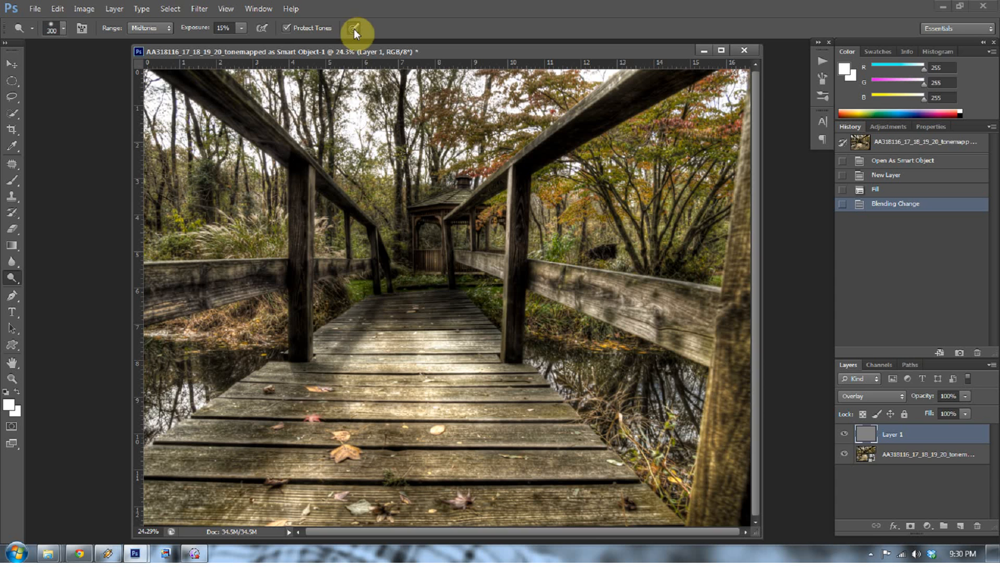
mouse_move(87, 211)
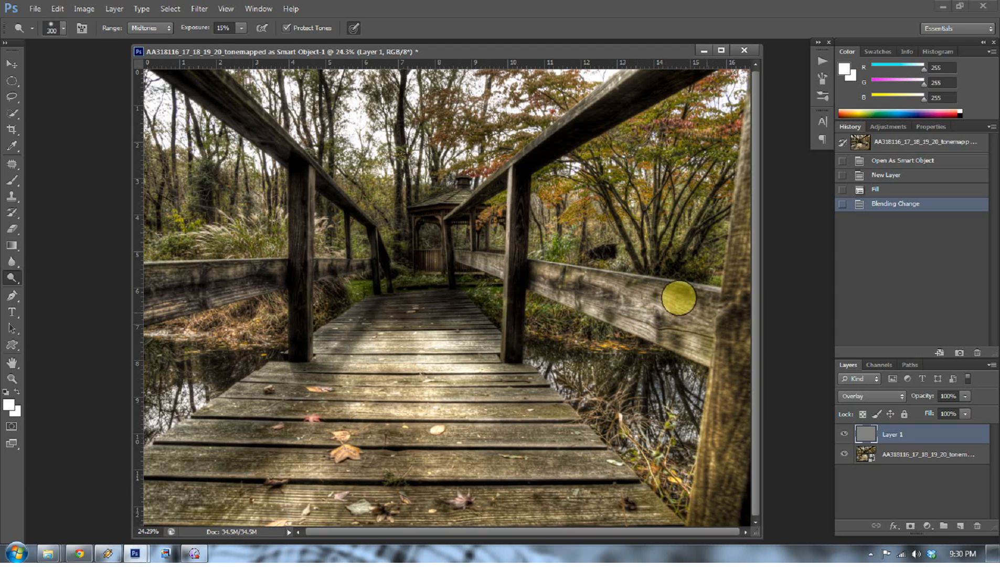
- Dodge the right-hand railing and the lower boardwalk planks
left_click_drag(678, 298, 695, 362)
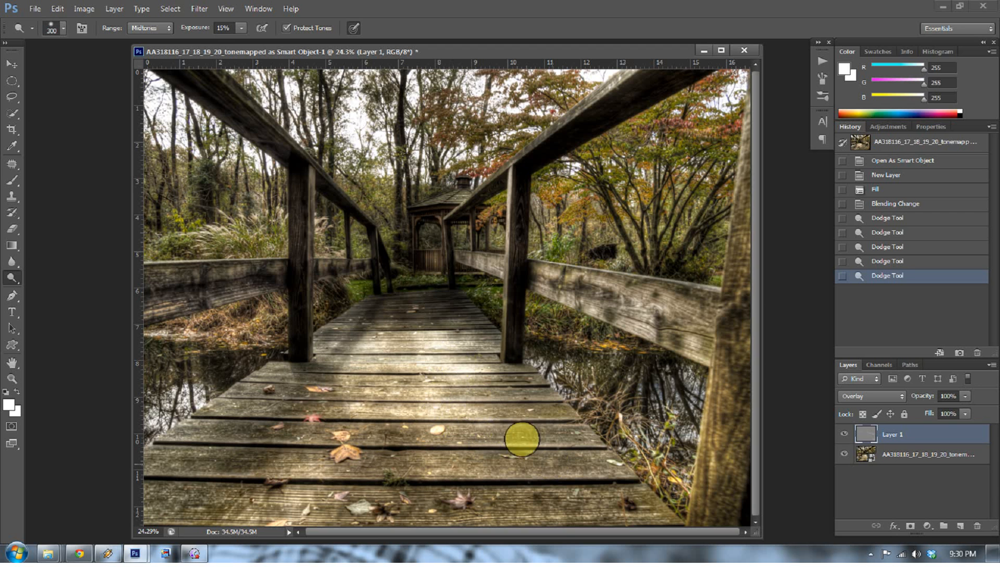
mouse_move(570, 484)
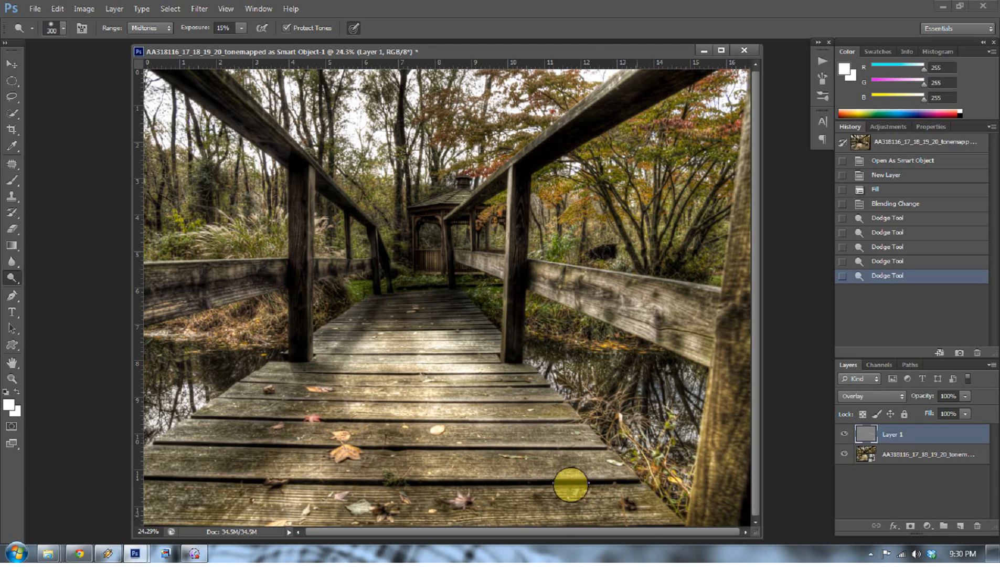
left_click_drag(570, 483, 363, 486)
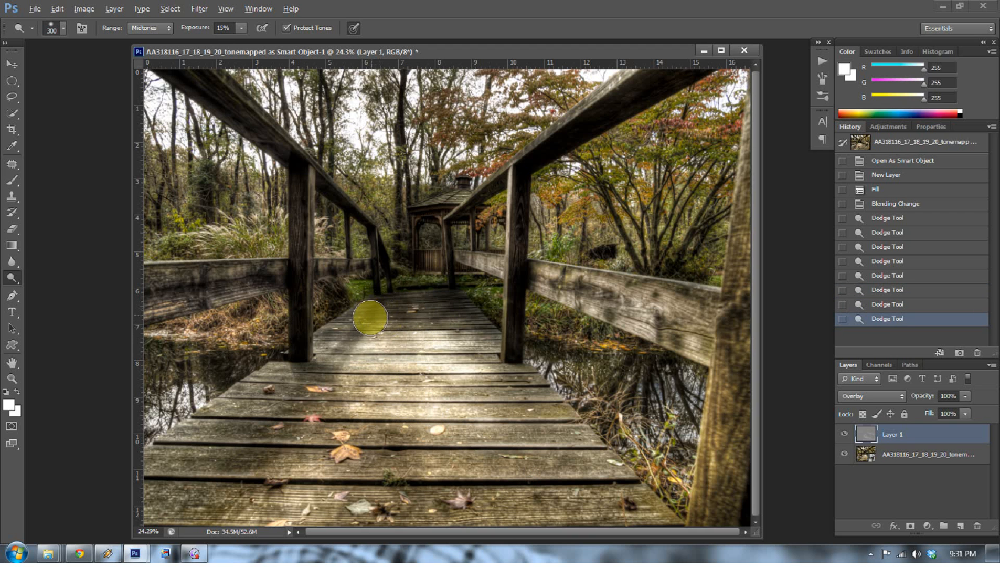
mouse_move(375, 311)
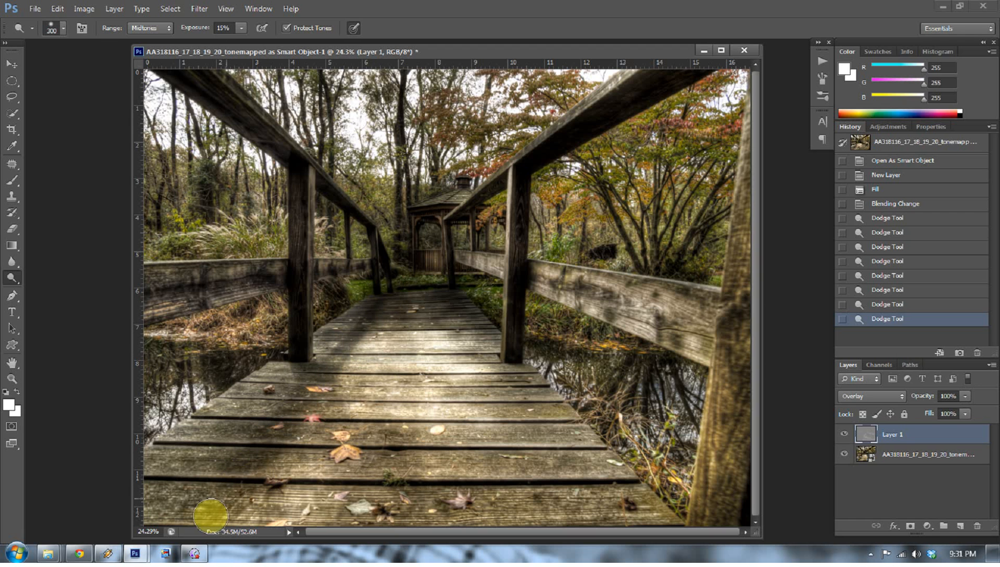
- Burn the lower and left-side planks around the left post
left_click_drag(211, 517, 309, 409)
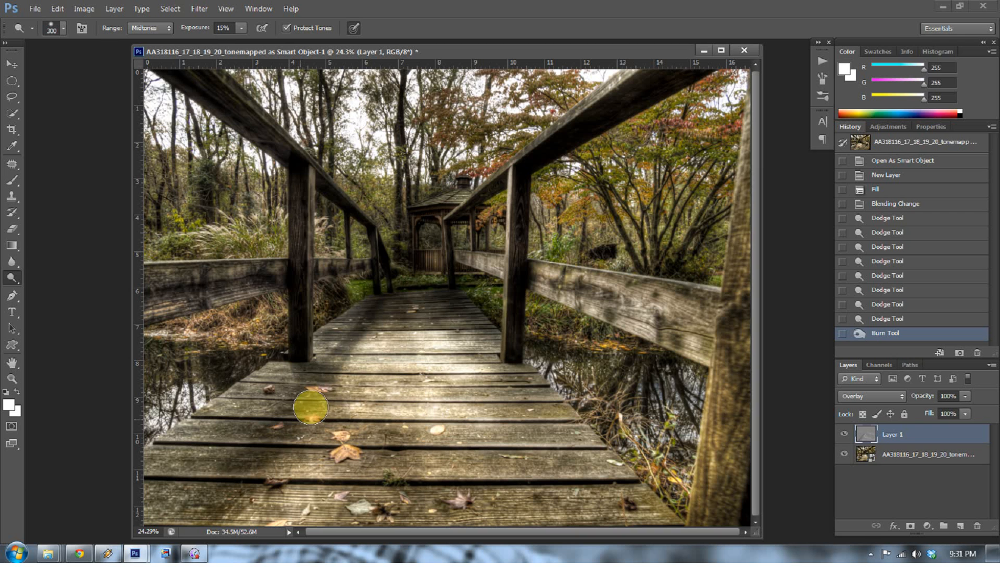
left_click_drag(311, 407, 276, 442)
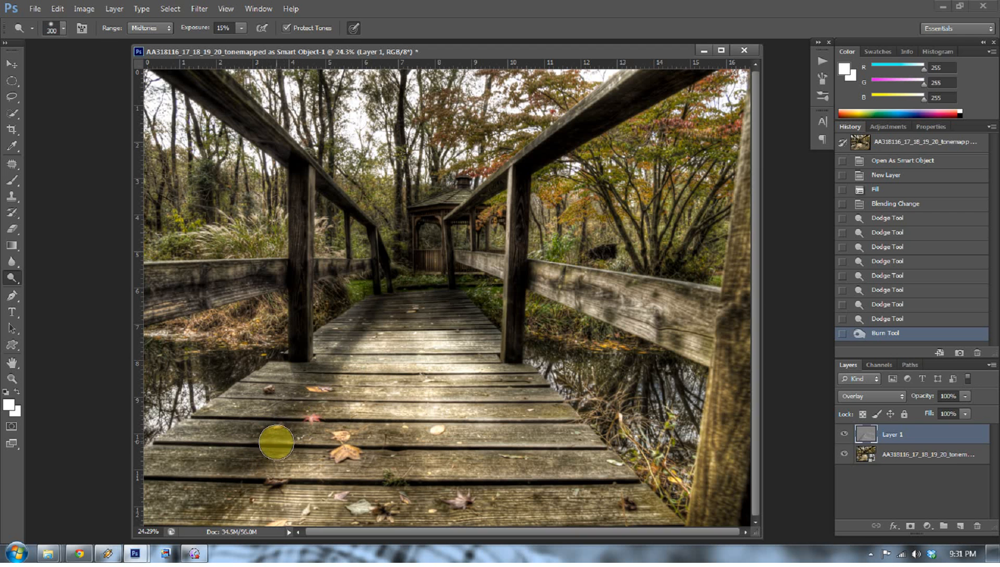
left_click_drag(276, 442, 308, 380)
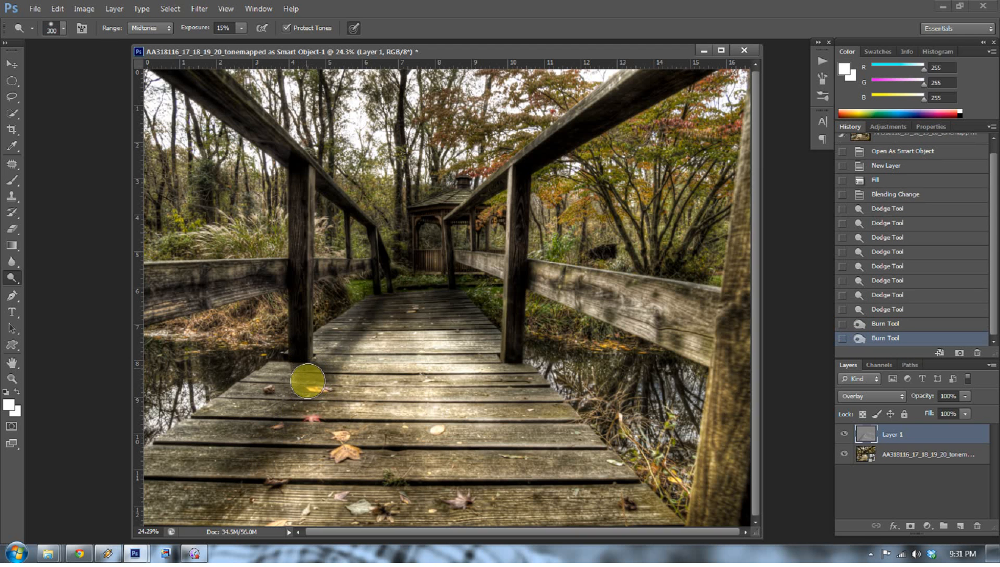
left_click_drag(307, 381, 309, 459)
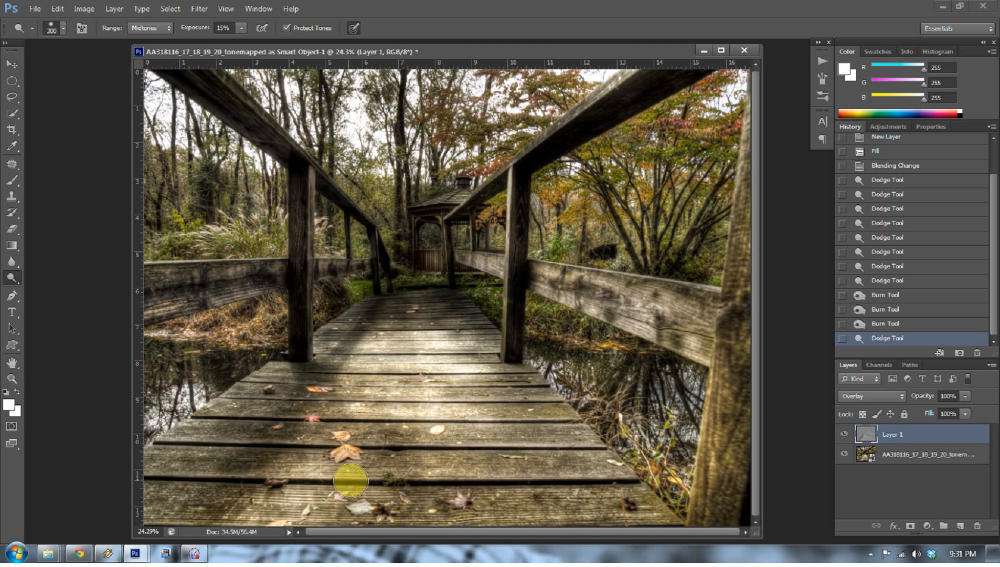
mouse_move(301, 438)
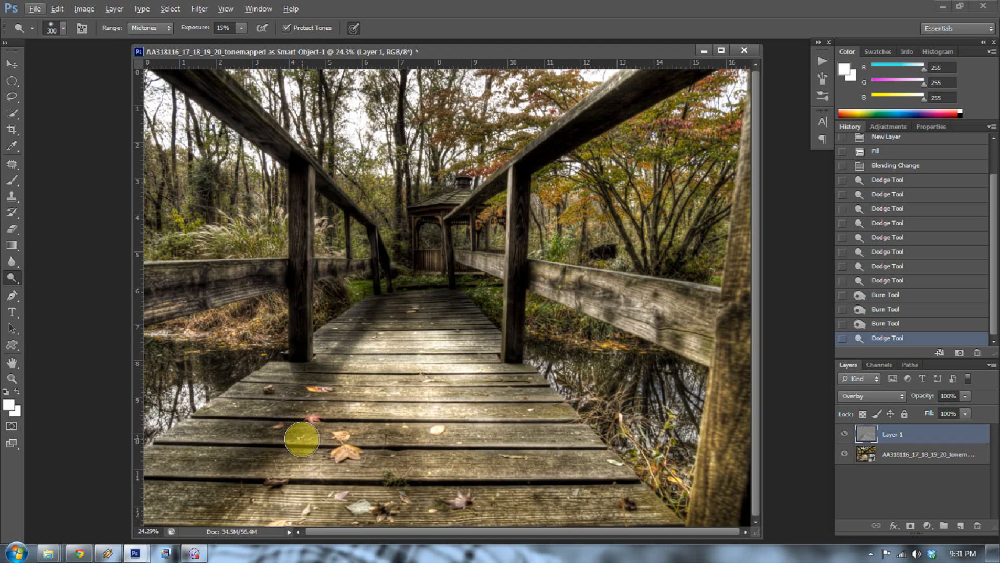
mouse_move(313, 430)
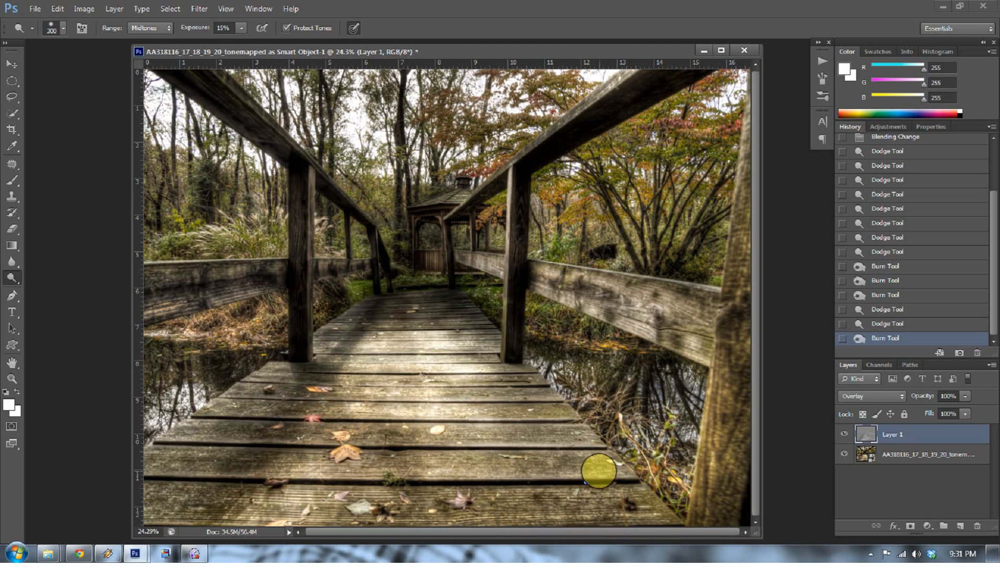
- Dodge the right planks, gazebo and walkway, then burn the foliage above the right railing
left_click_drag(597, 471, 543, 412)
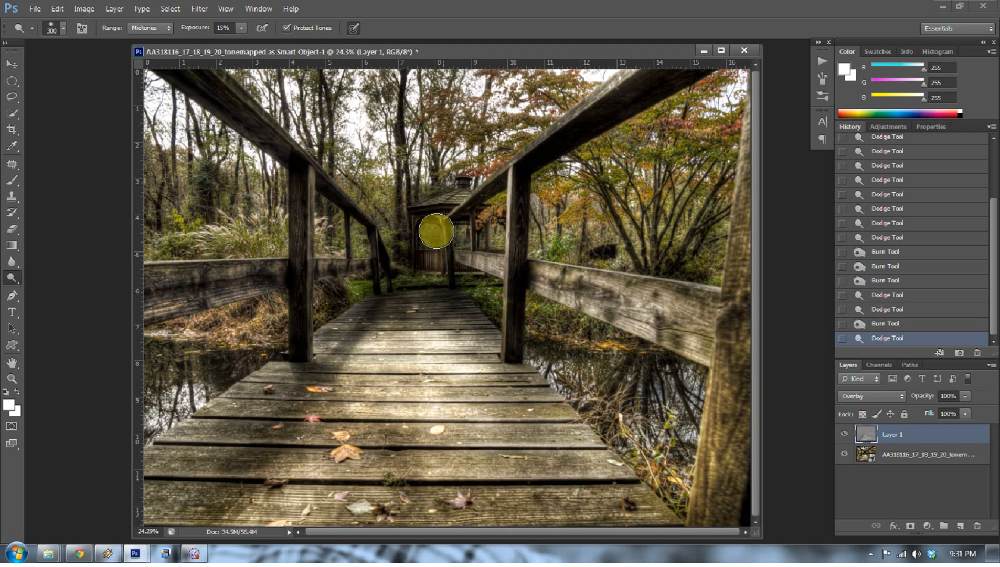
left_click_drag(436, 230, 322, 125)
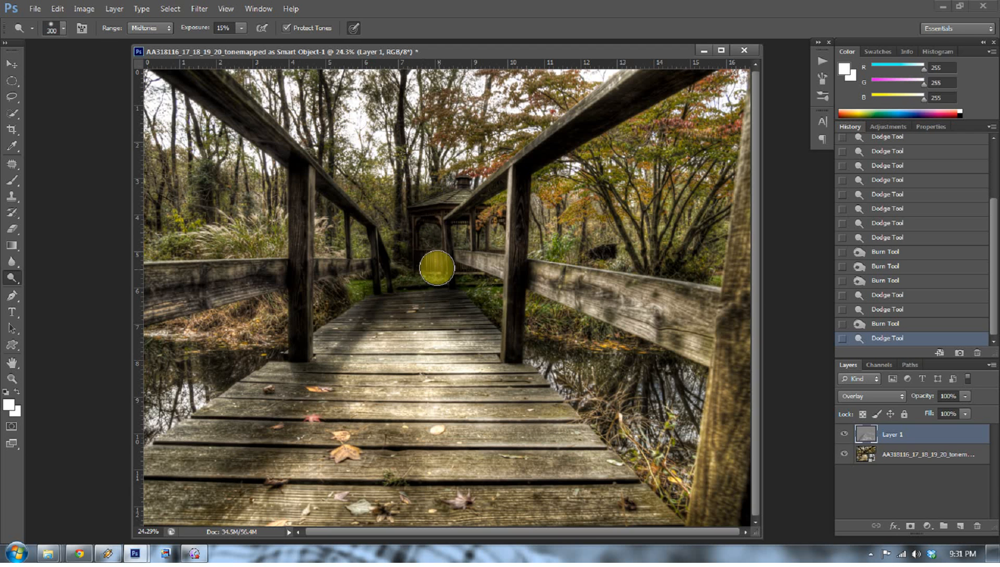
left_click_drag(436, 267, 585, 329)
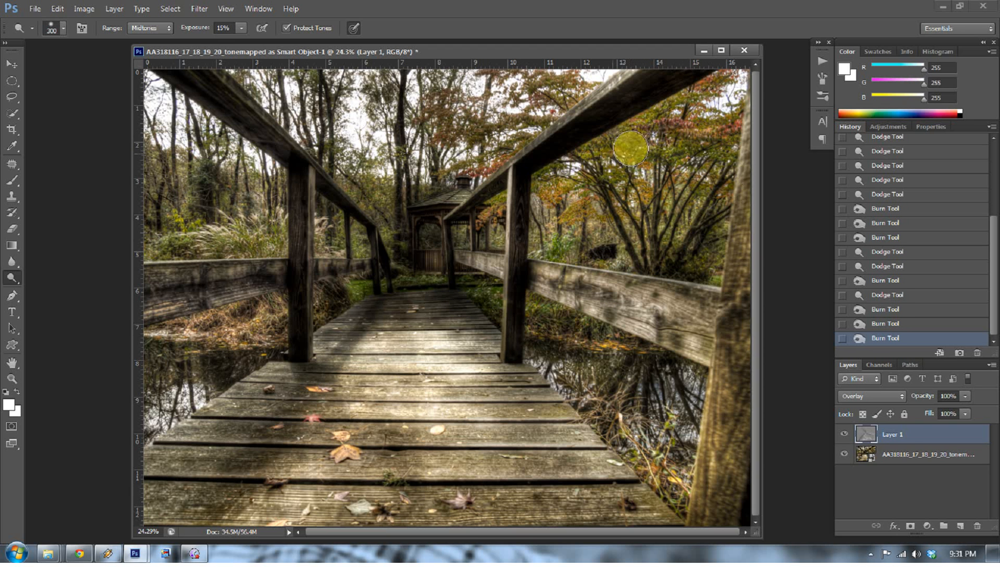
left_click_drag(629, 149, 612, 388)
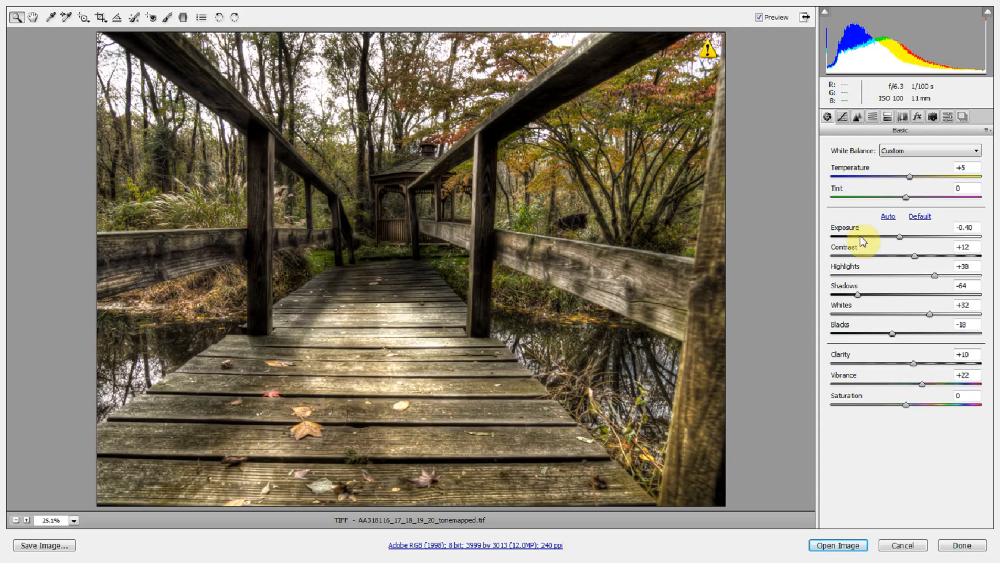
- Leave Camera Raw after reviewing the Basic sliders, returning to the Smart Object in Photoshop
left_click(837, 544)
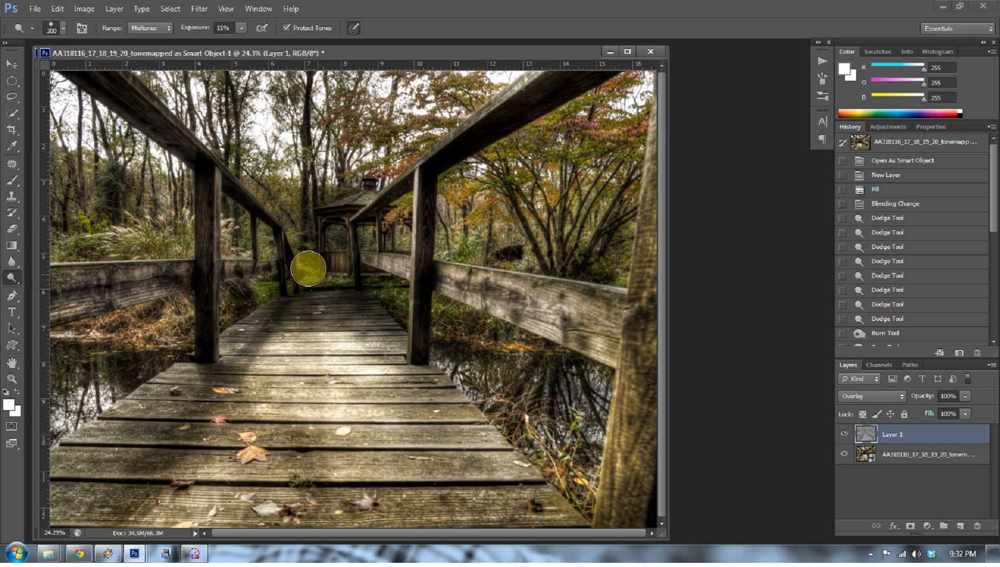
- Dodge the area around the gazebo before merging the visible layers
left_click_drag(309, 266, 333, 267)
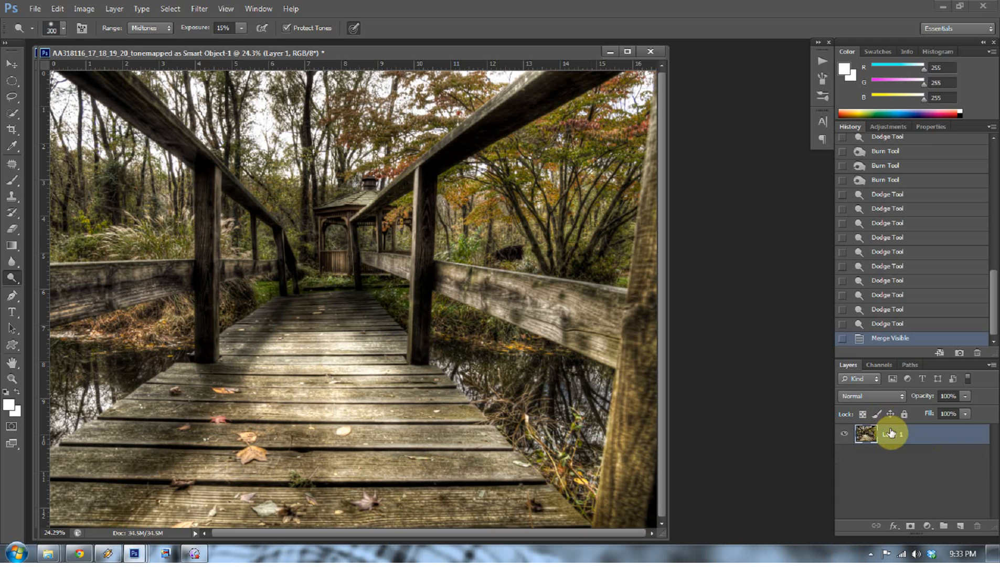
- Flatten the dodged and burned image into one Background layer, then dismiss the Save As dialog
left_click(113, 9)
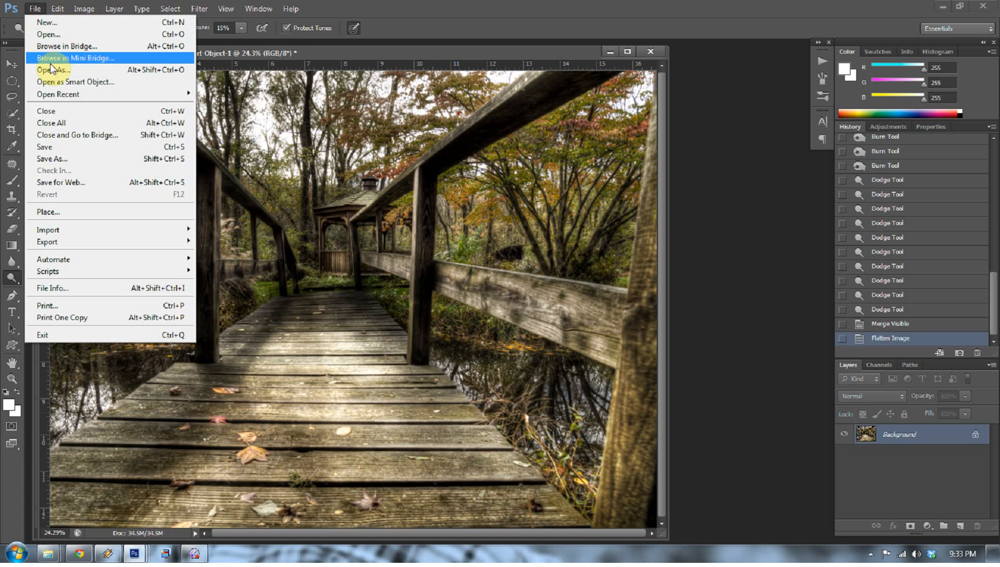
mouse_move(61, 161)
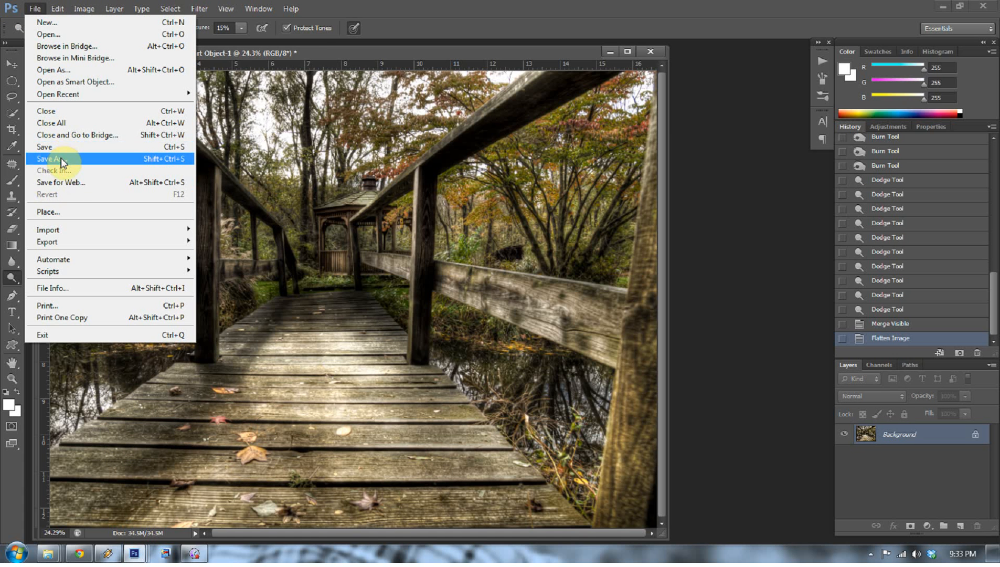
left_click(49, 159)
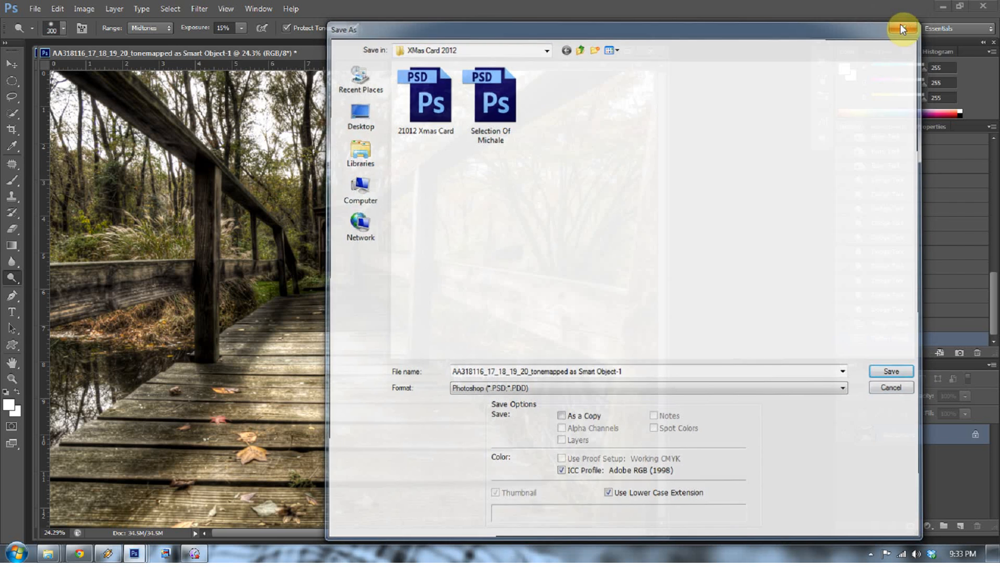
left_click(902, 28)
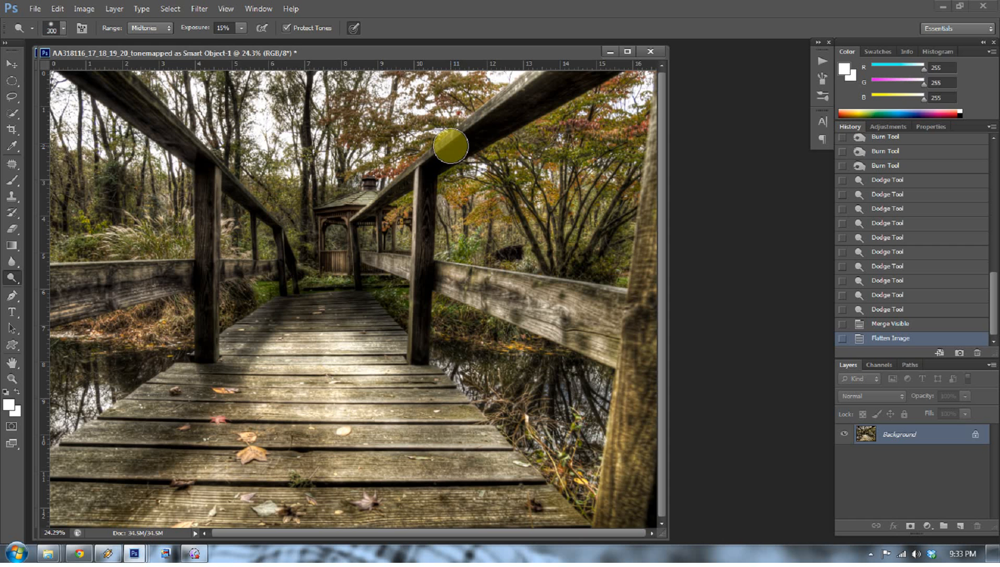